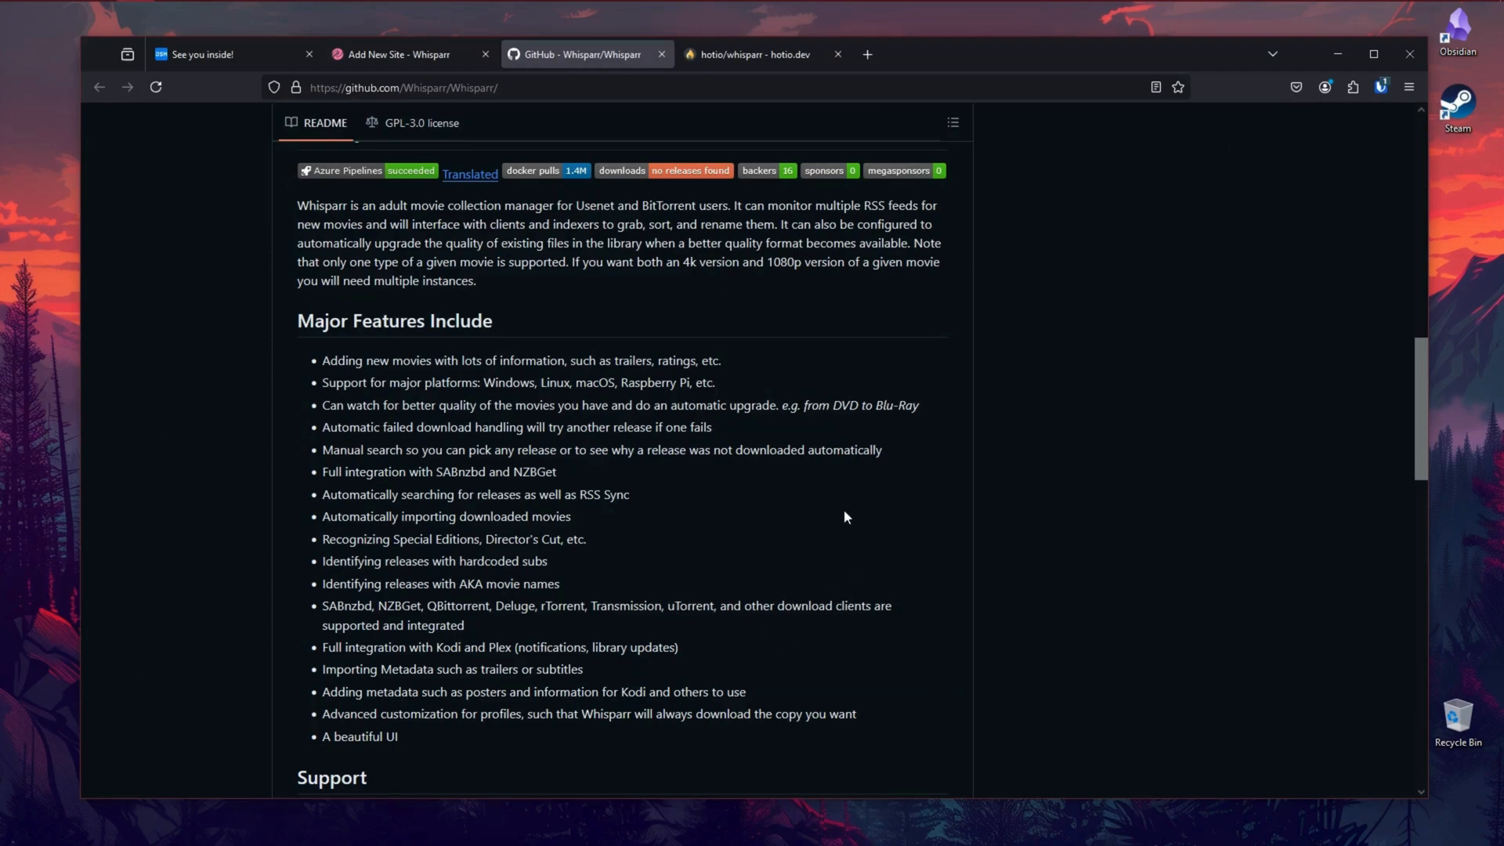
mouse_move(745, 466)
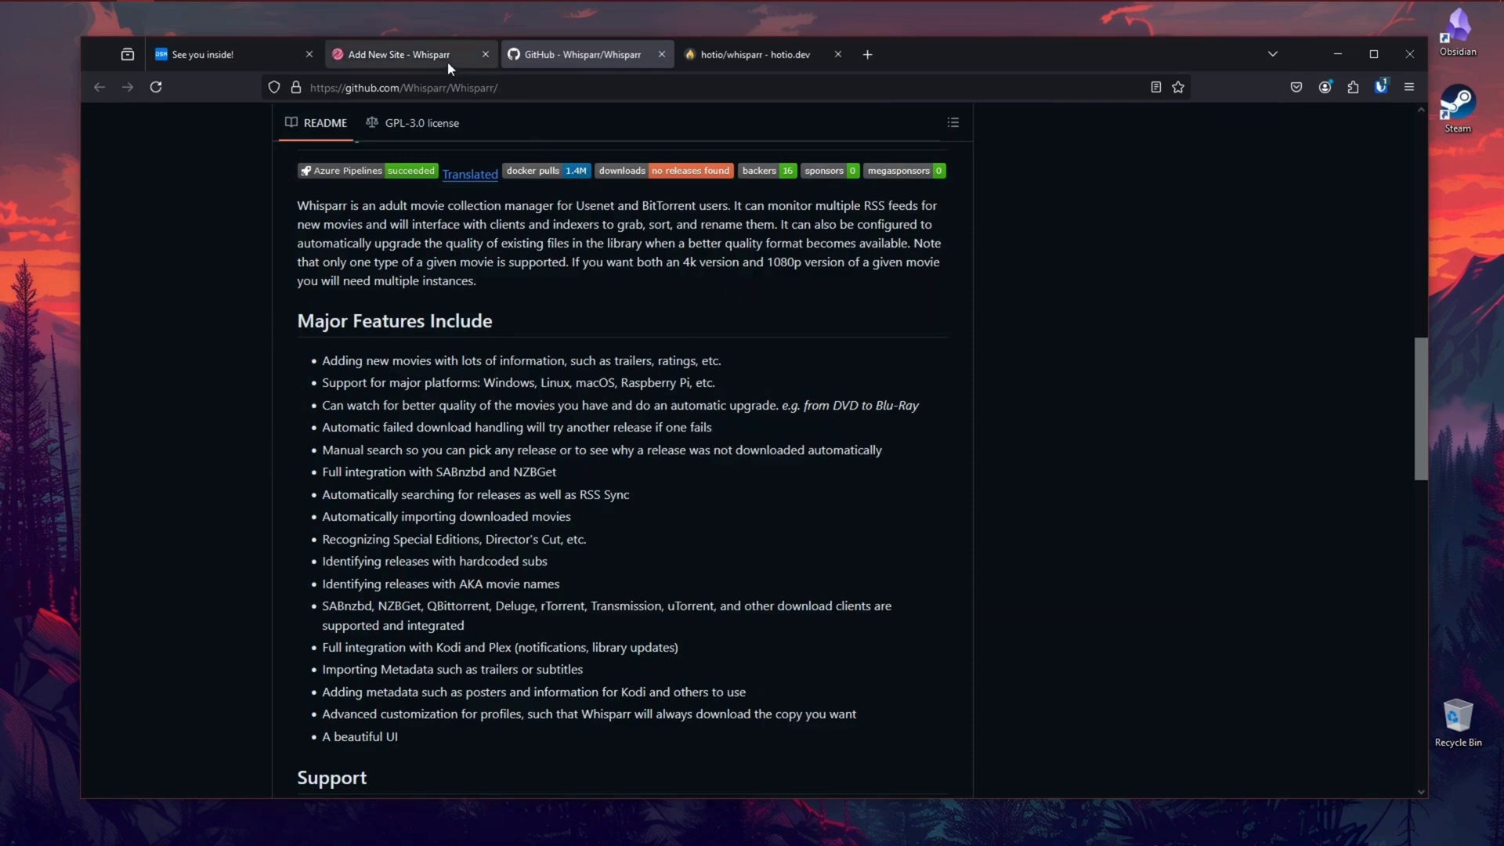
Step: Review the Whisparr sites overview, the hotio container page and the readme, ending on the Whisparr web interface
click(396, 53)
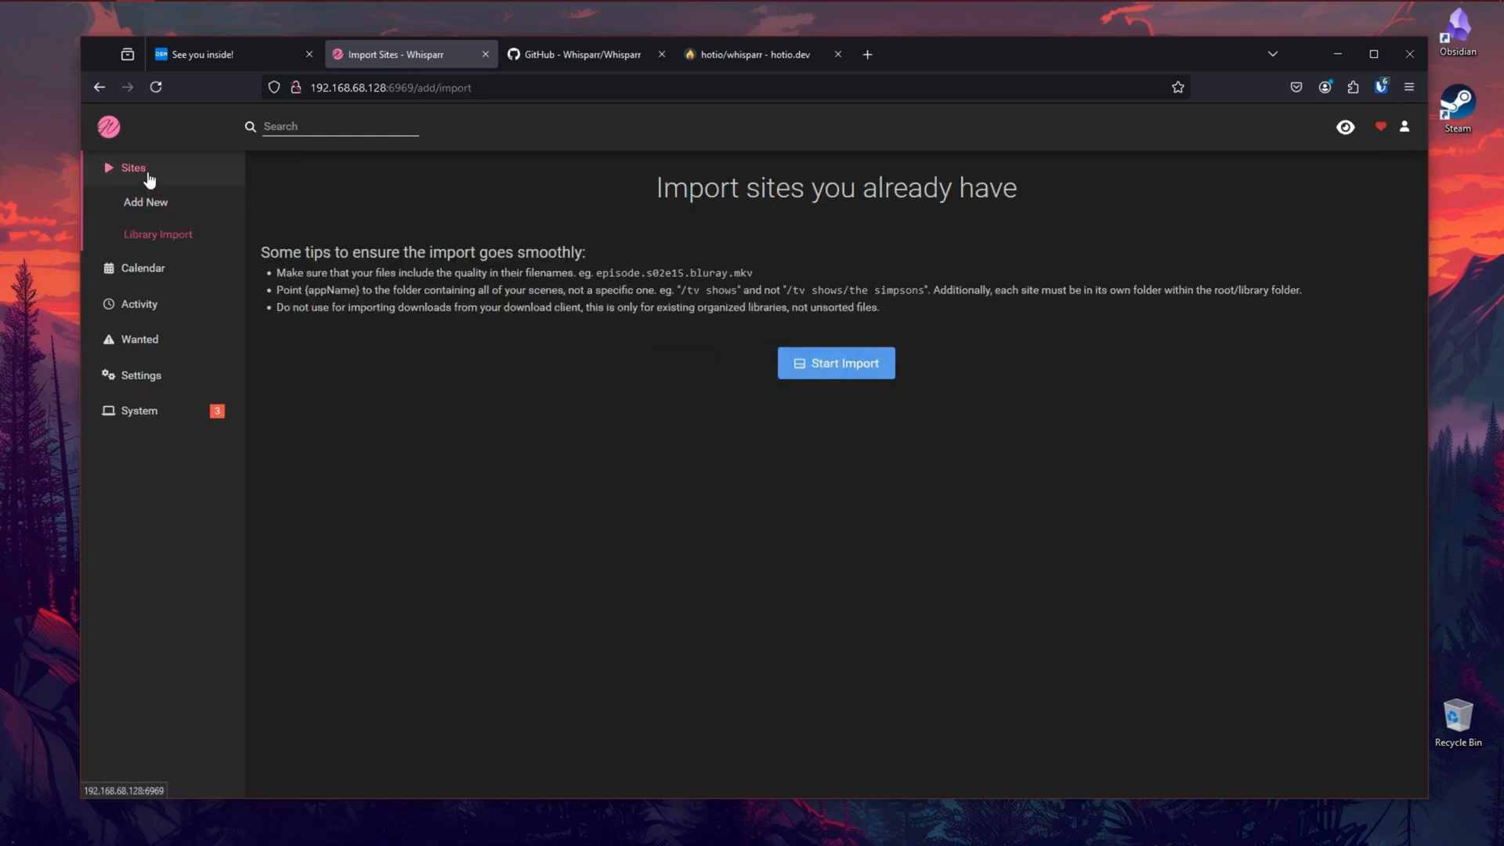
click(131, 168)
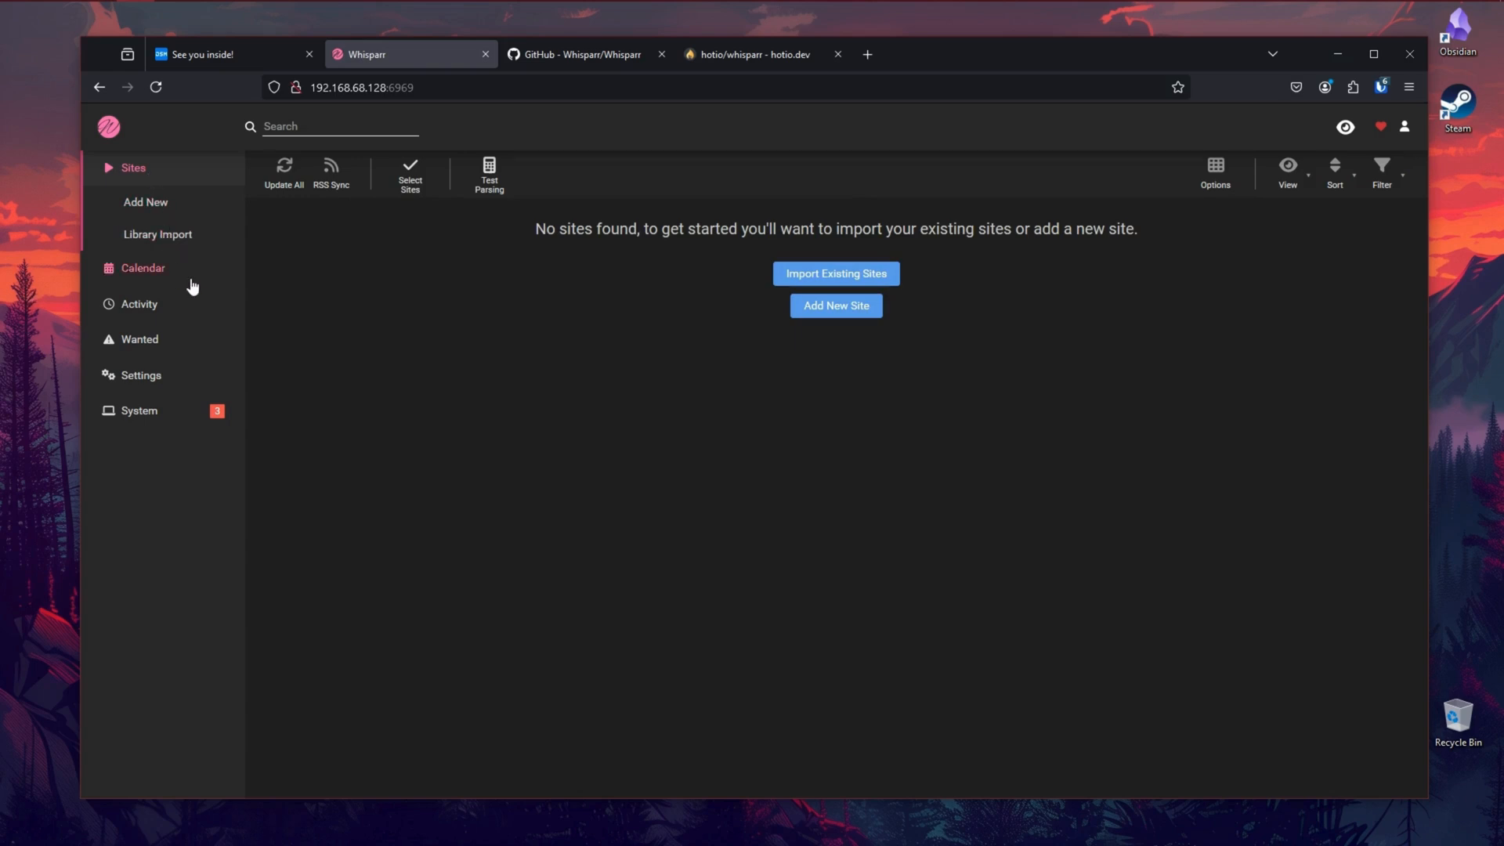
mouse_move(528, 285)
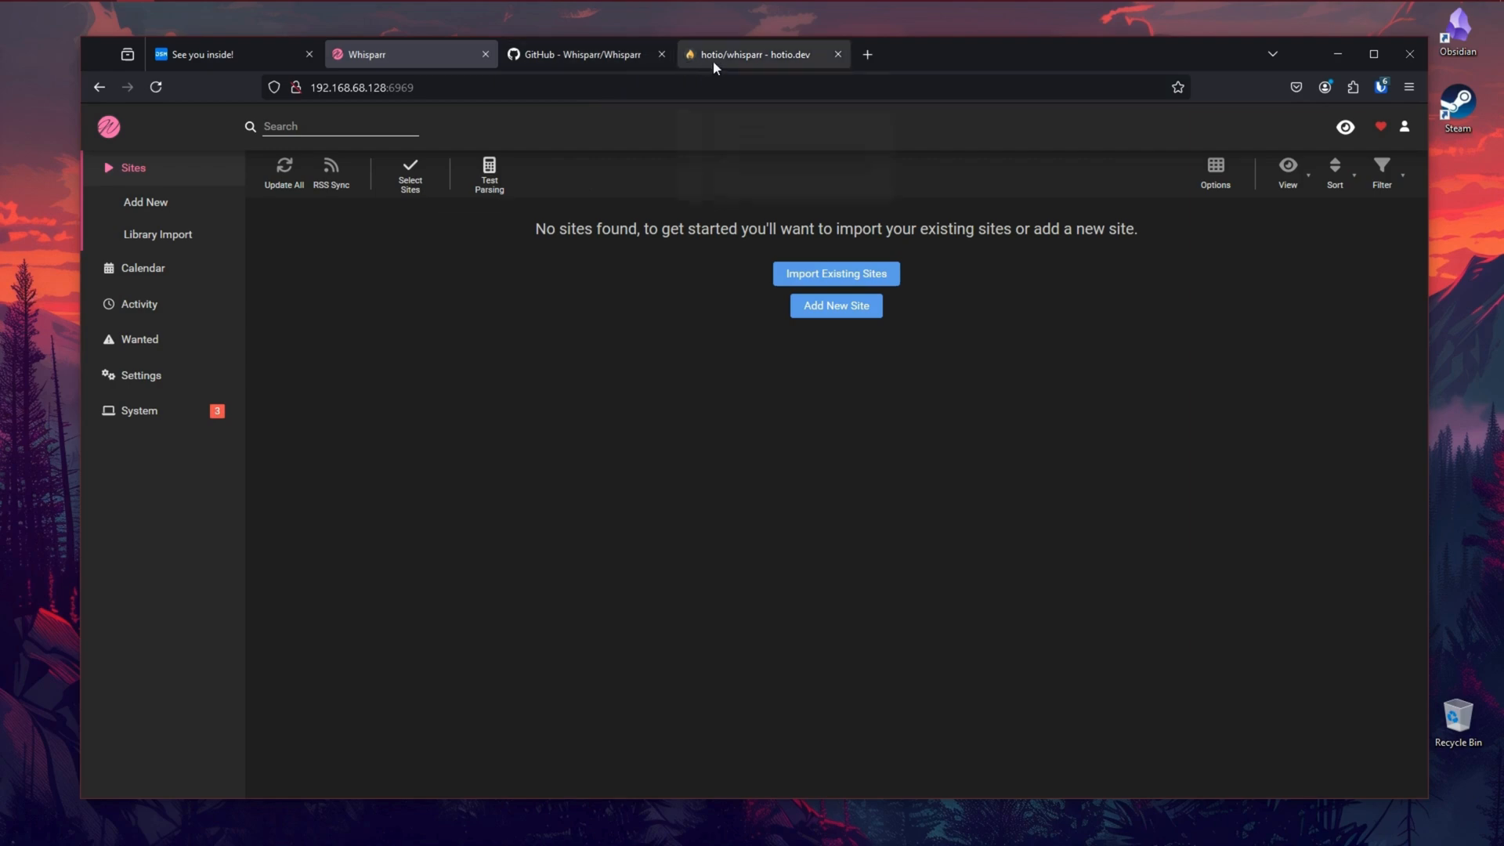
click(757, 55)
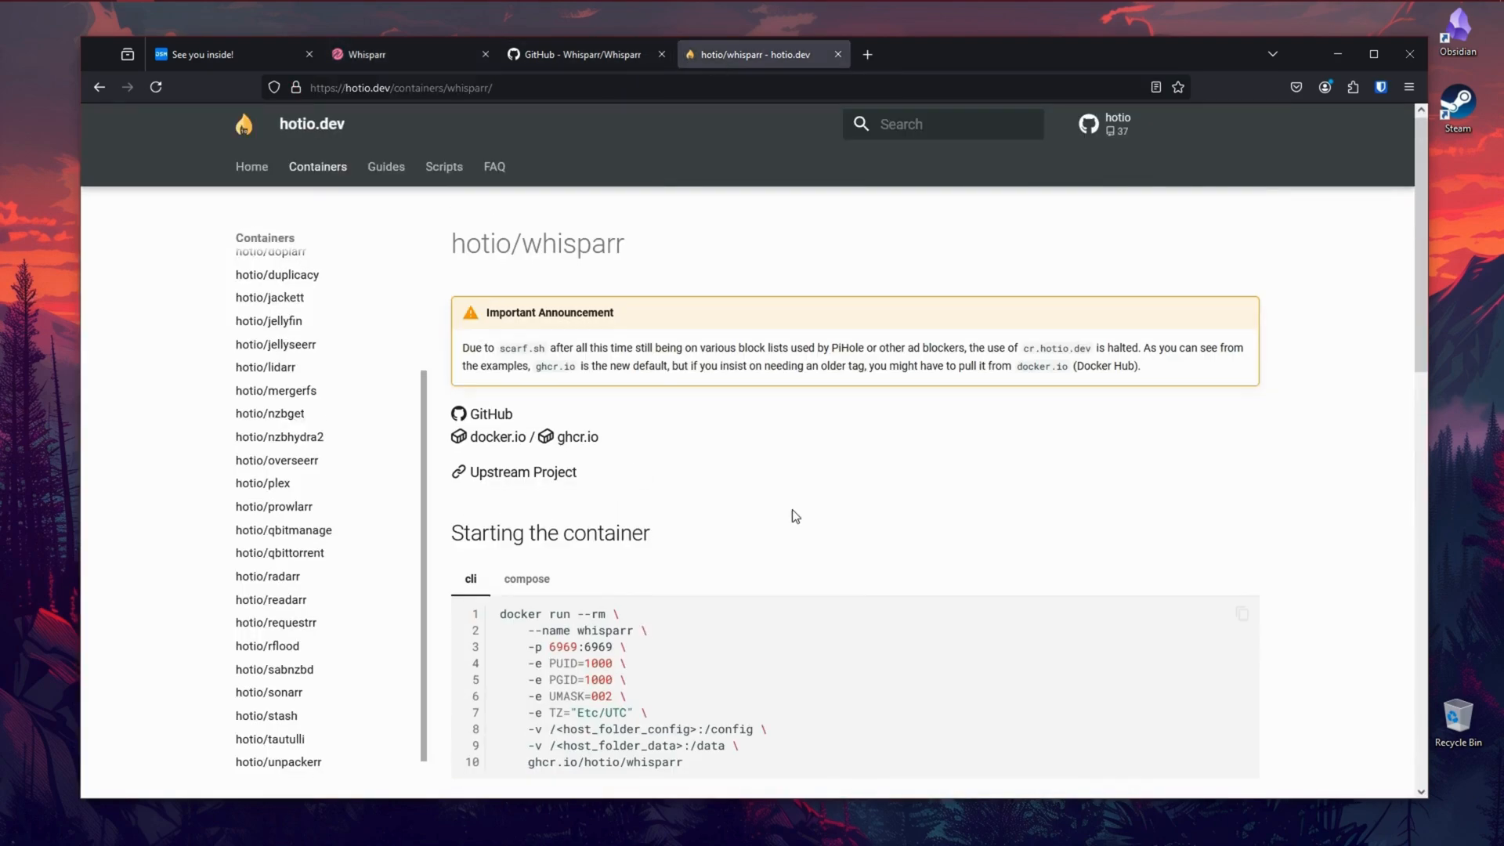
scroll(down, 3)
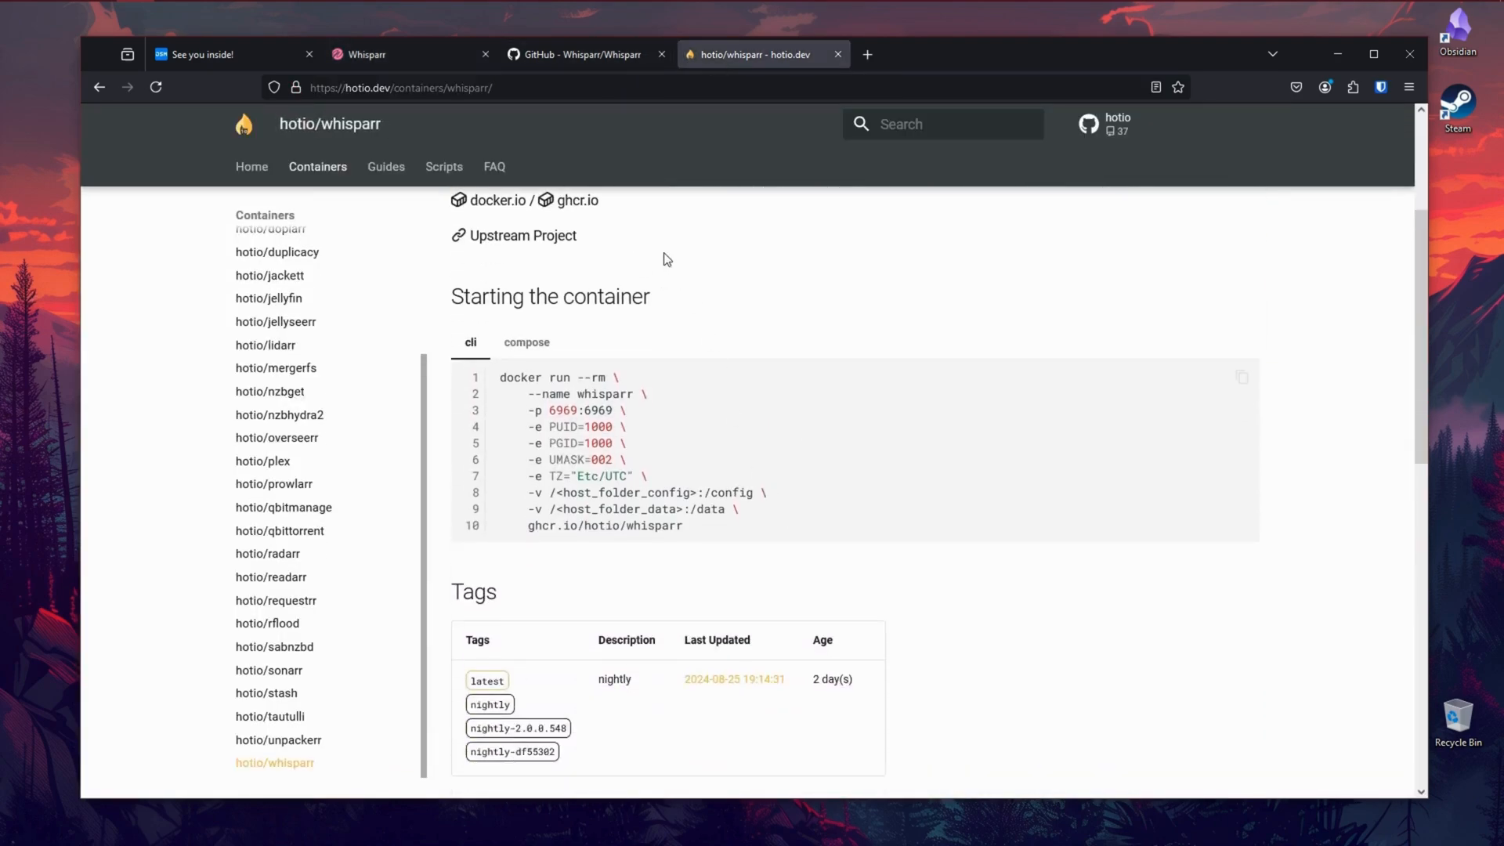
click(575, 53)
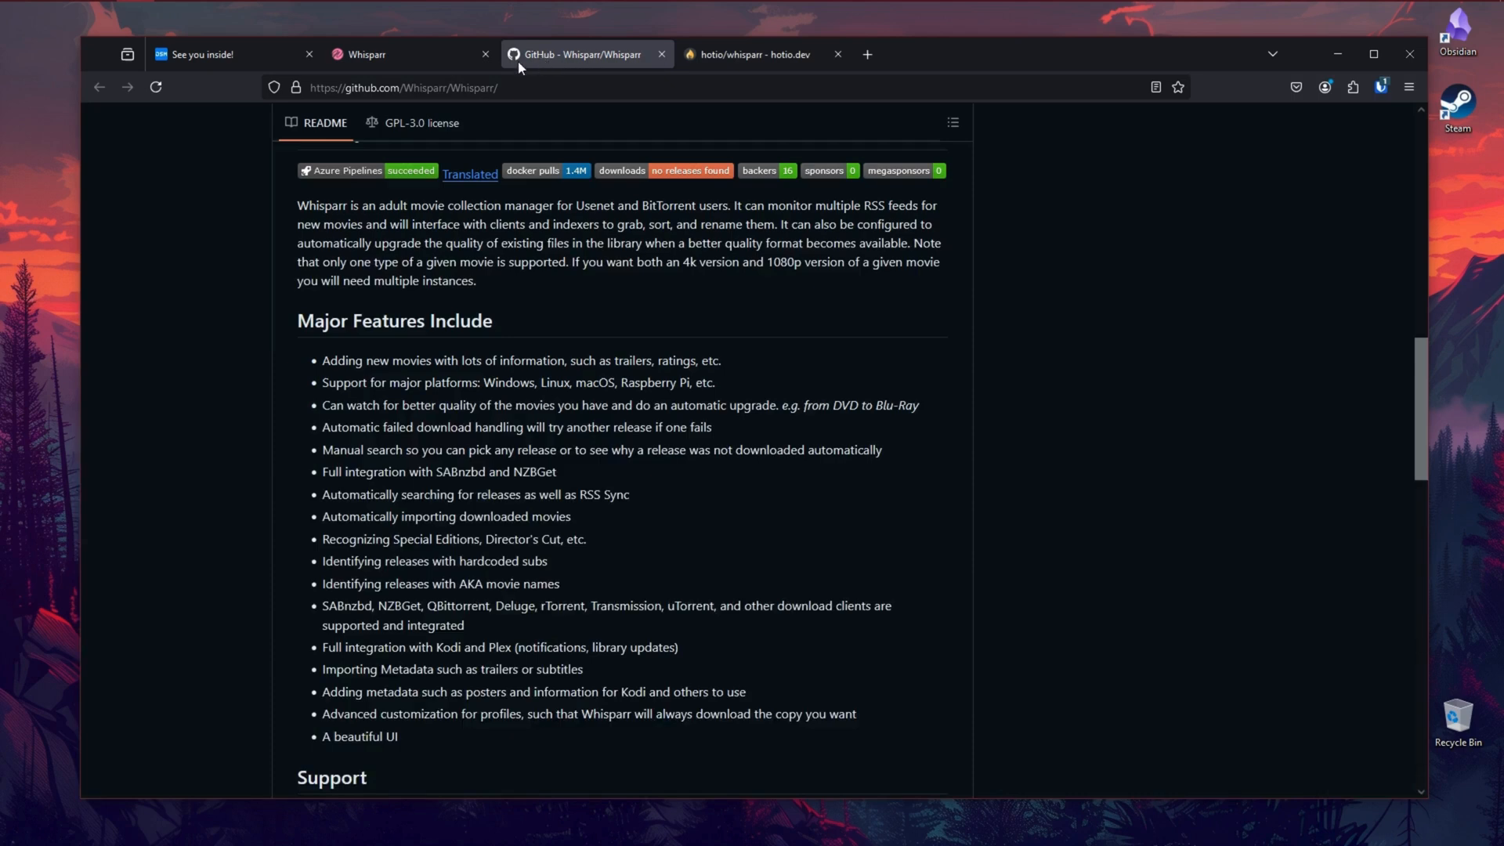
mouse_move(196, 345)
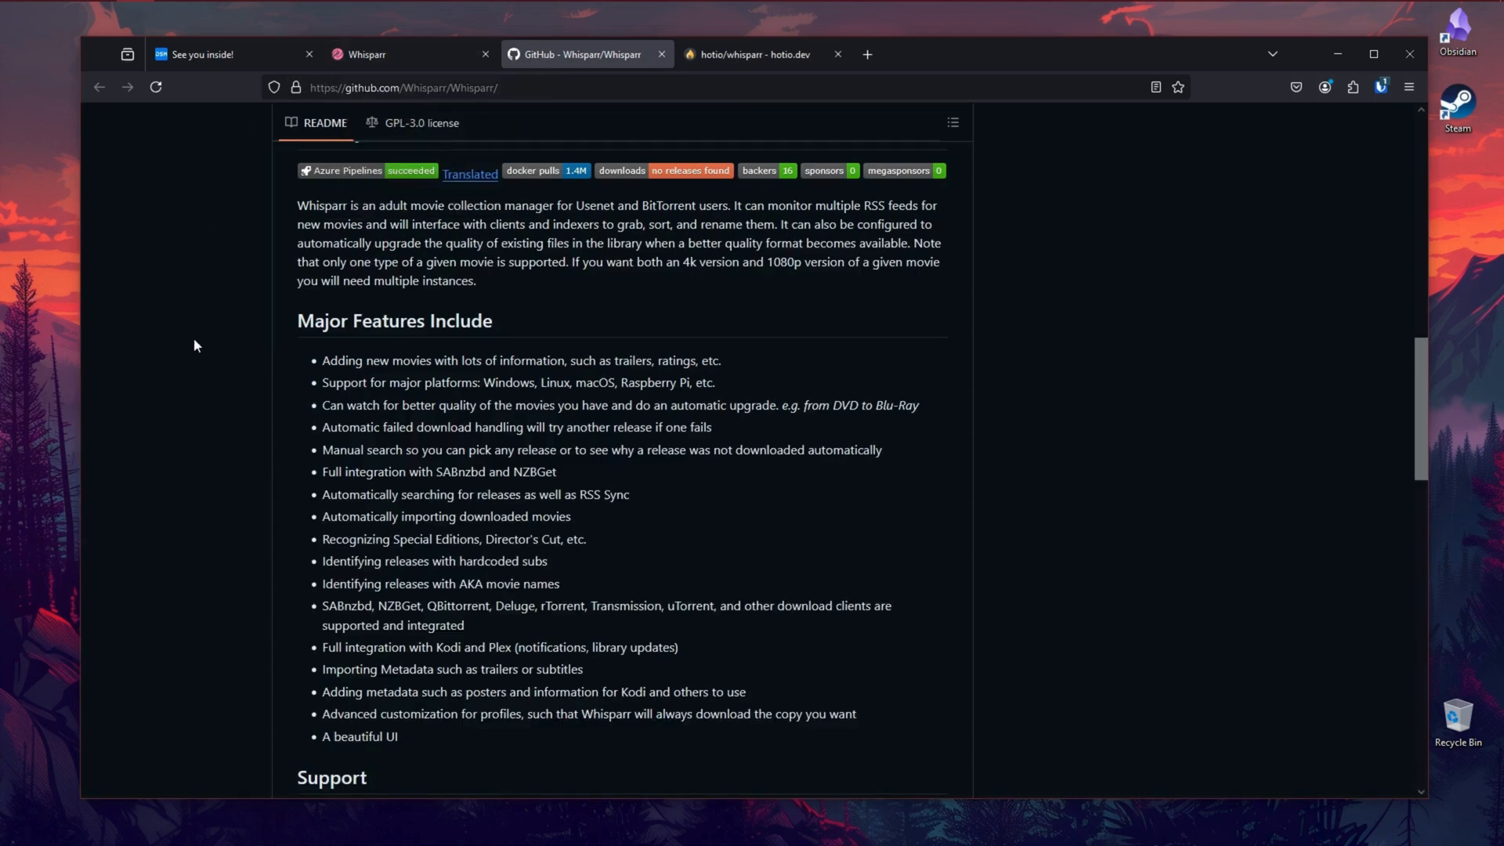
mouse_move(183, 345)
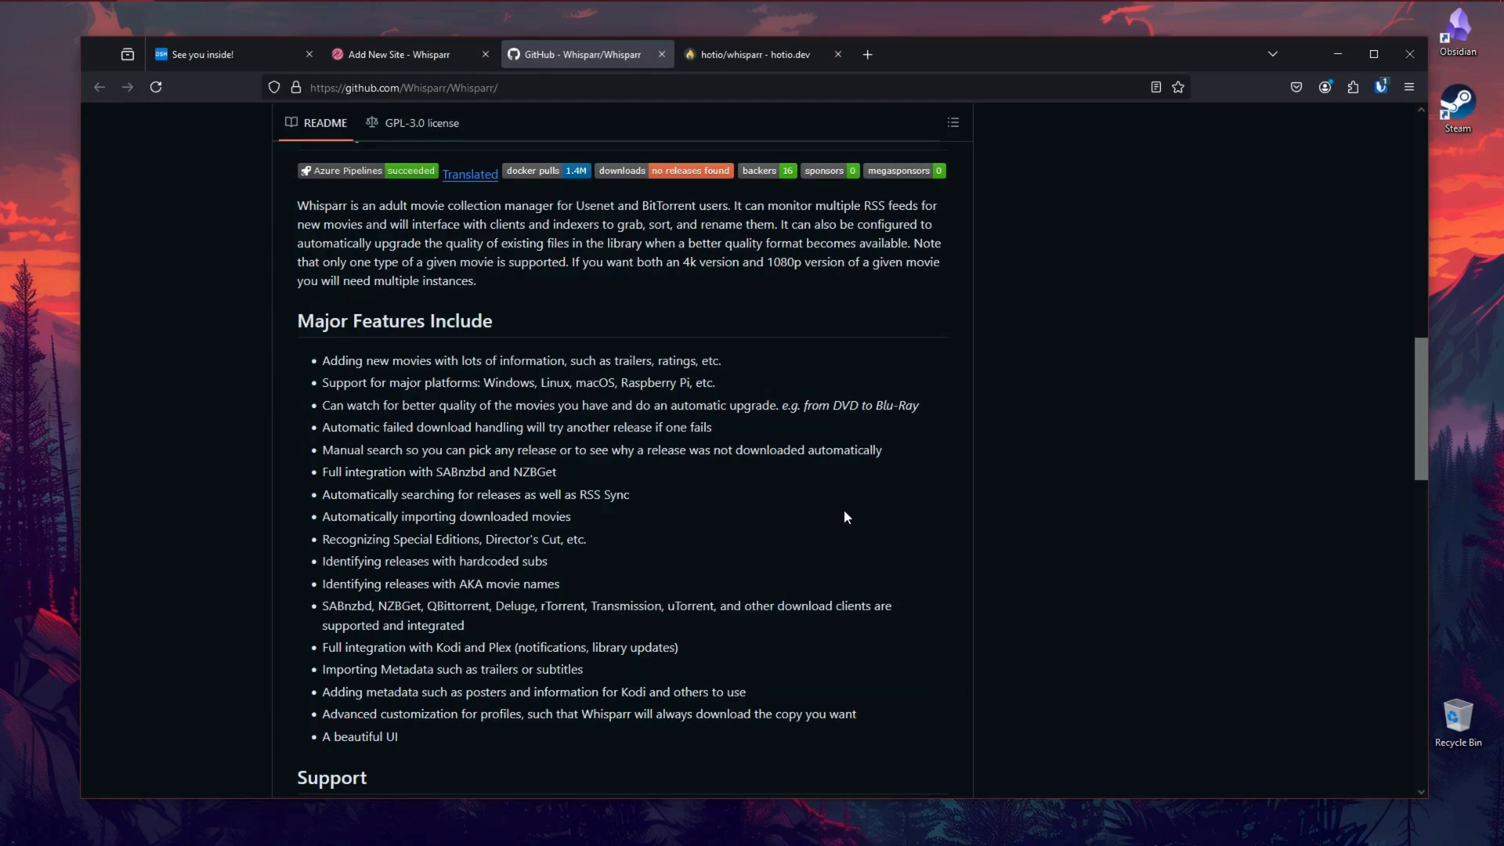
mouse_move(814, 522)
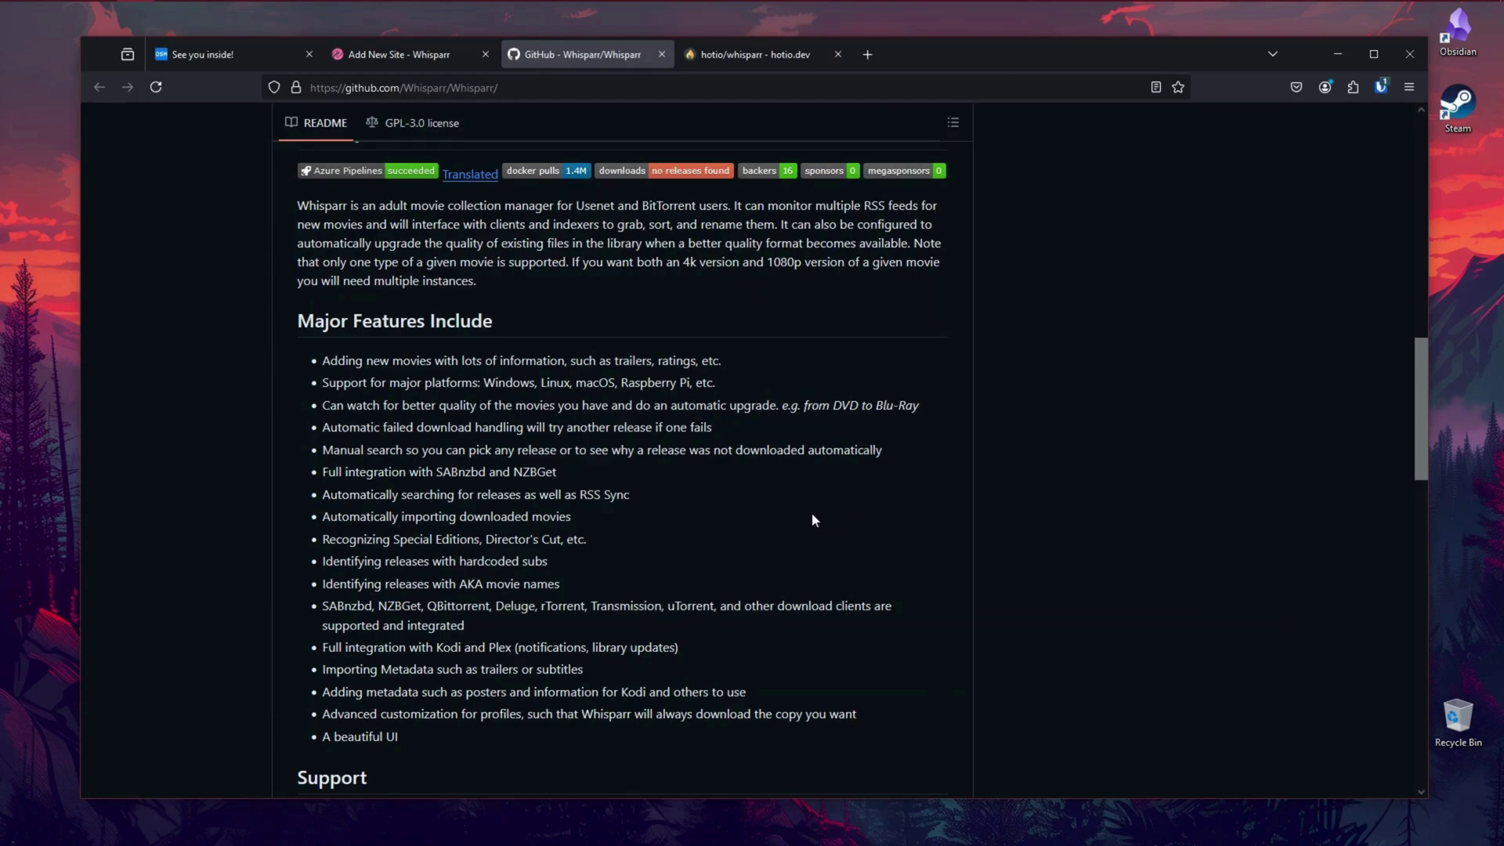
mouse_move(513, 119)
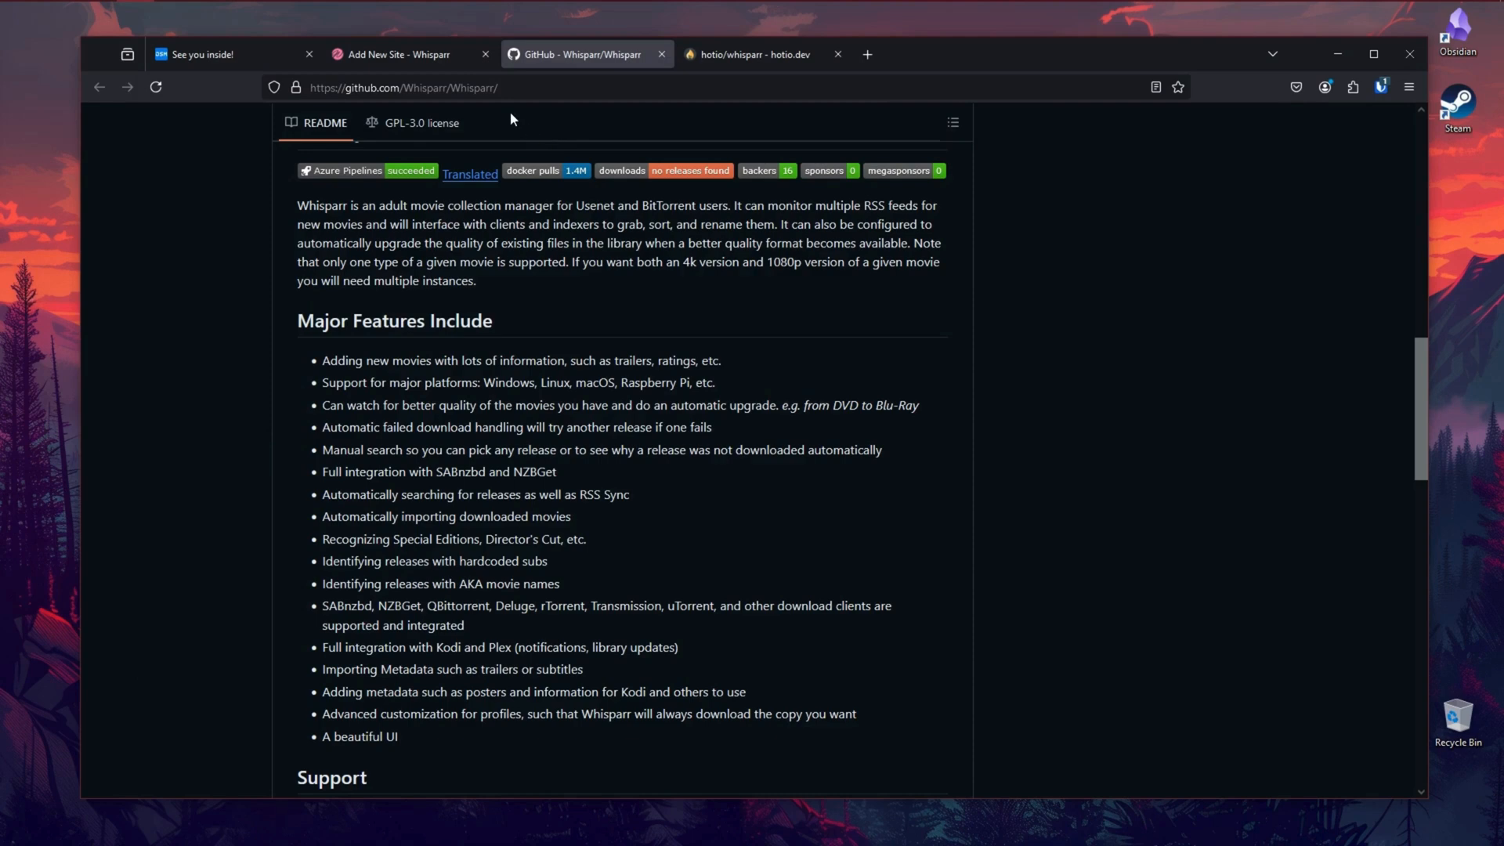
click(410, 53)
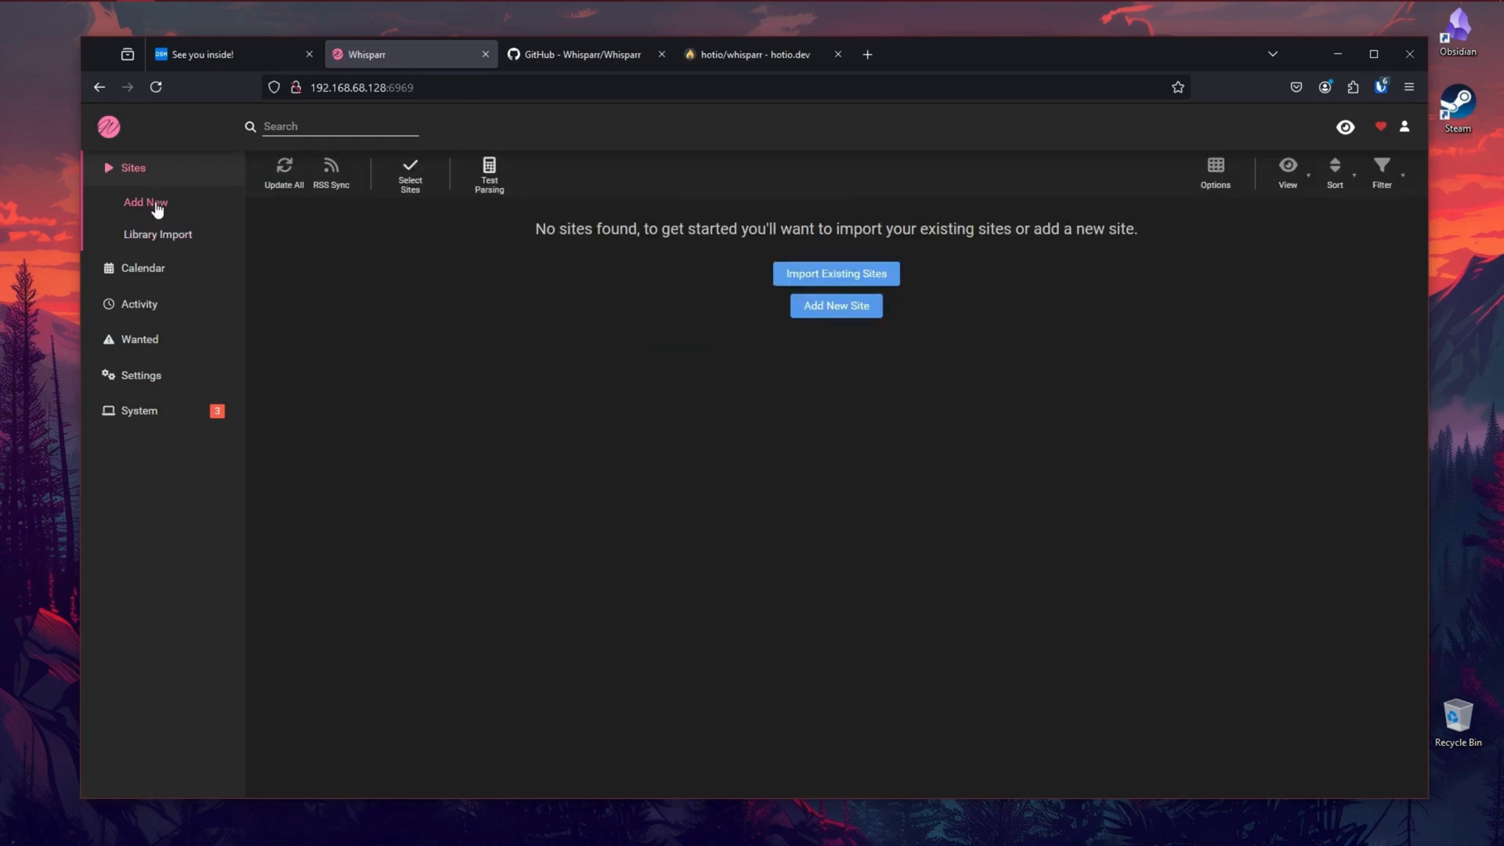
mouse_move(495, 288)
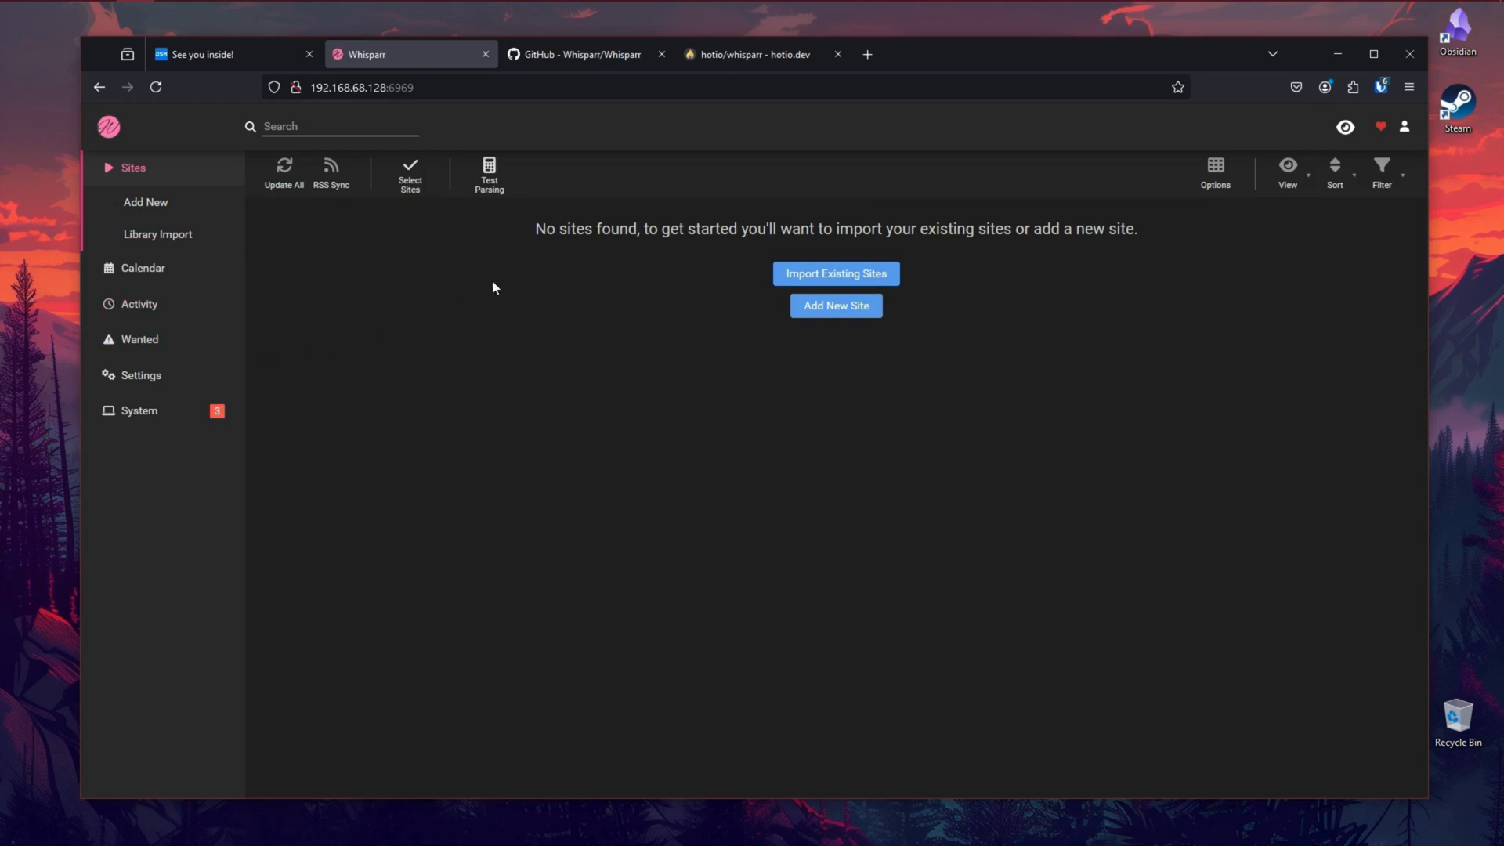
Step: Launch File Station on the NAS desktop and go into the docker shared folder
click(223, 53)
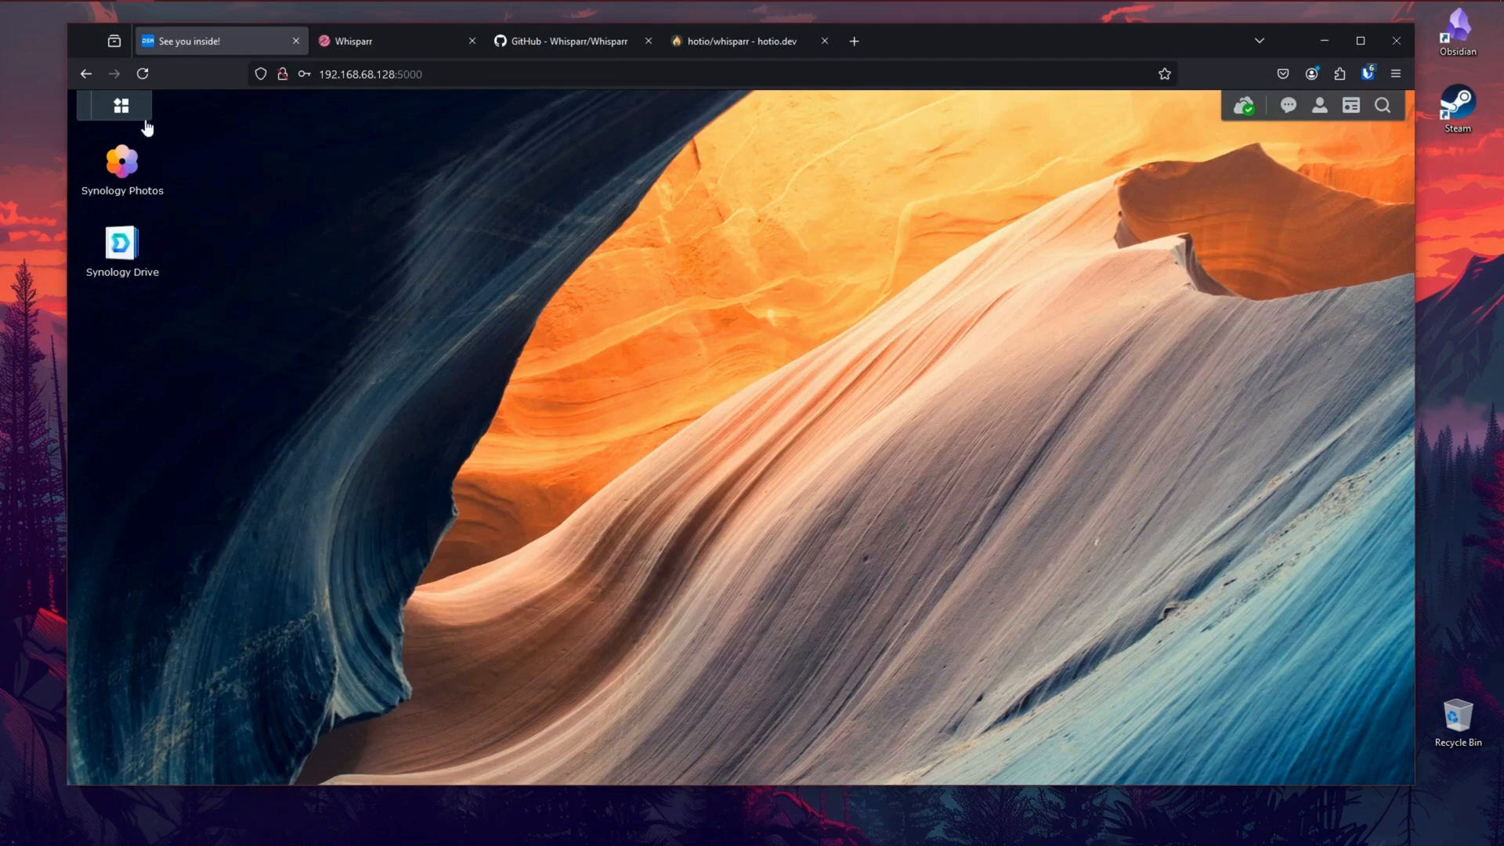
click(122, 107)
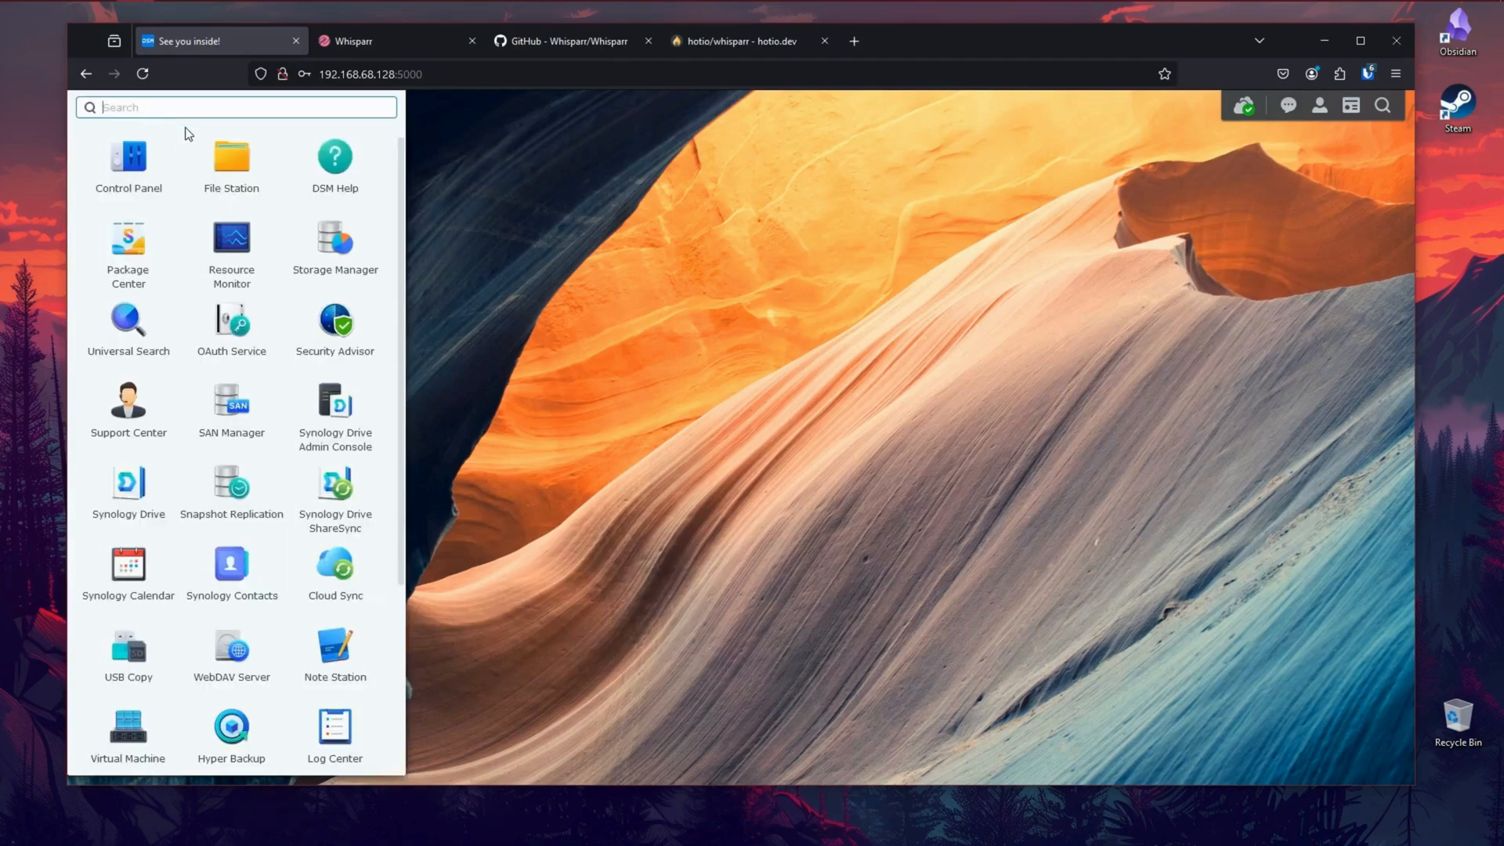
mouse_move(227, 164)
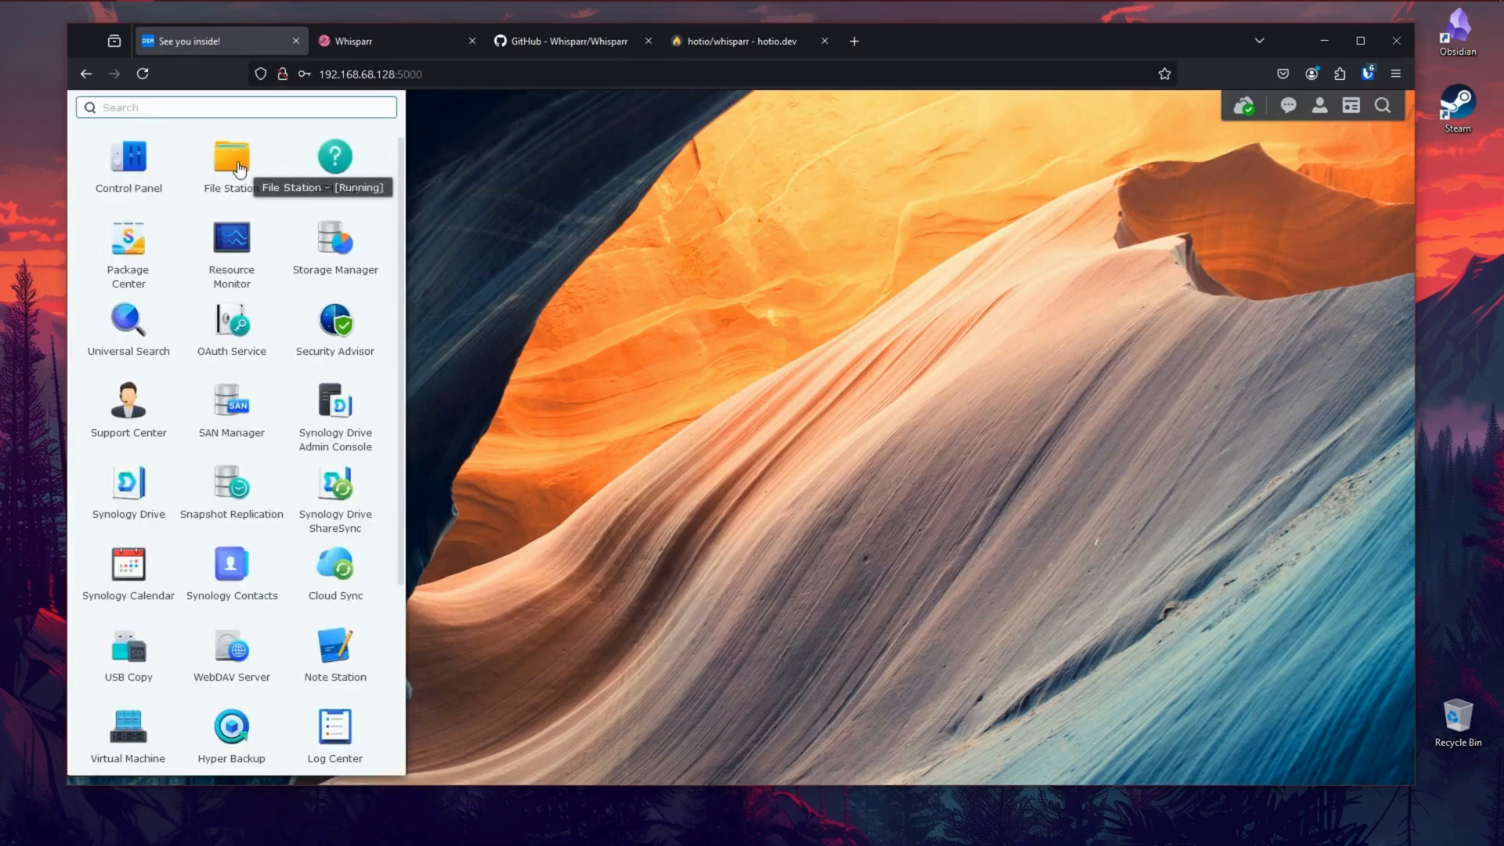
click(230, 153)
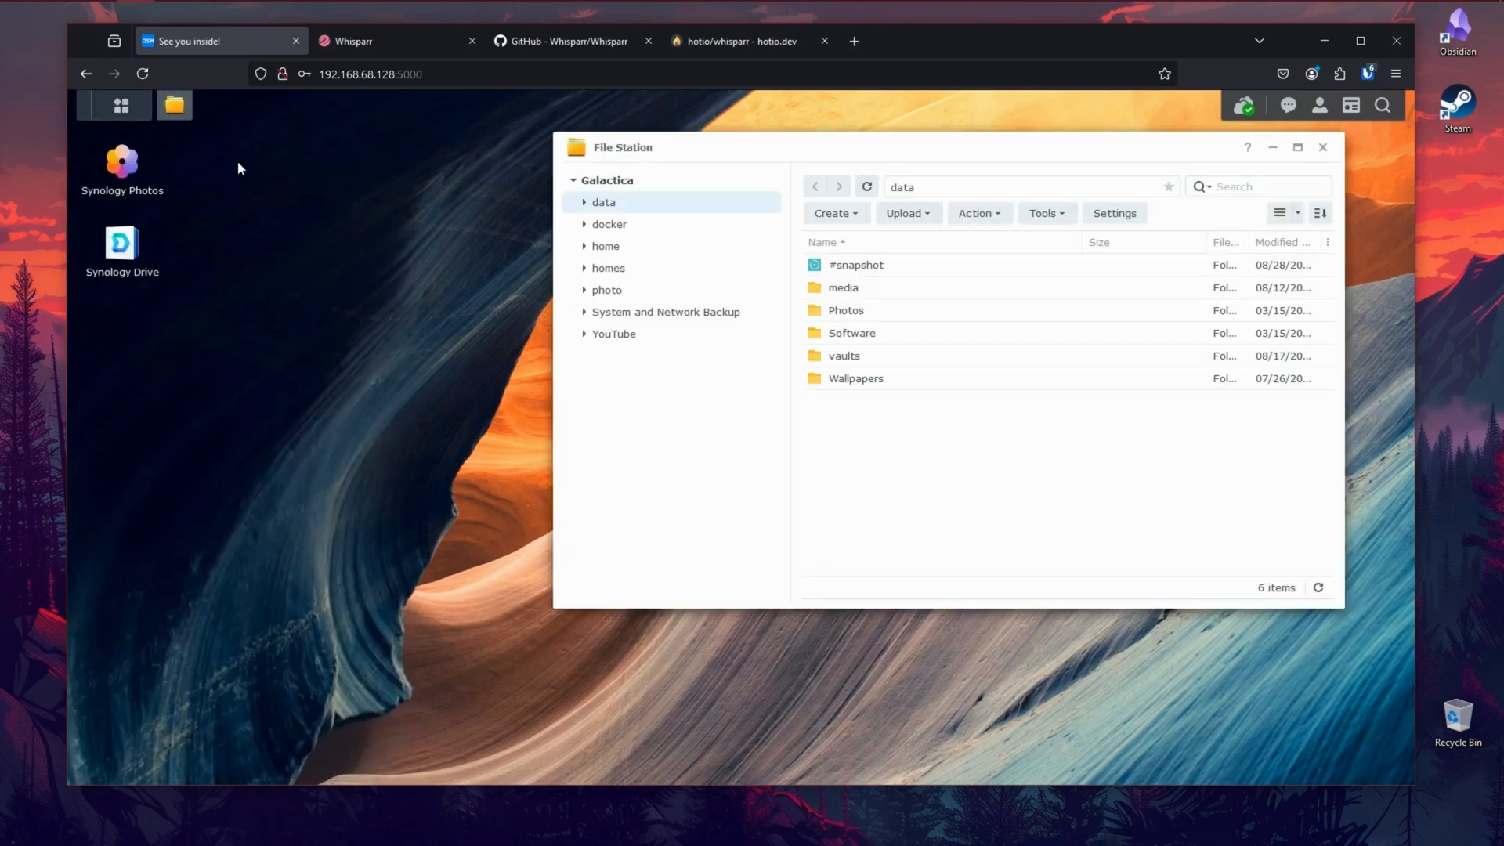
mouse_move(523, 219)
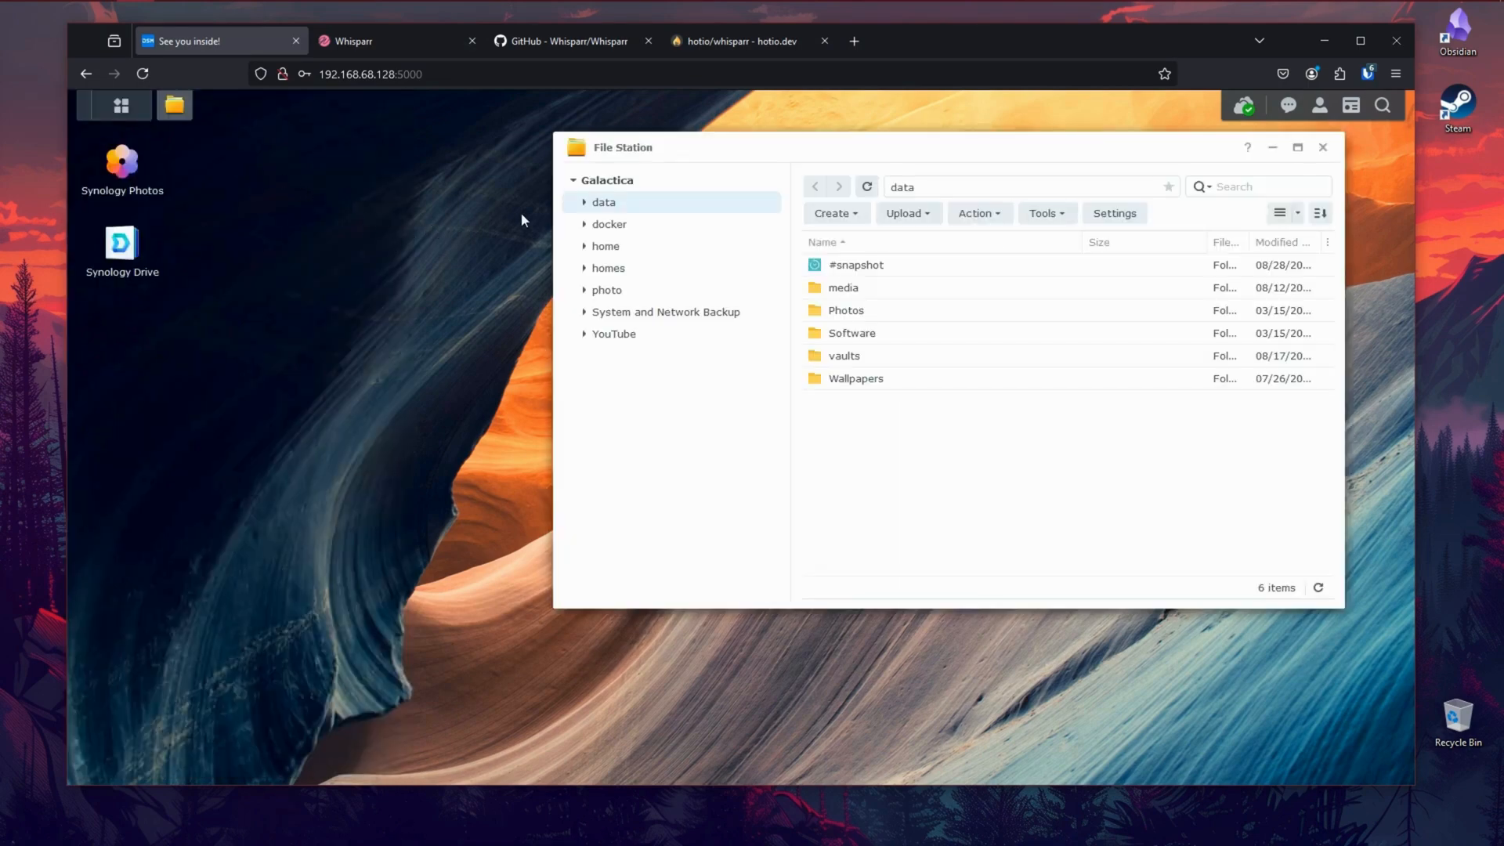
click(608, 224)
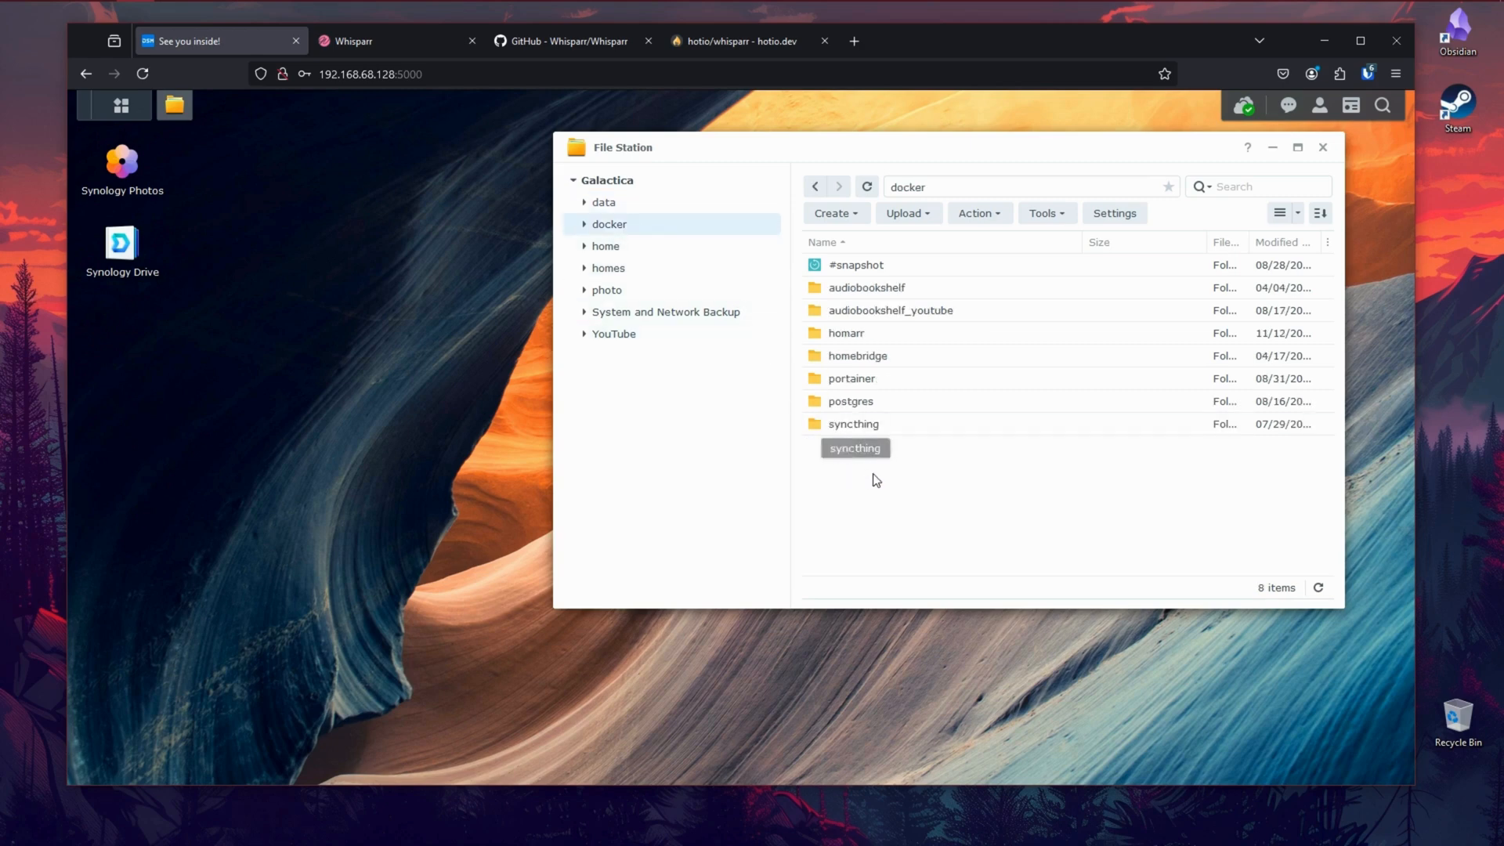
Step: Create a new folder named whisparr inside the docker shared folder
right_click(904, 490)
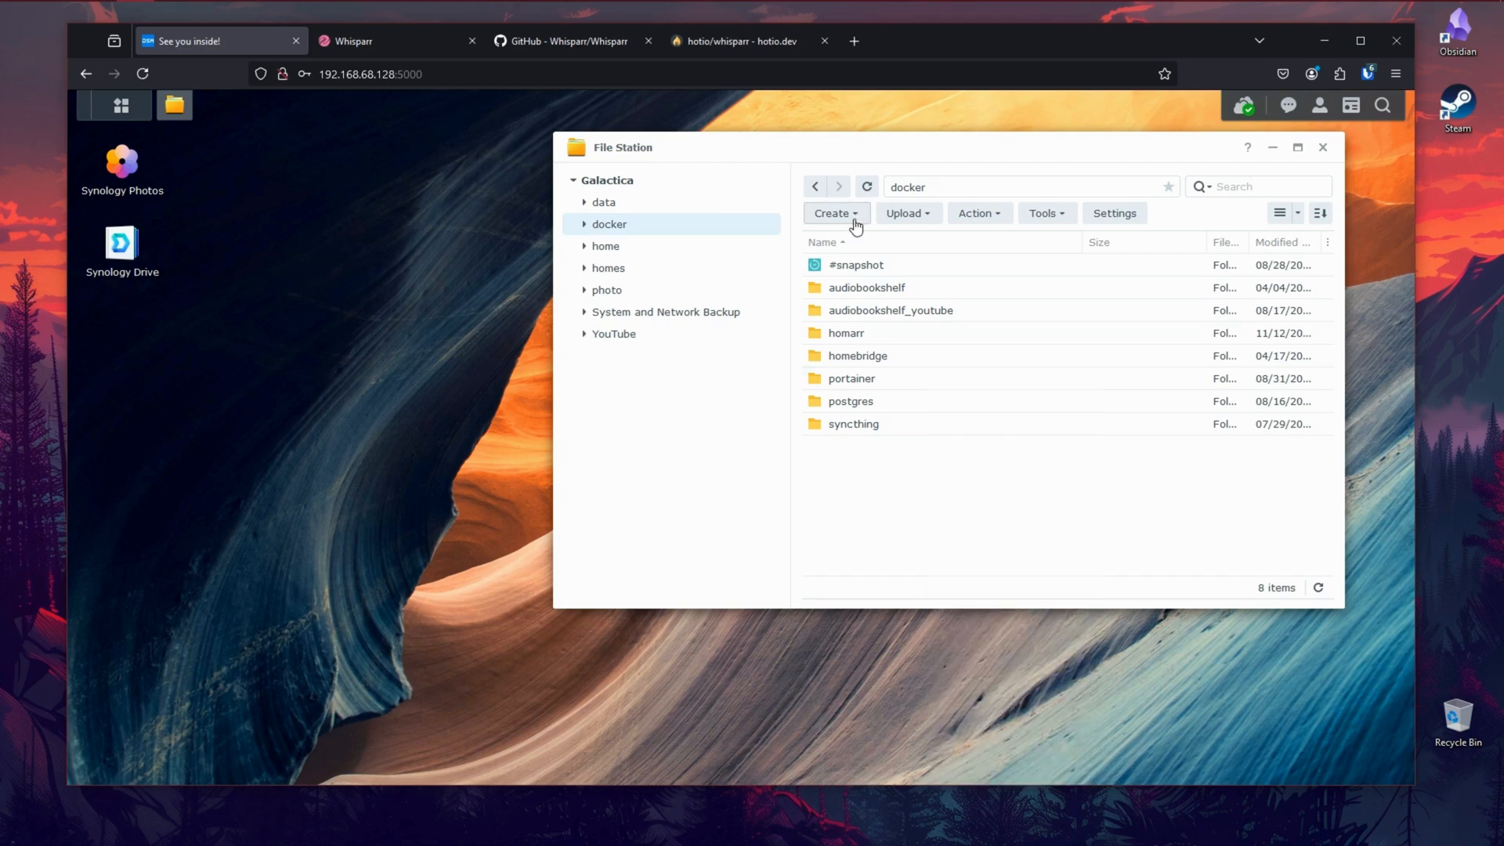
click(835, 213)
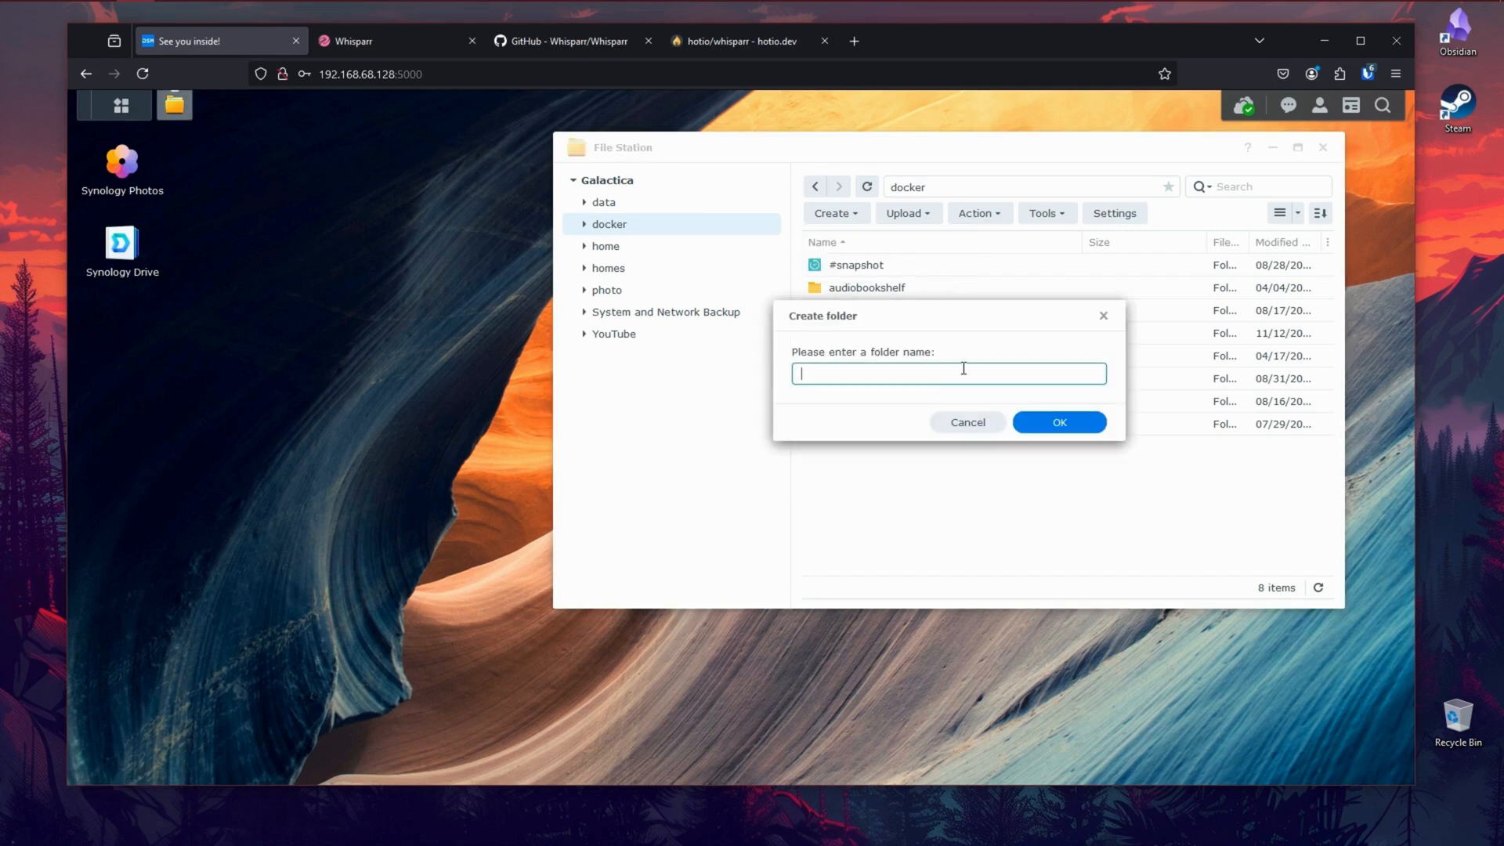
text(whisparr)
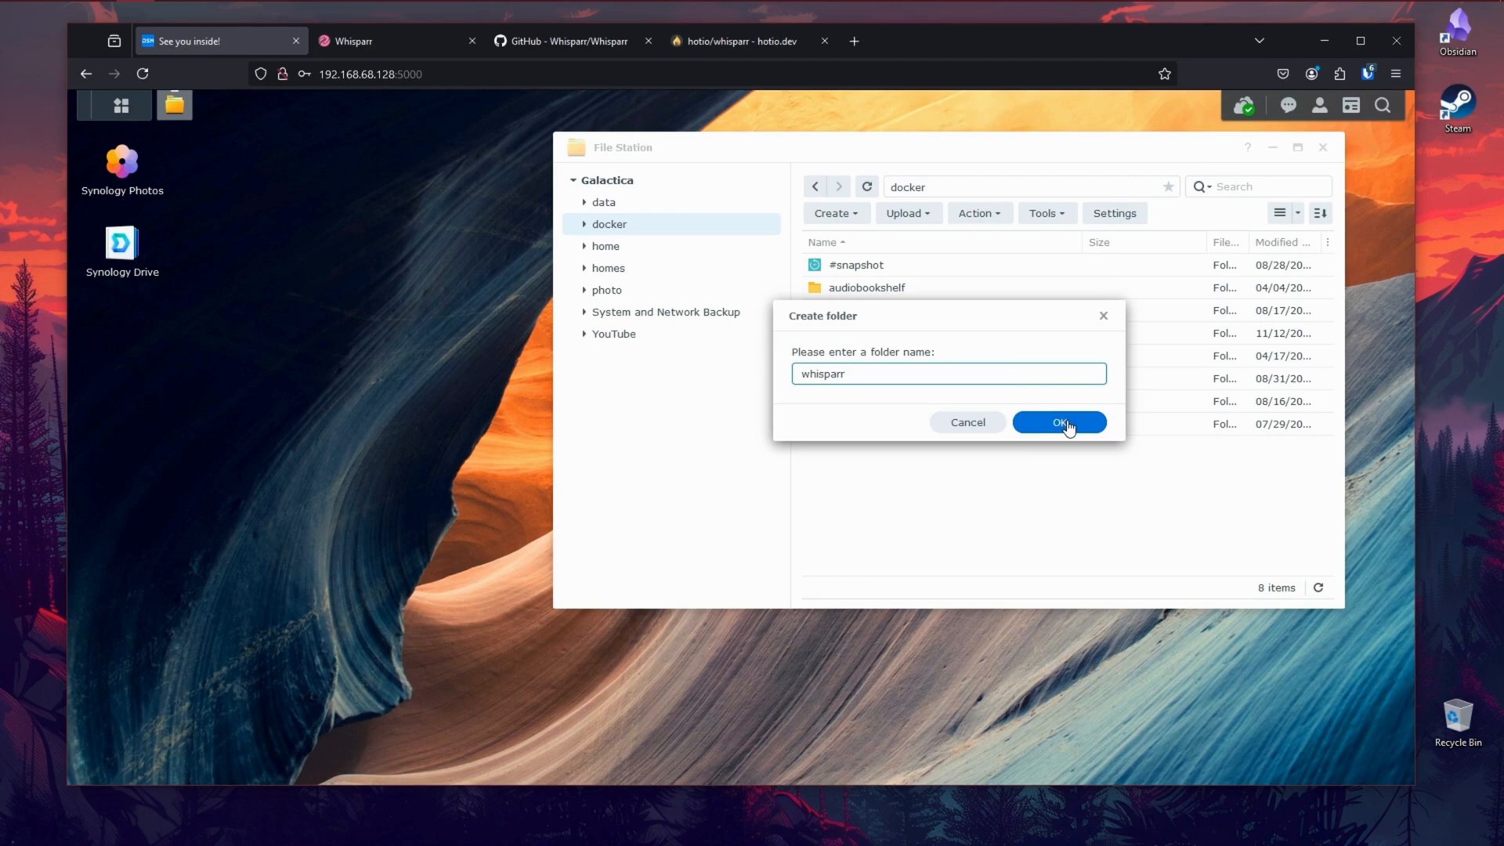
click(1059, 423)
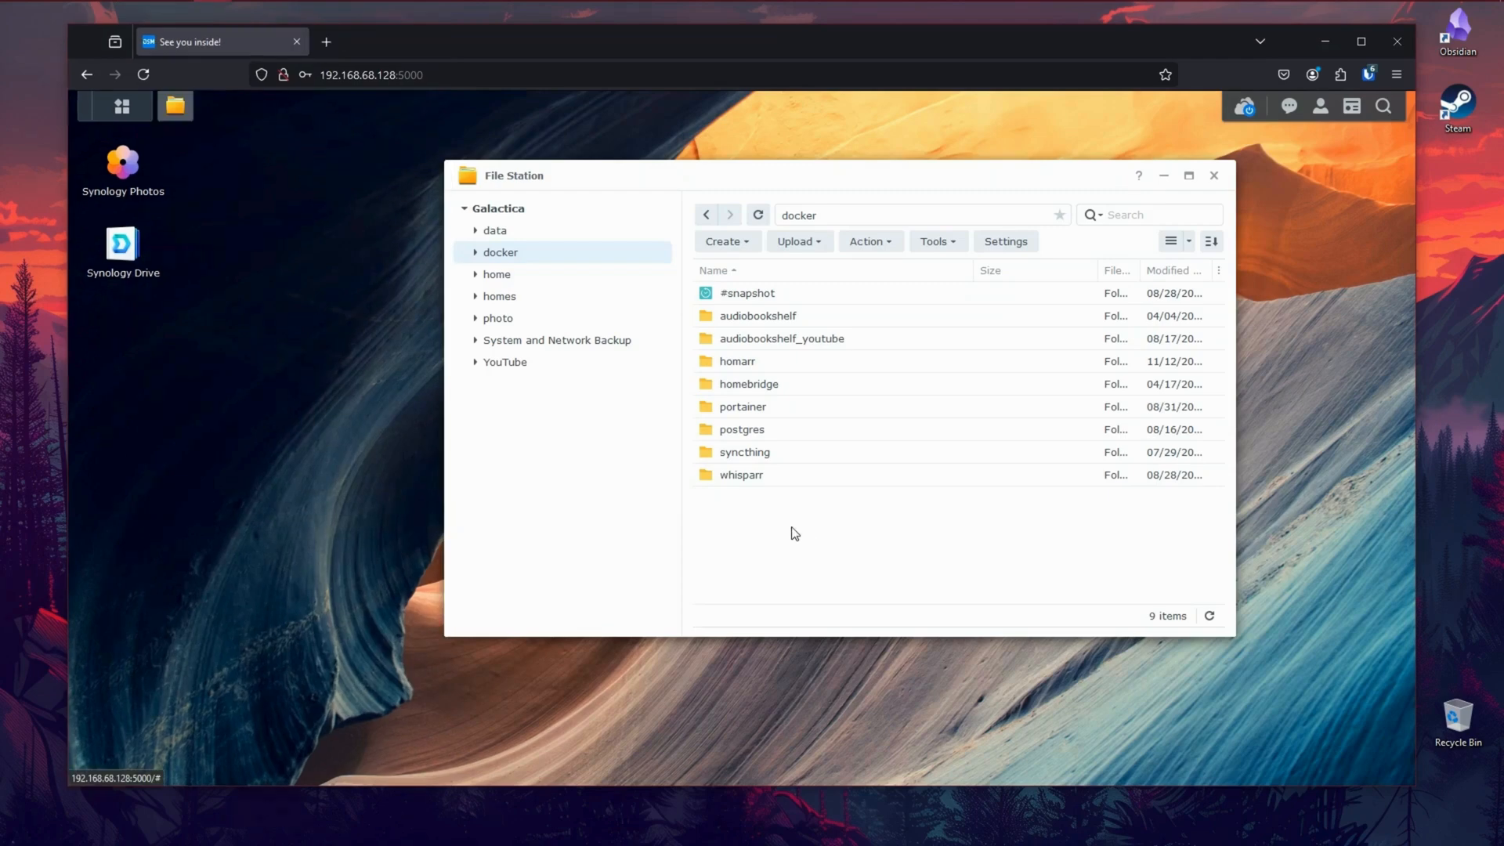
mouse_move(497, 235)
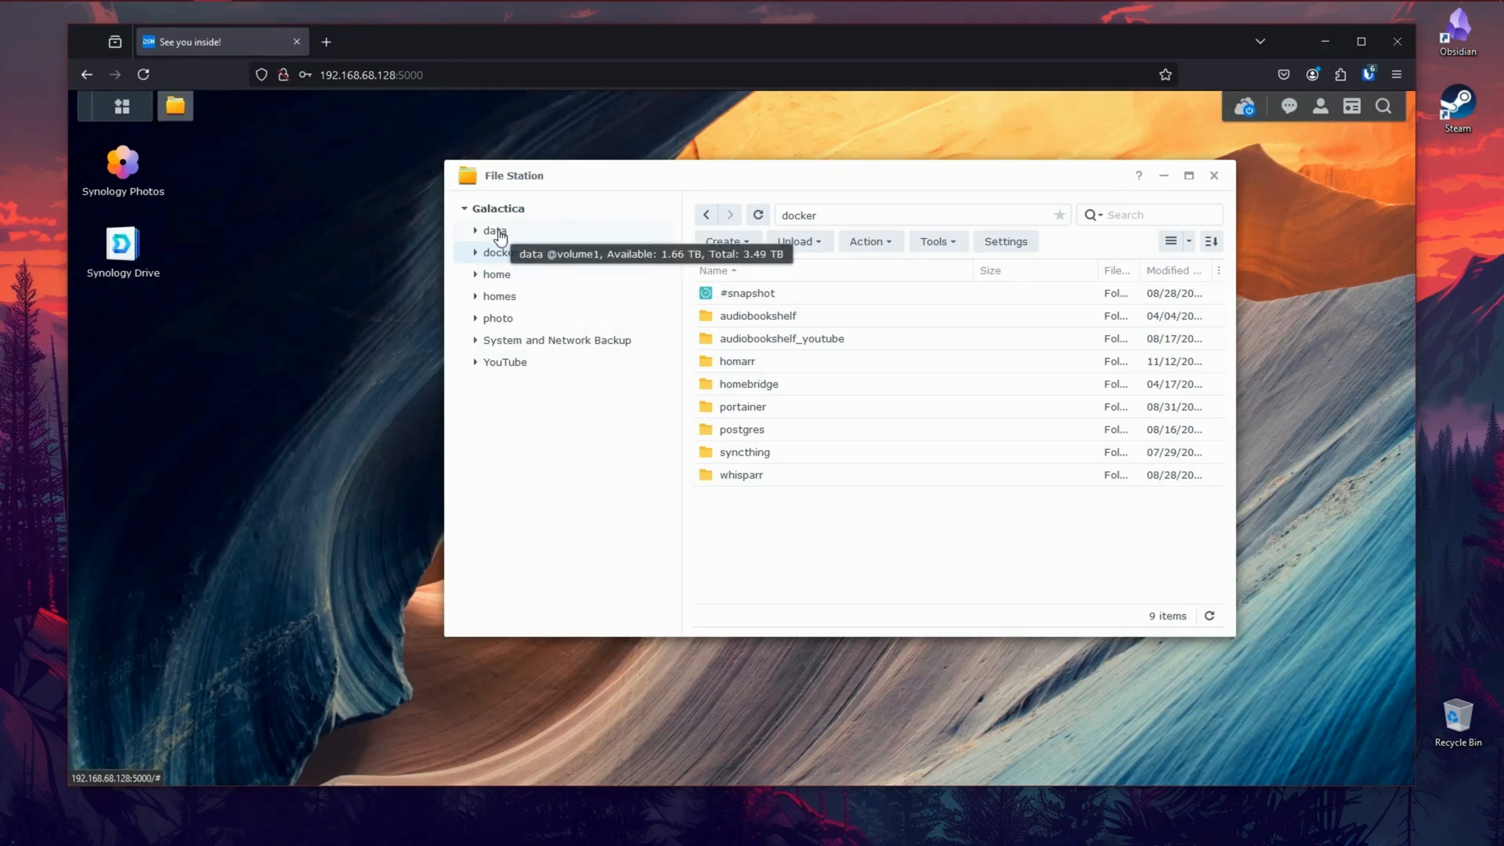
Step: Navigate File Station into the data/media/movies/adult folder
click(495, 228)
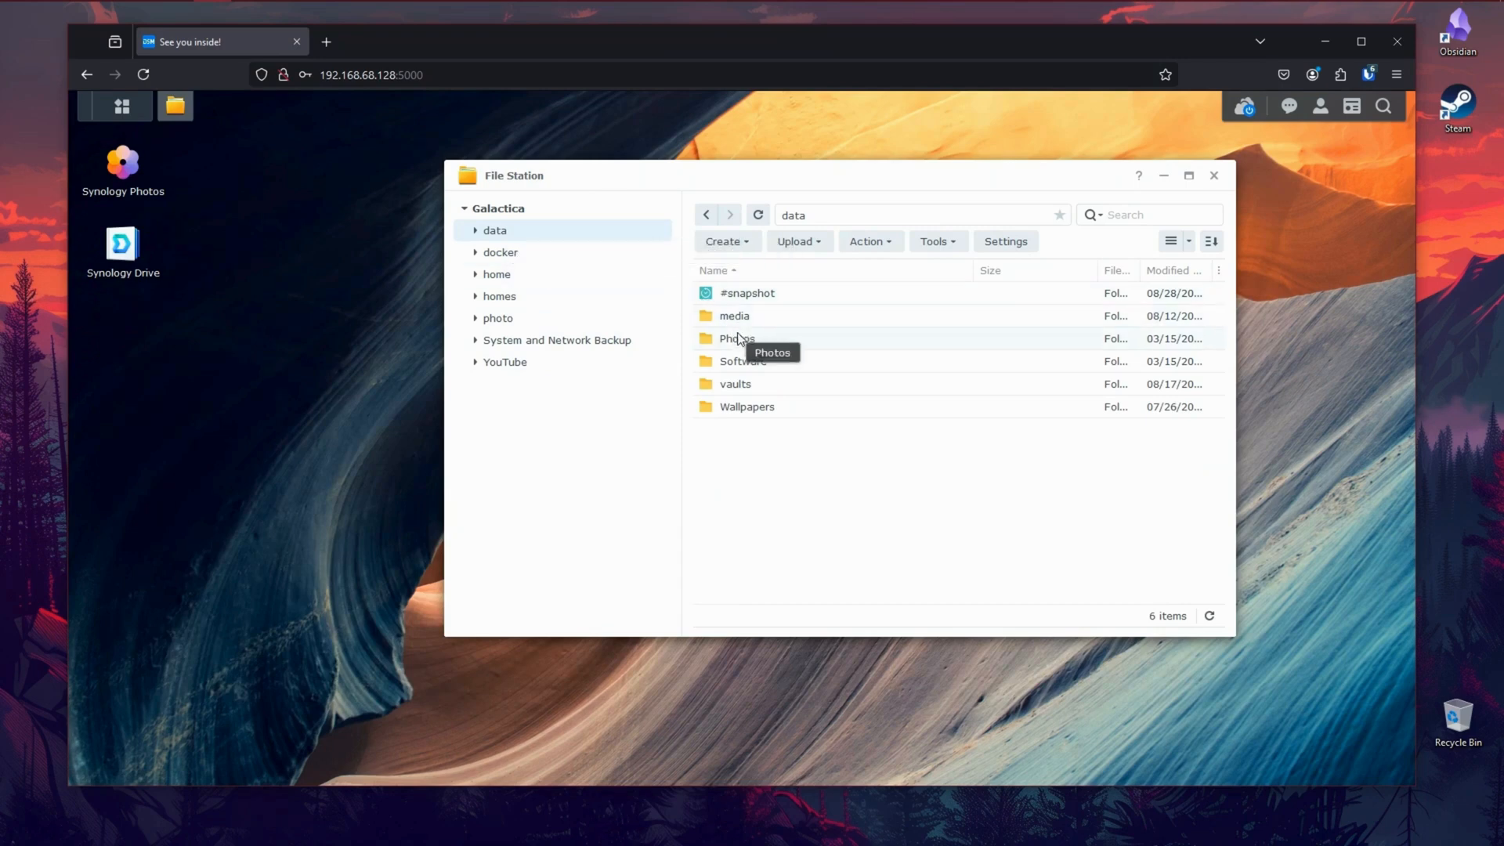
double_click(733, 316)
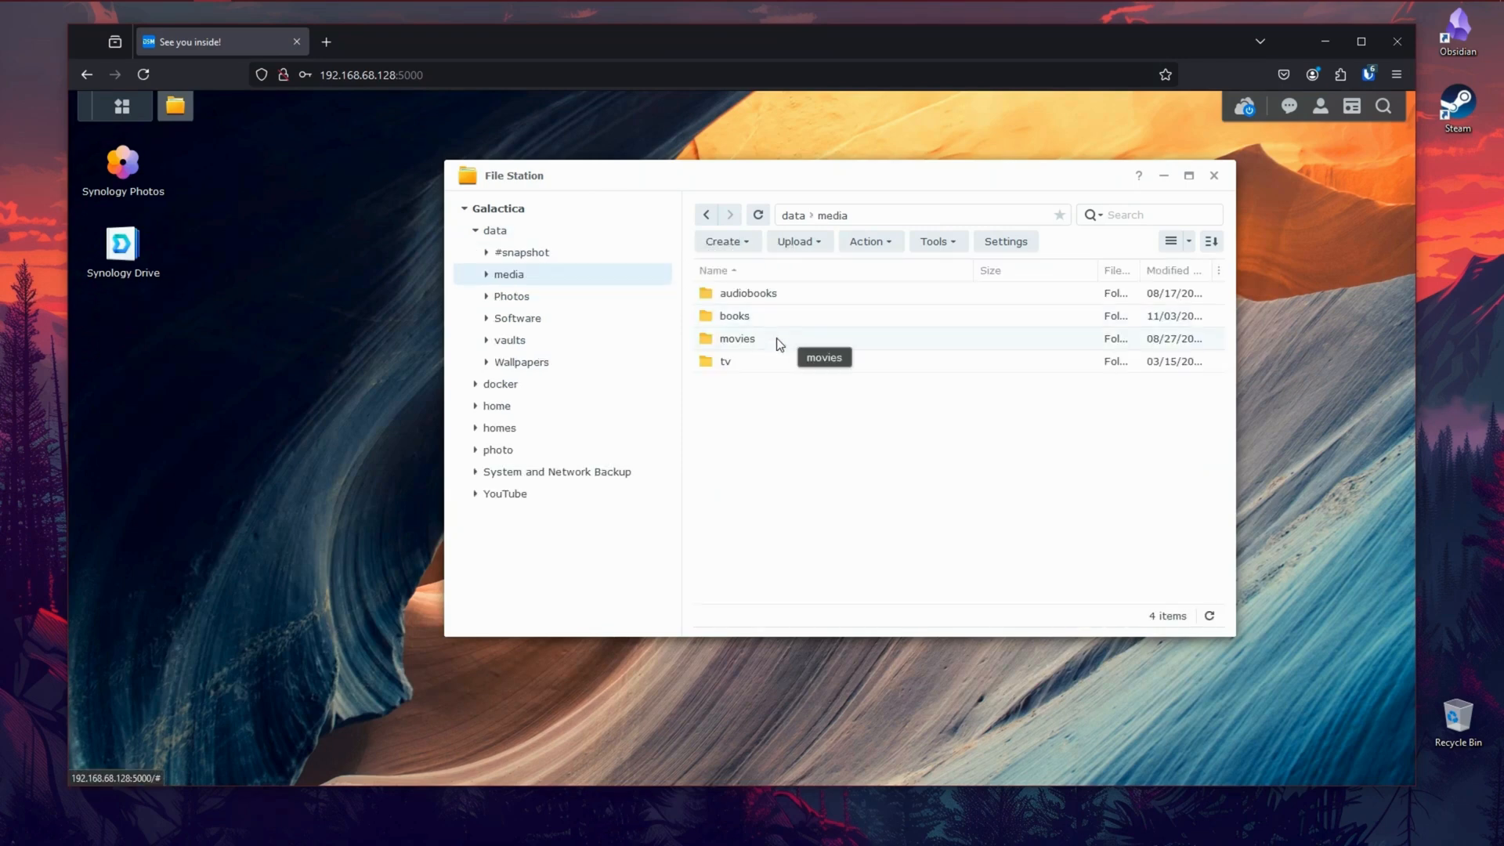
double_click(737, 338)
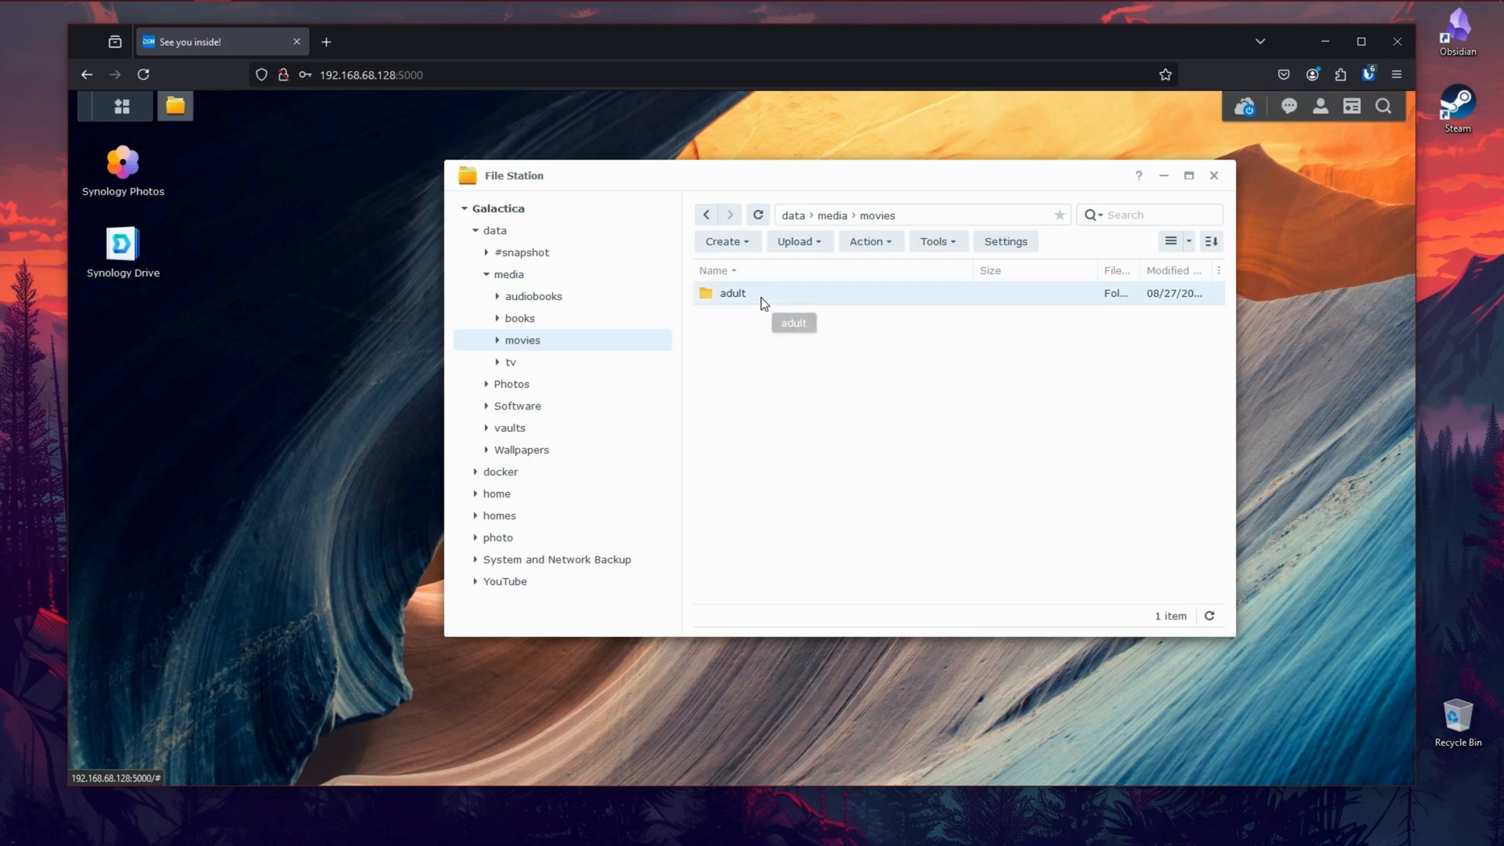
double_click(732, 292)
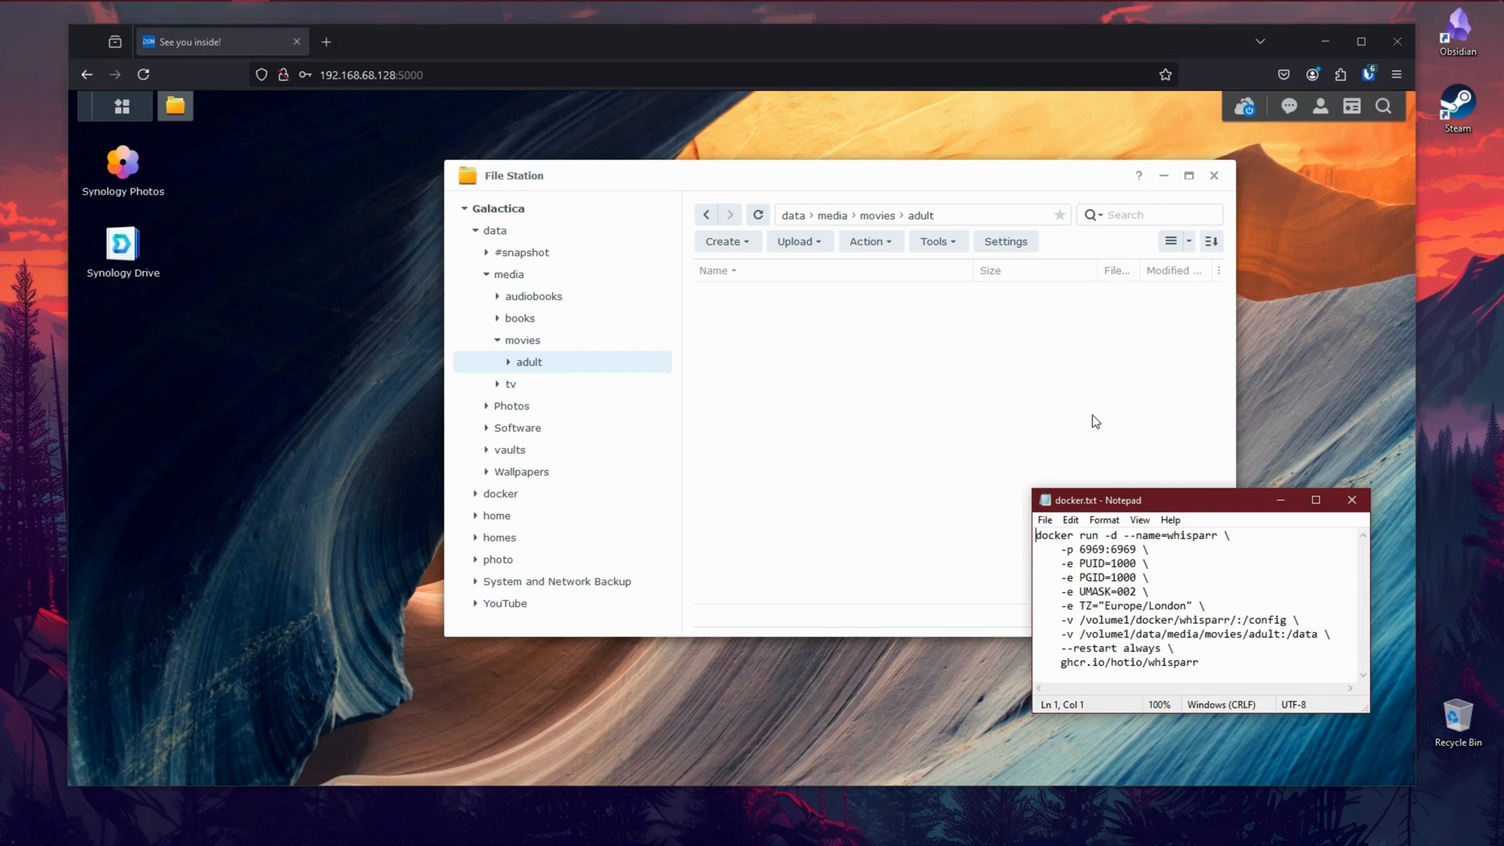
mouse_move(1197, 518)
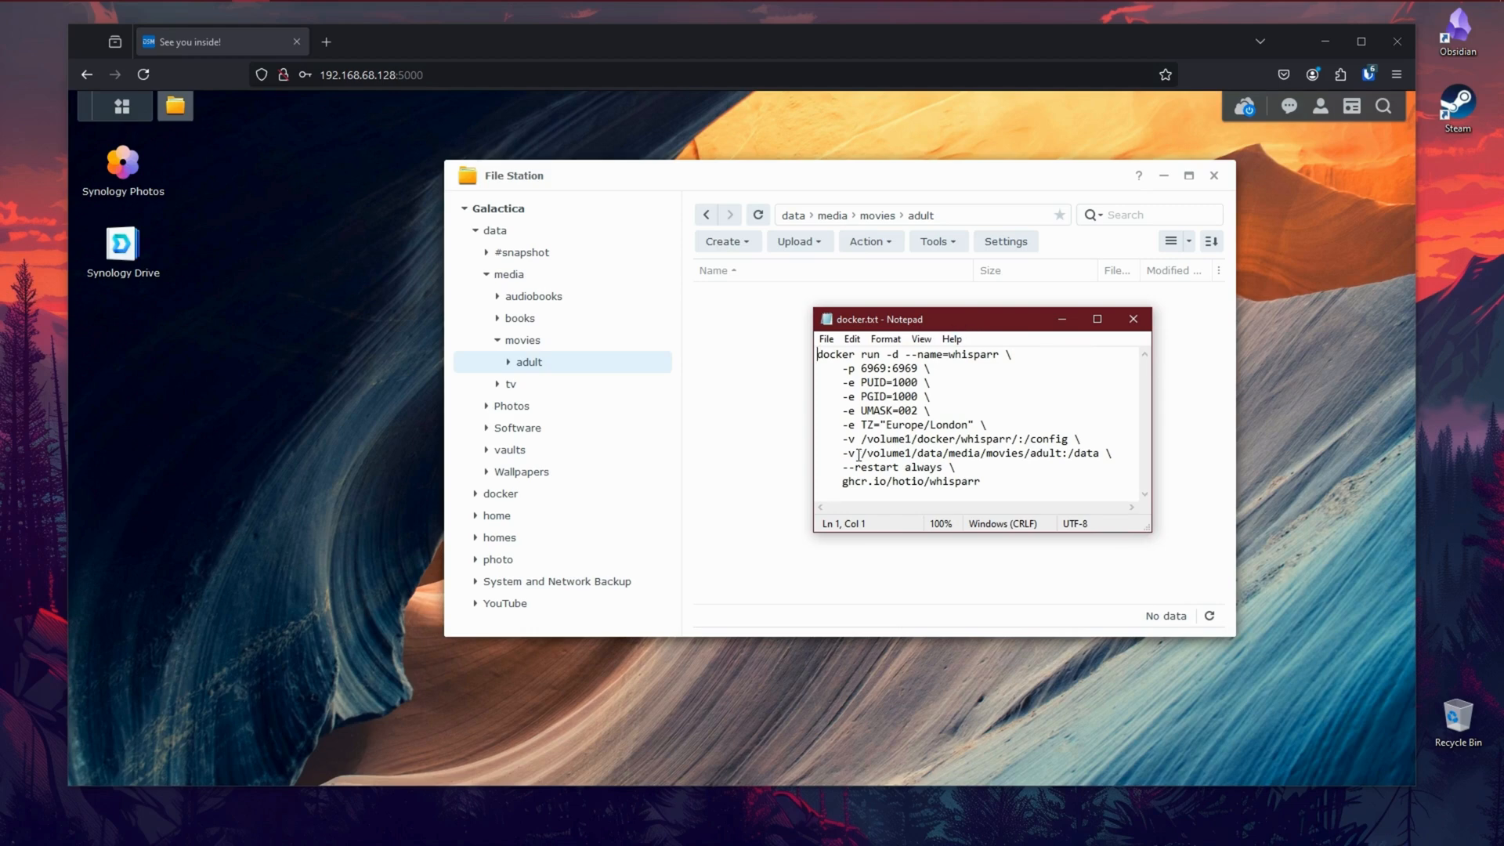
Step: Highlight the /volume1/data/media/movies/adult:/data path in docker.txt and close the notes
drag(865, 453, 1026, 453)
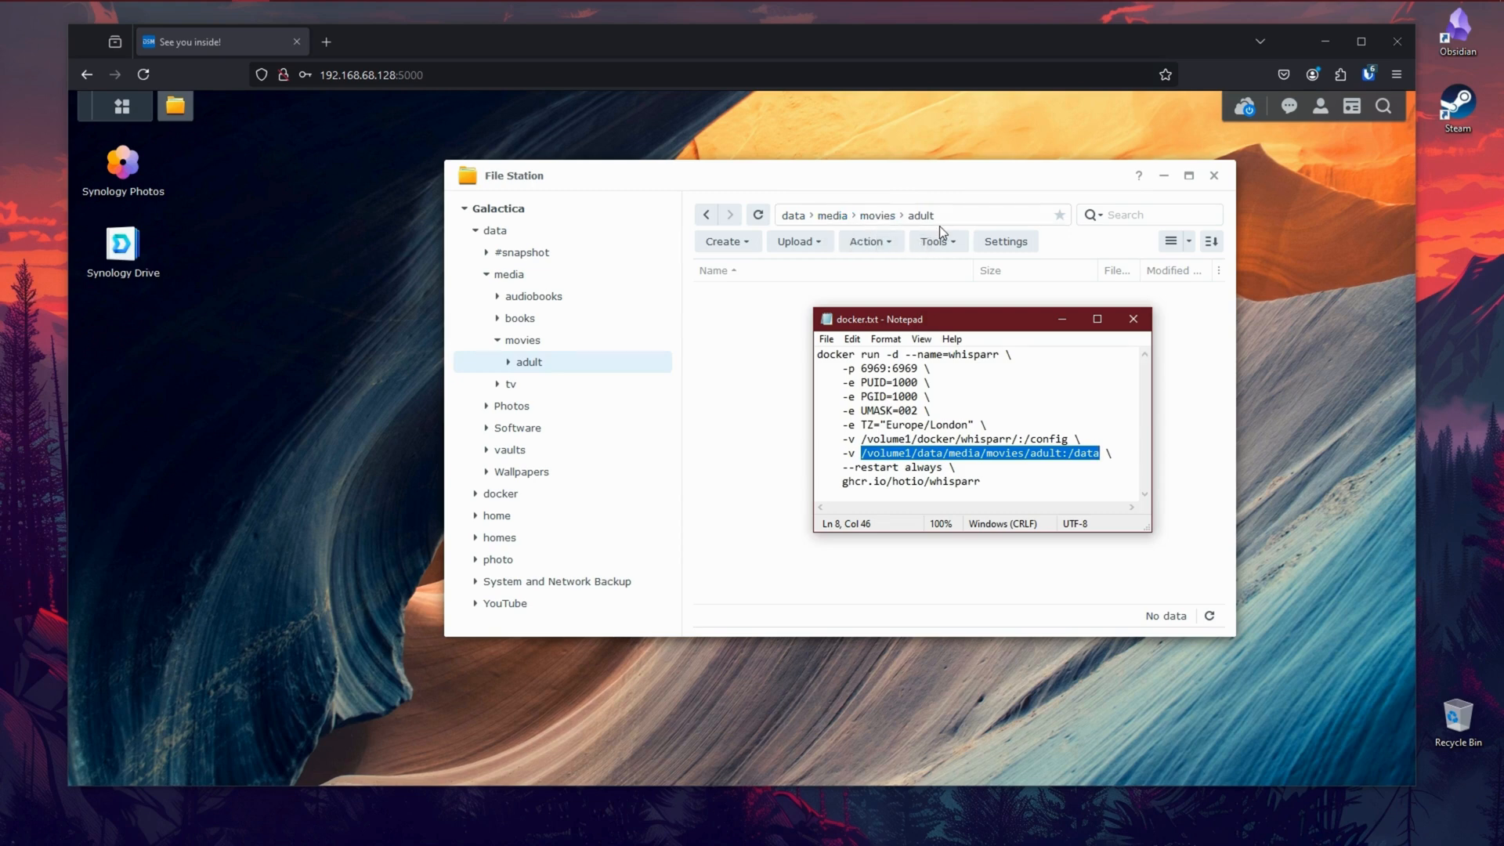
mouse_move(786, 489)
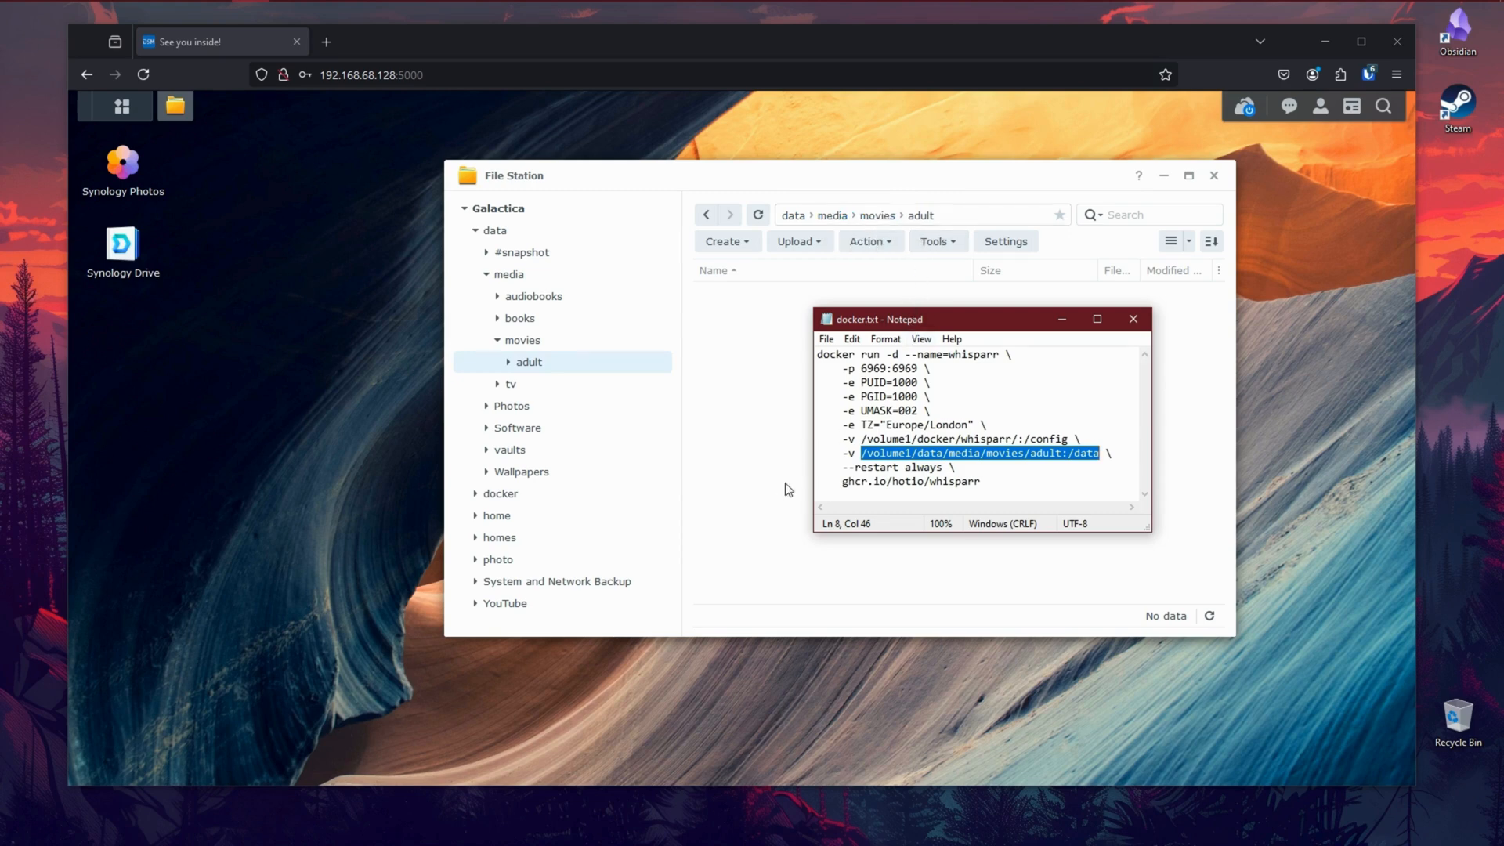
click(1134, 320)
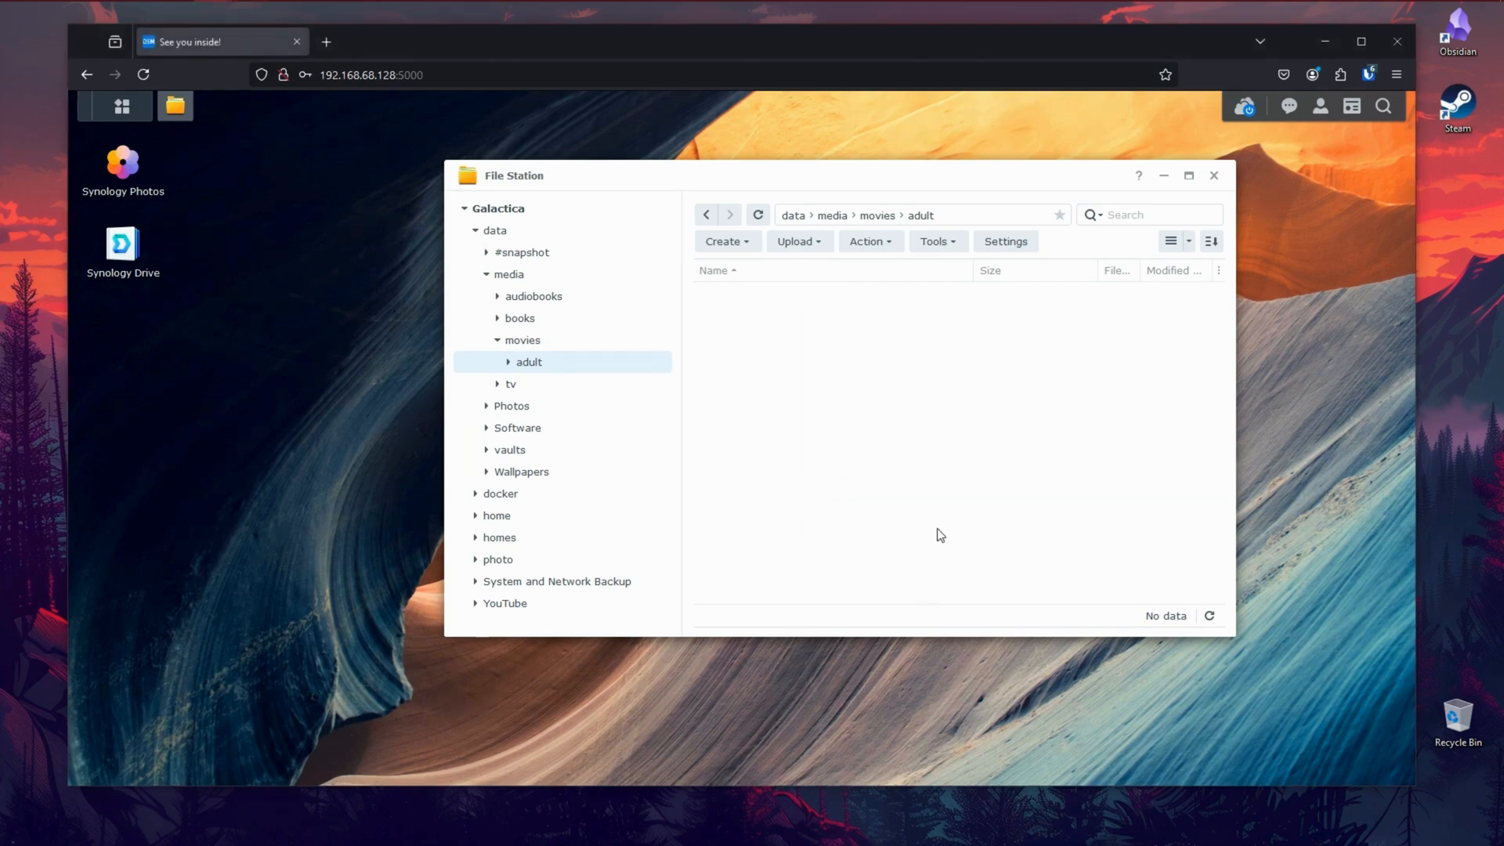
Step: Close File Station and reach Task Scheduler's Create menu in Control Panel
click(1213, 176)
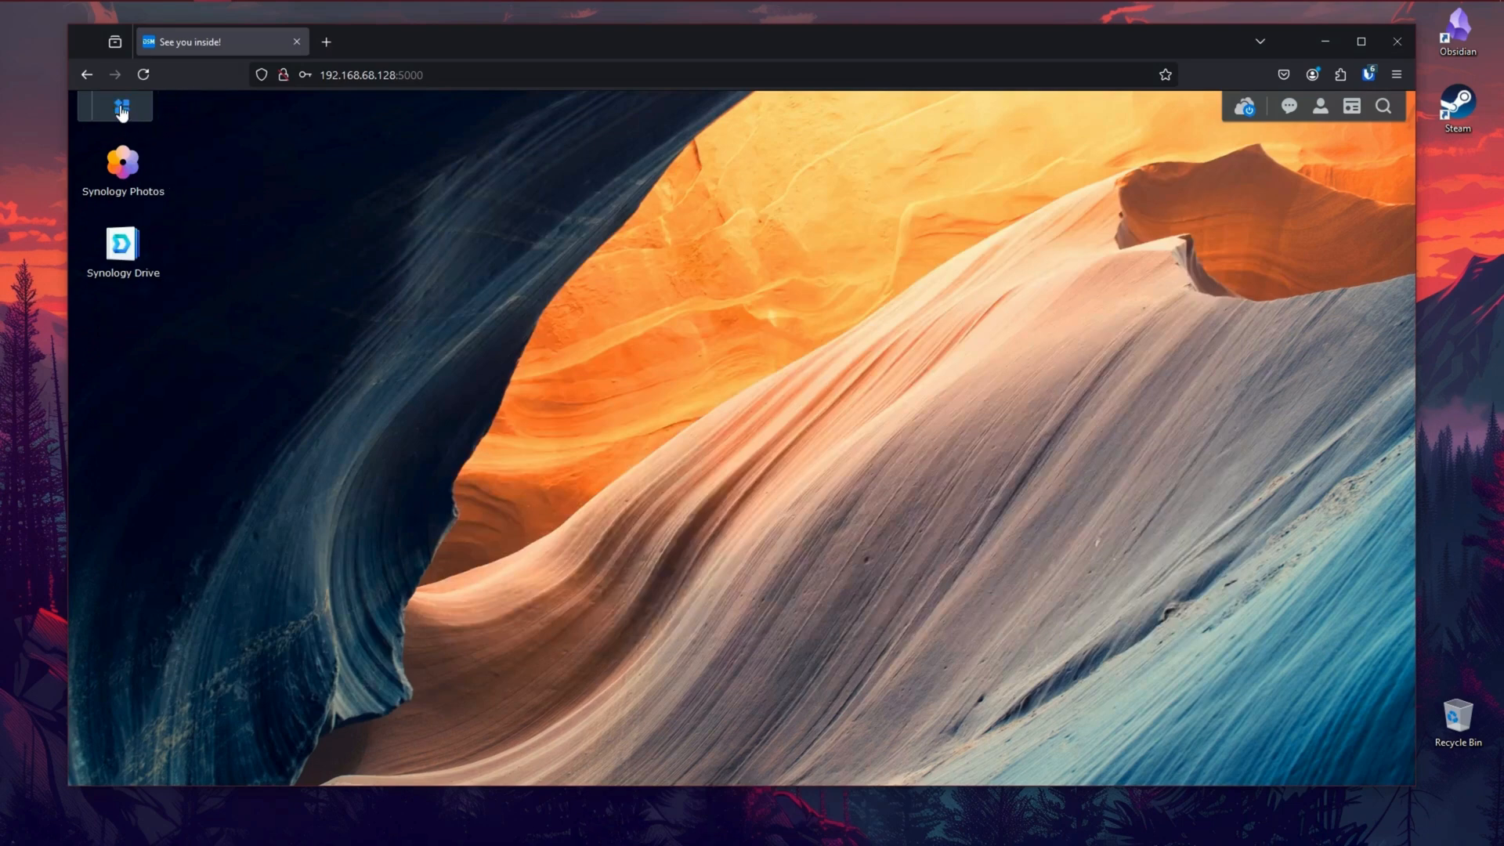
click(116, 107)
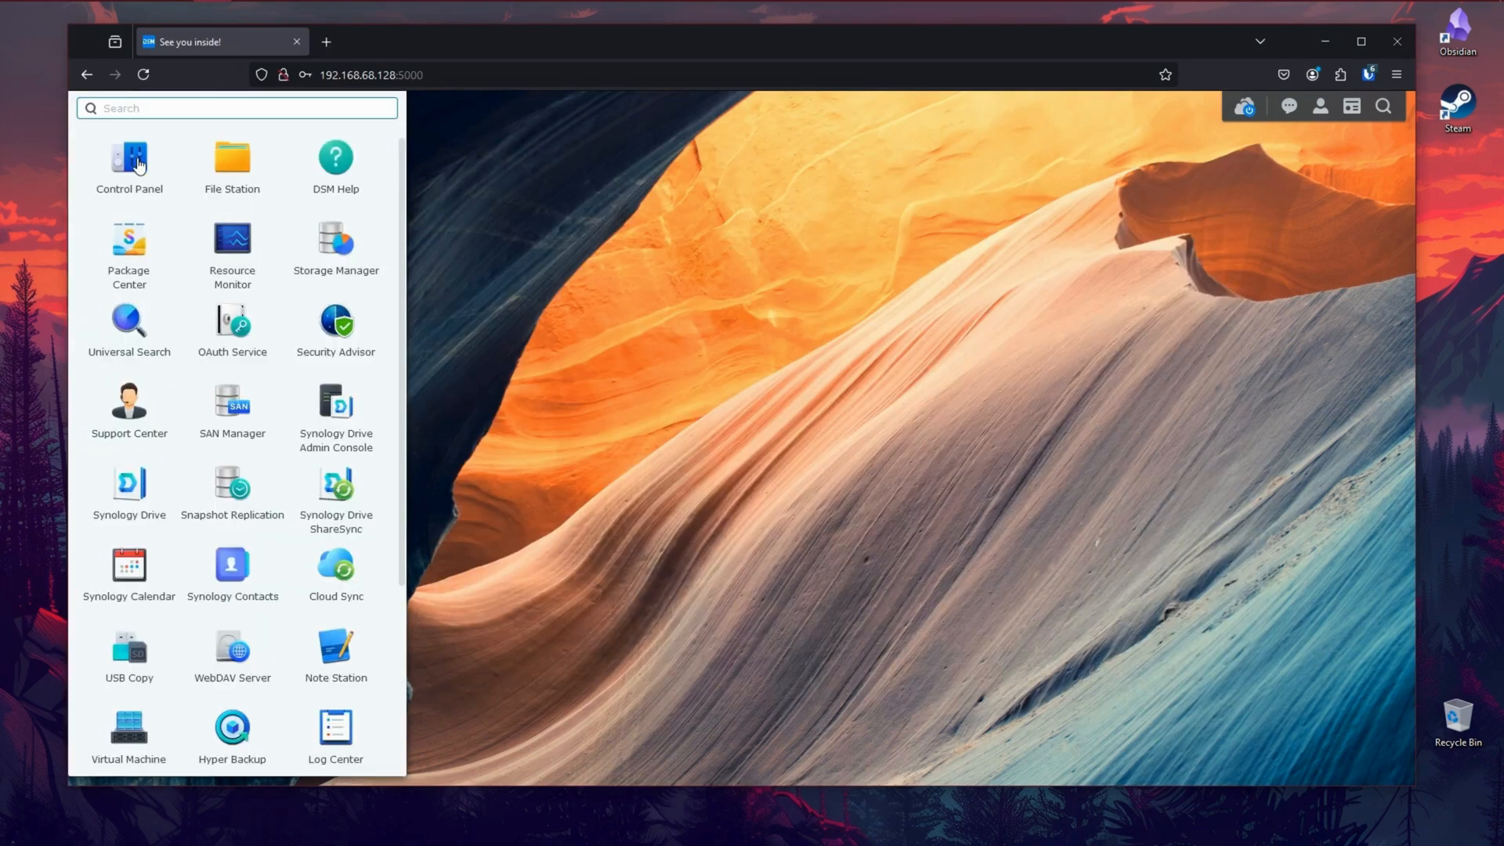
click(128, 154)
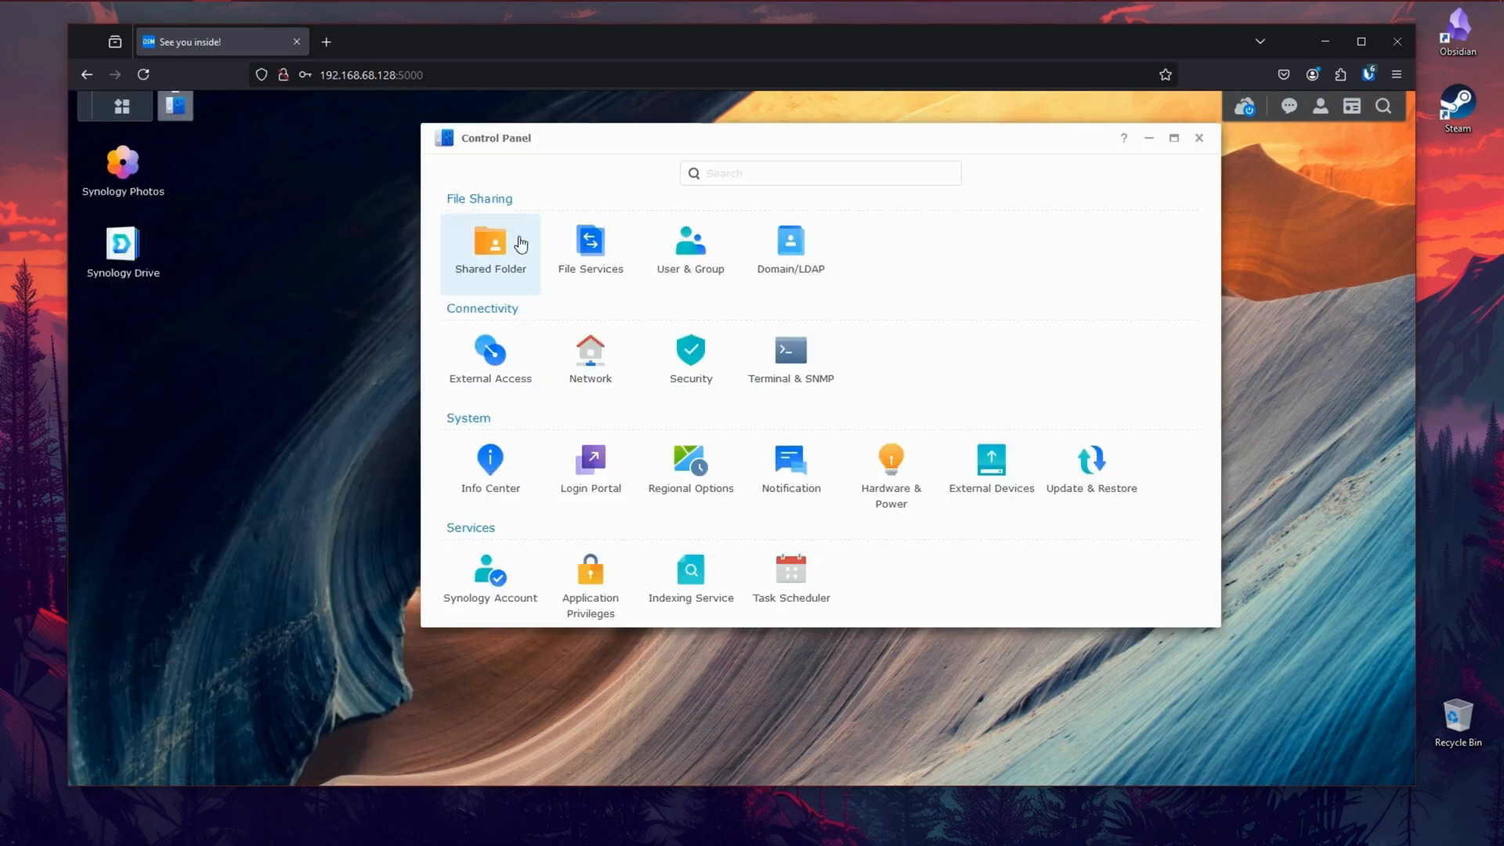
click(791, 569)
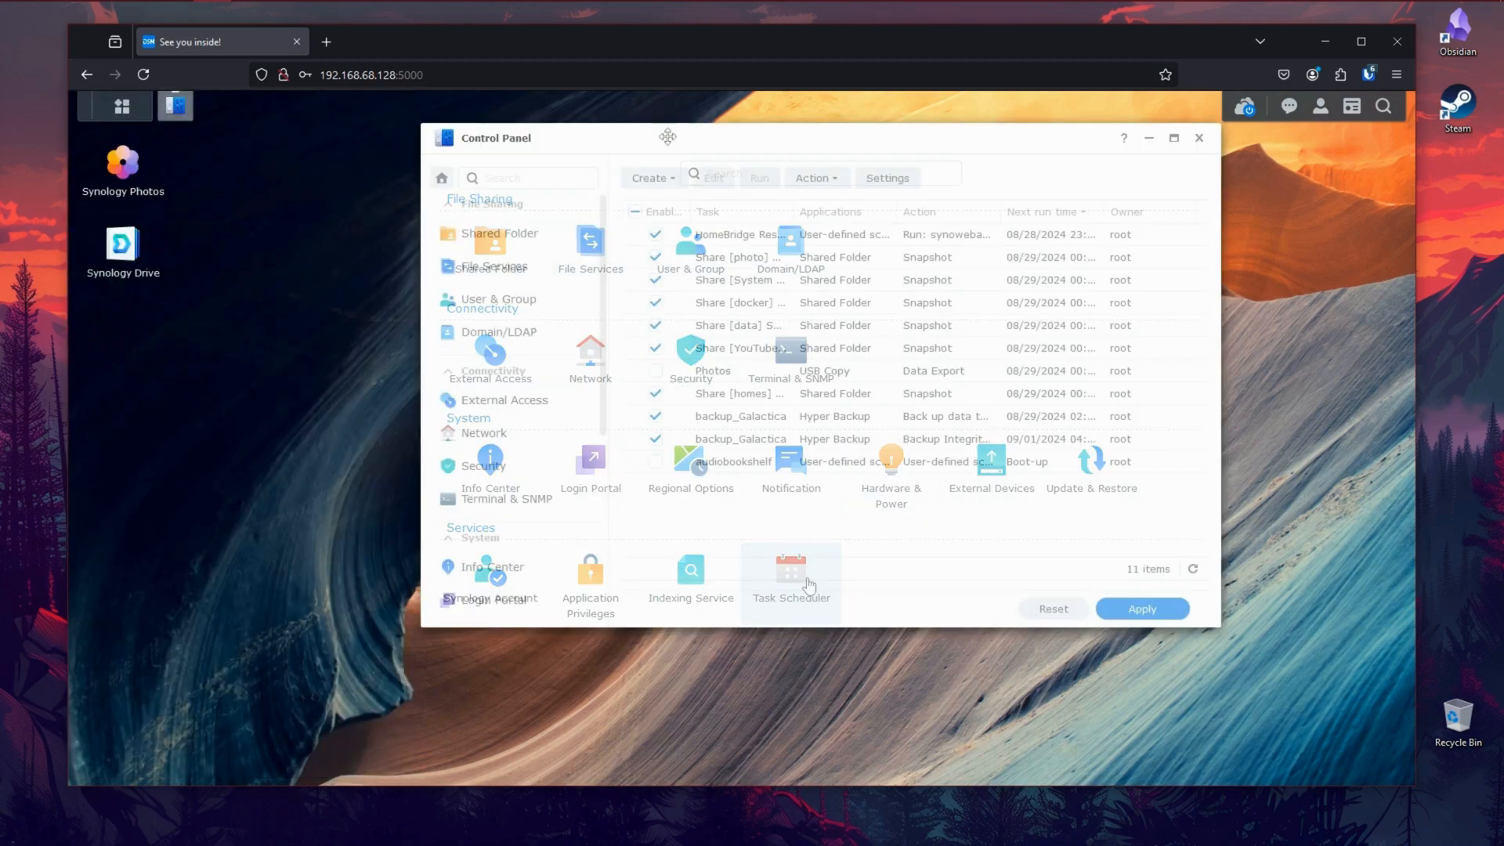
click(650, 177)
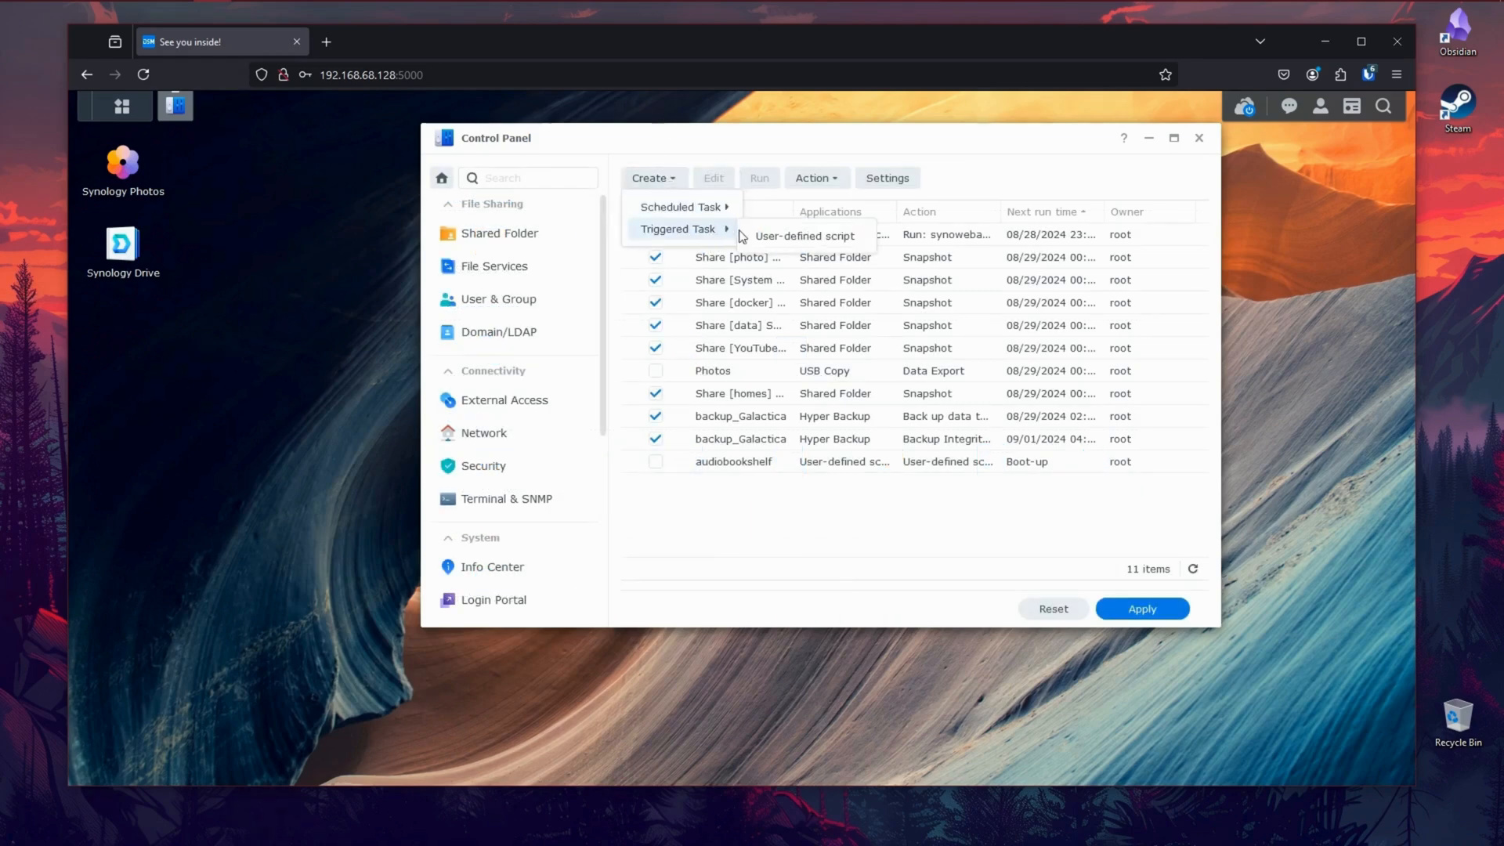
Step: Create a user-defined script task named whisparr, run as root on boot-up, with Enabled unticked
click(802, 235)
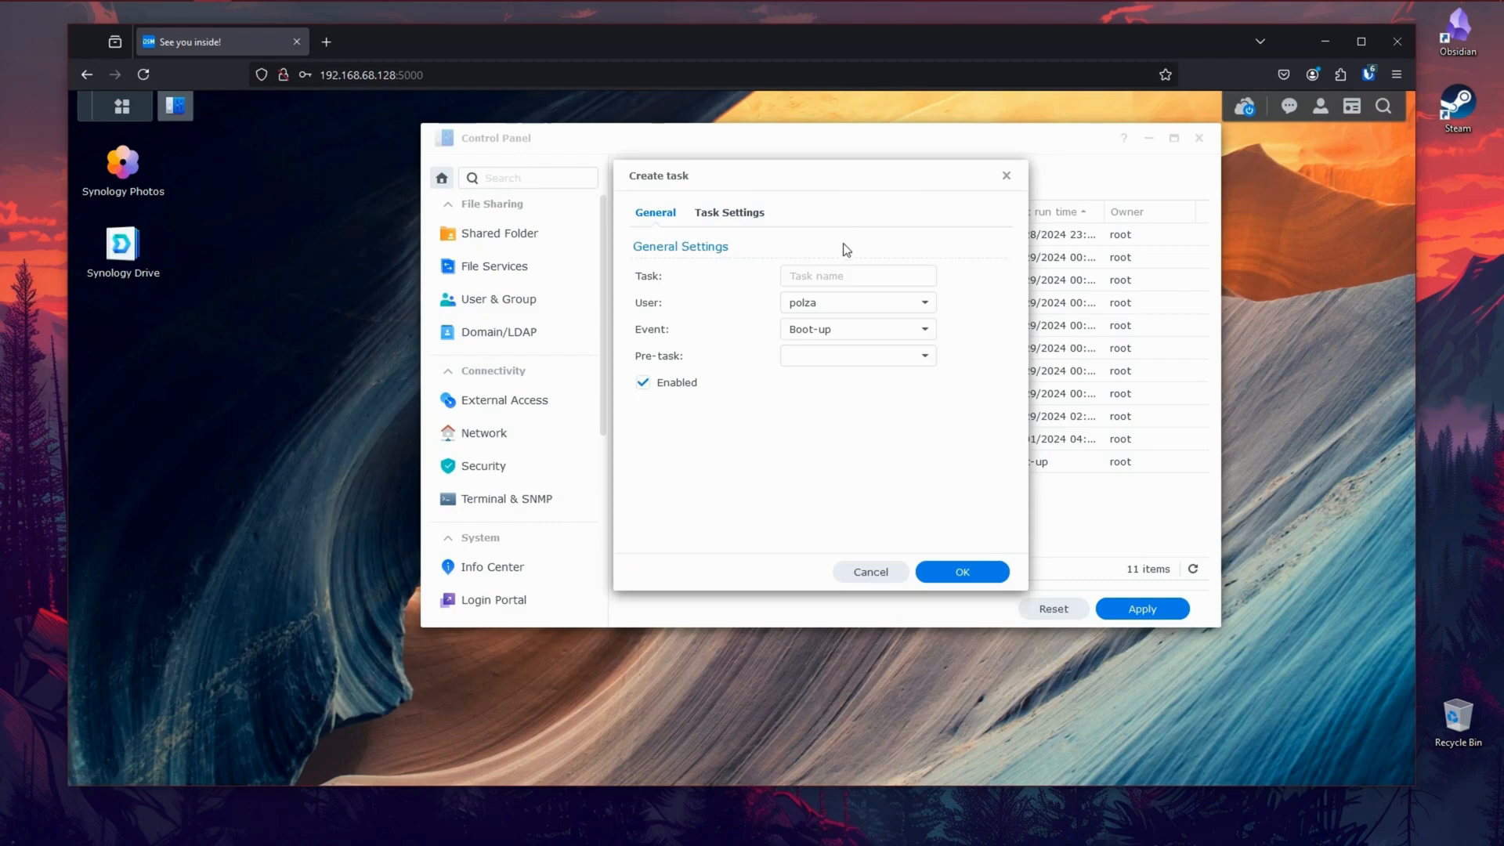
click(858, 275)
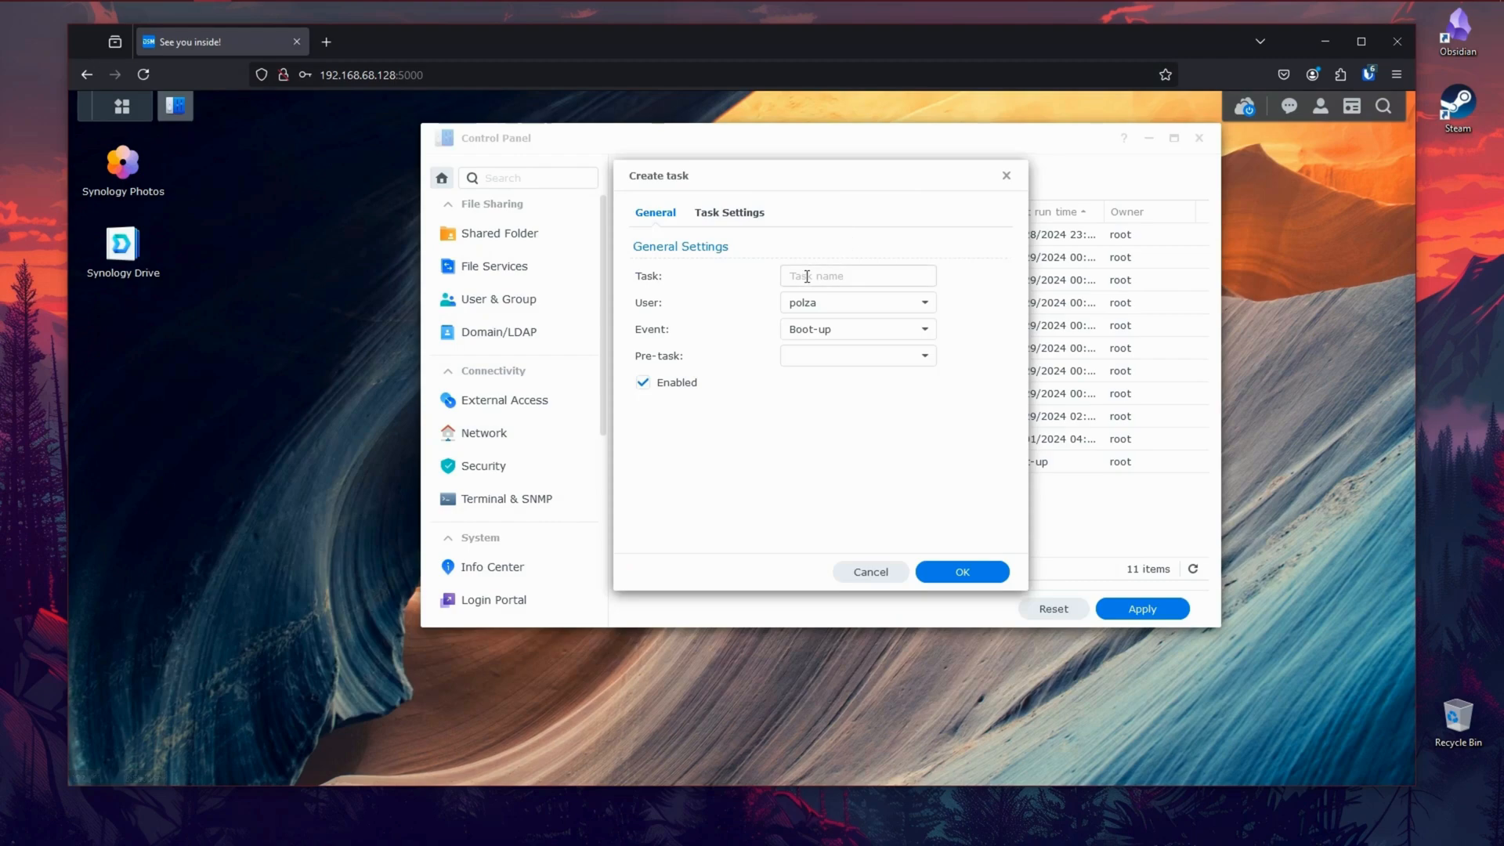
text(whisparr)
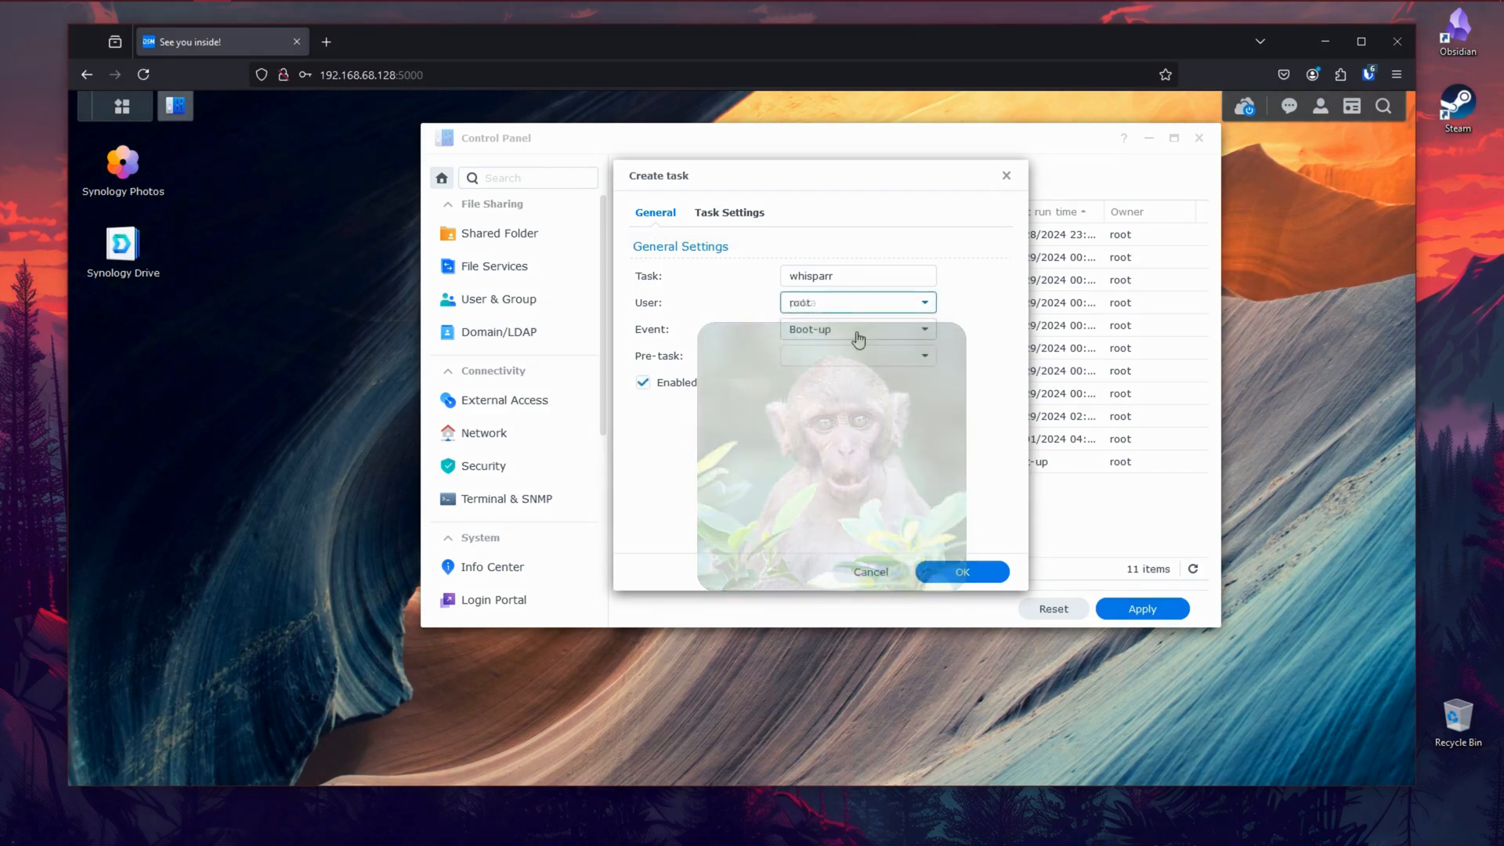
click(643, 382)
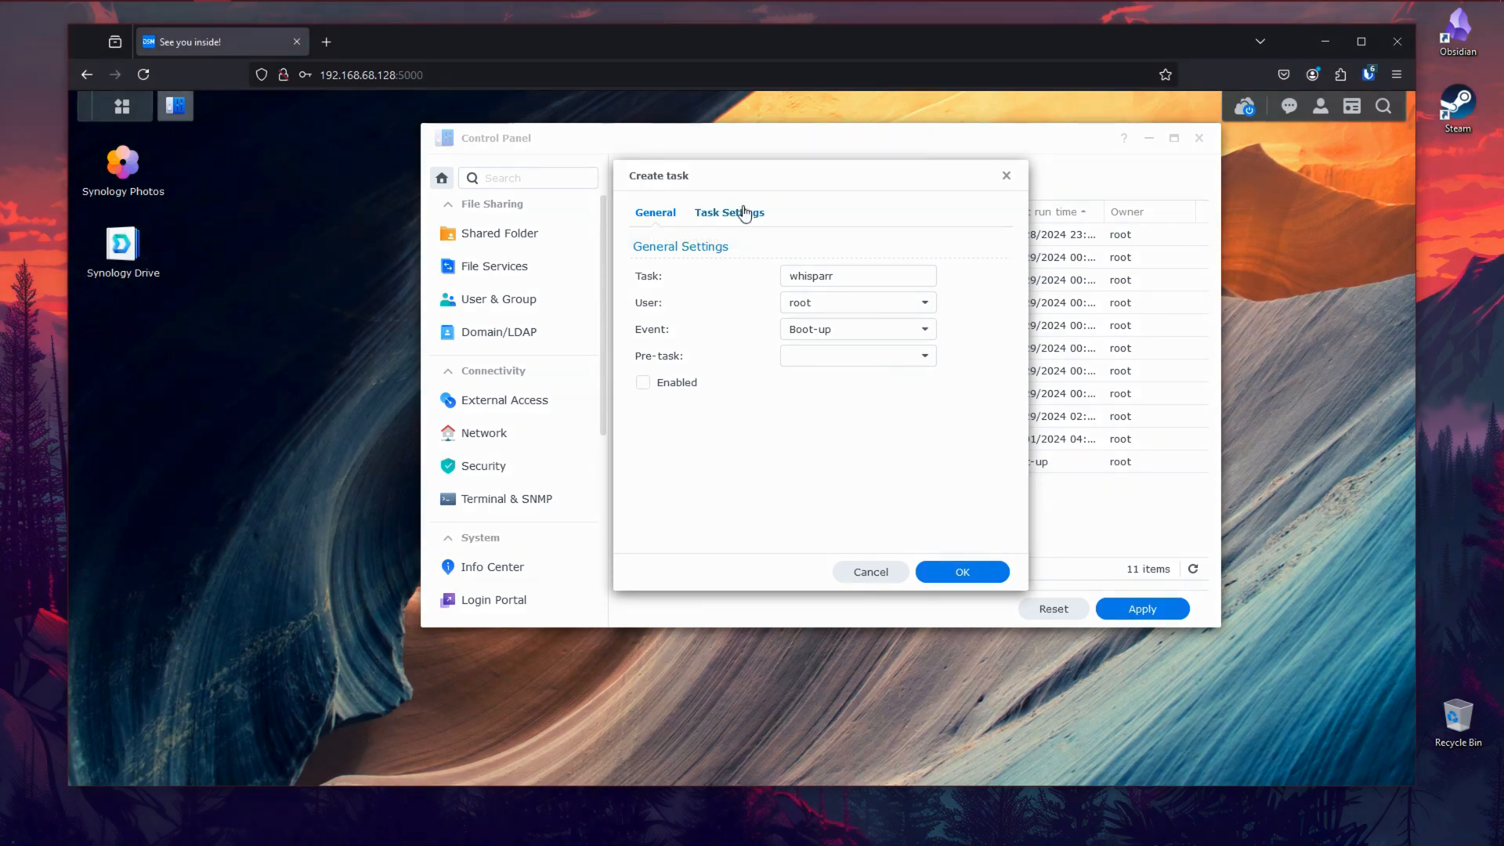
Step: Paste the docker run command into Task Settings, save, accept the root warning and submit the password
click(729, 213)
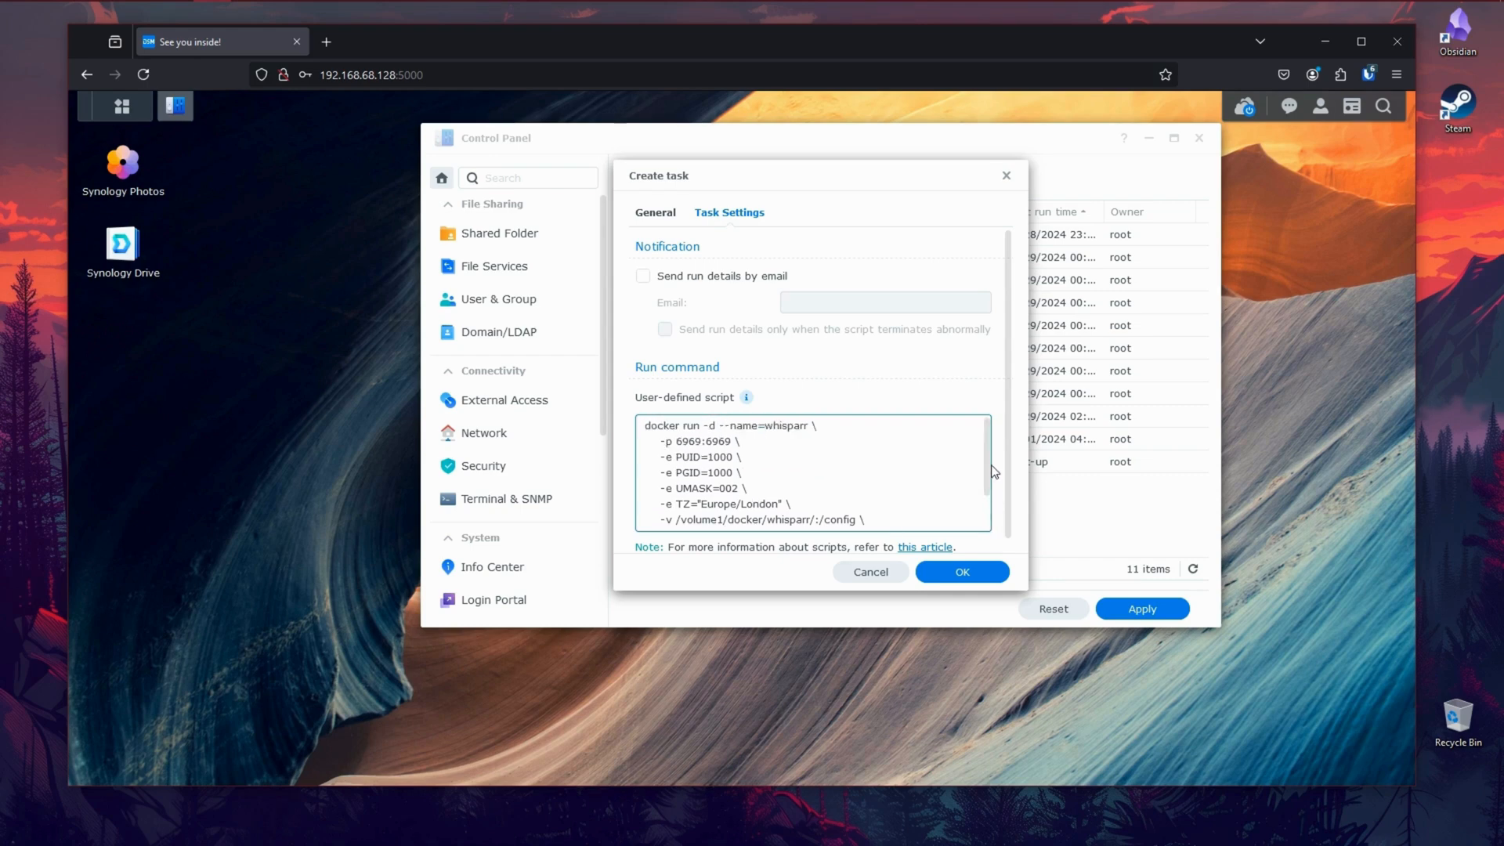
mouse_move(952, 558)
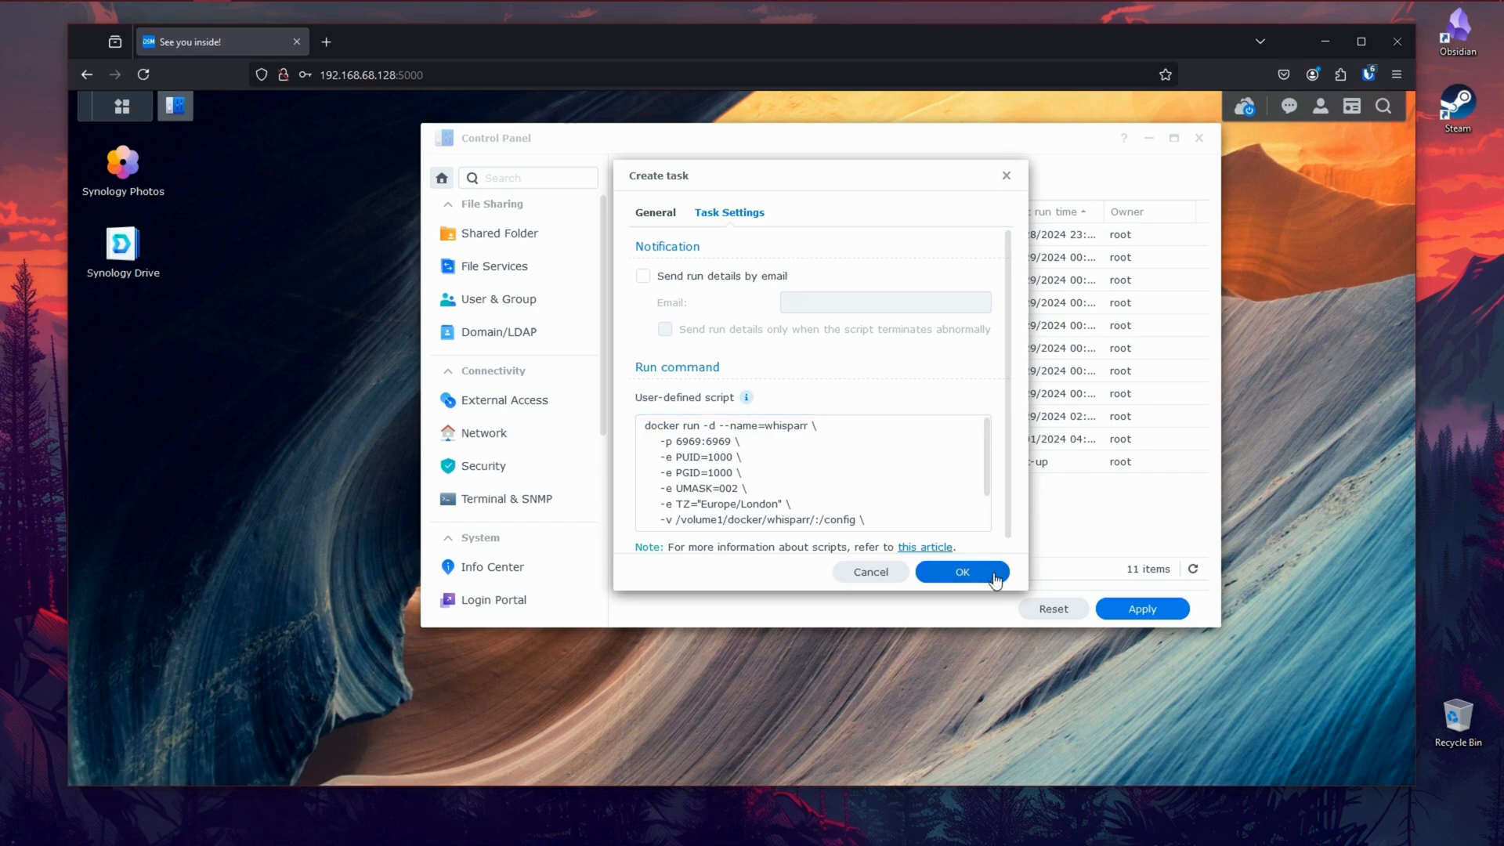
click(961, 570)
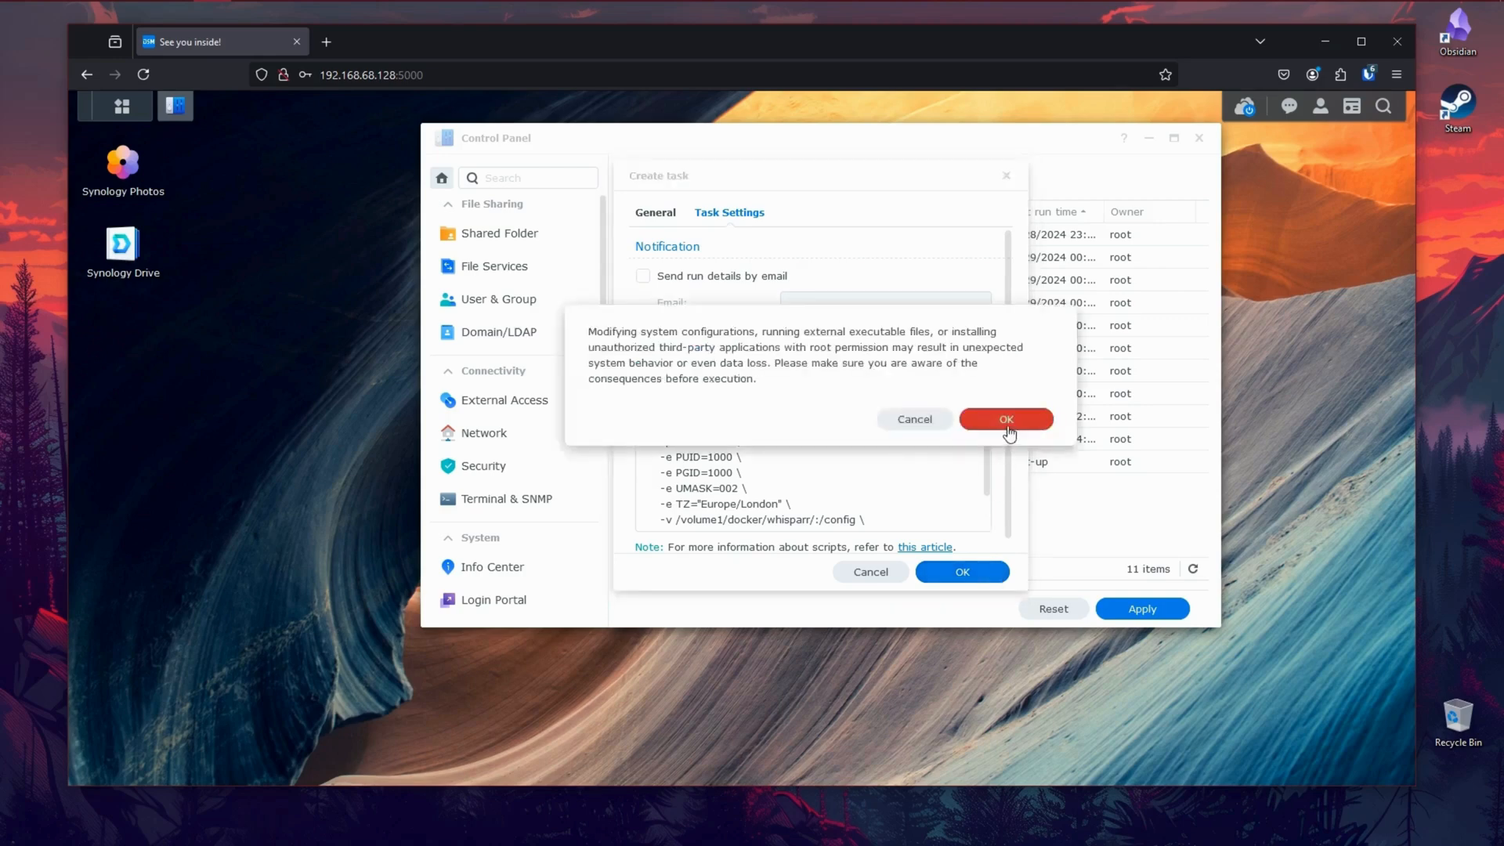
click(1005, 420)
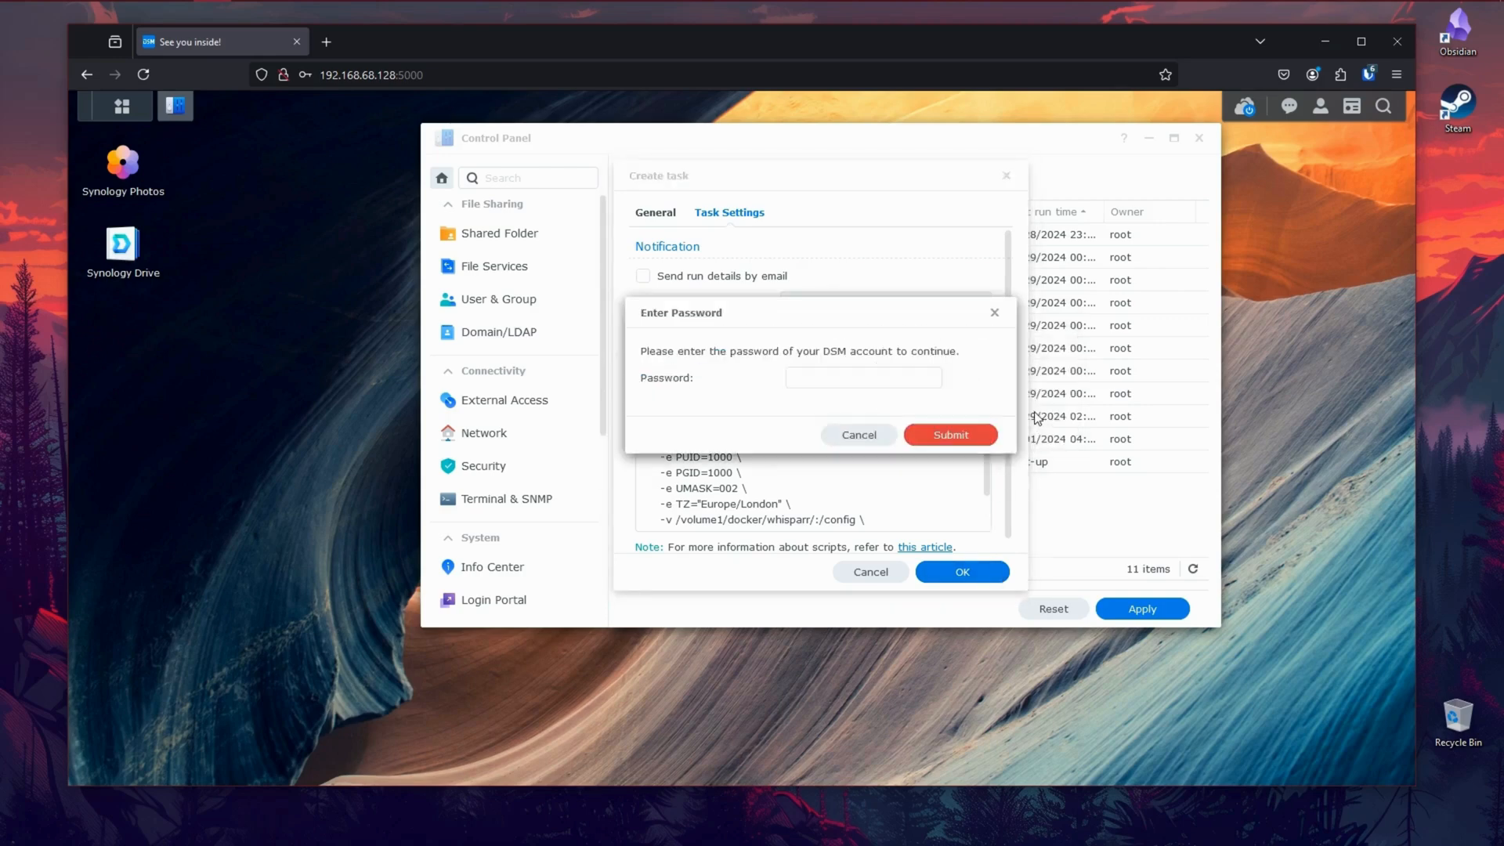
click(863, 378)
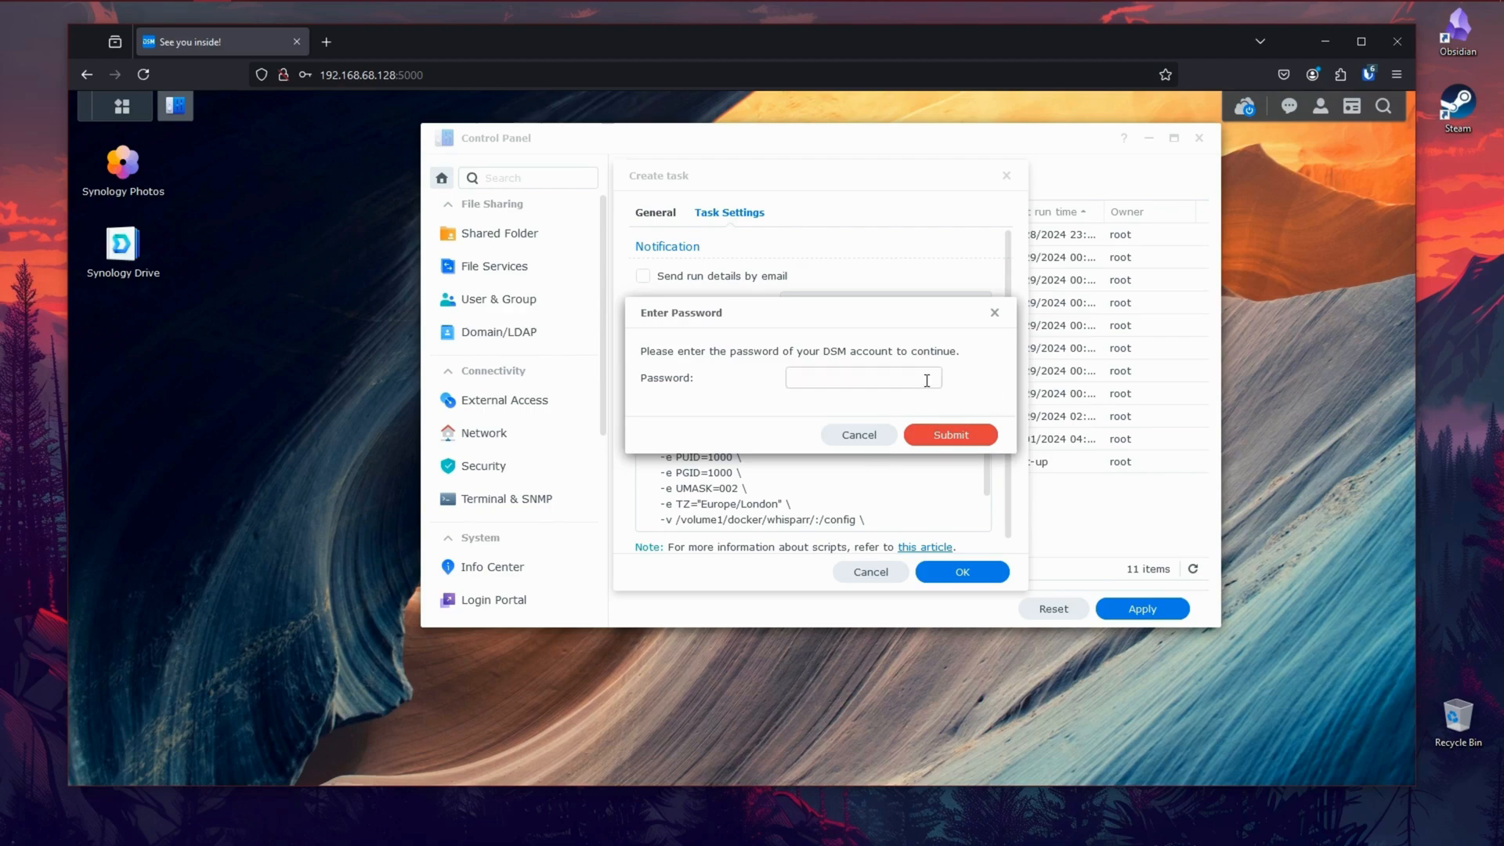
click(1370, 74)
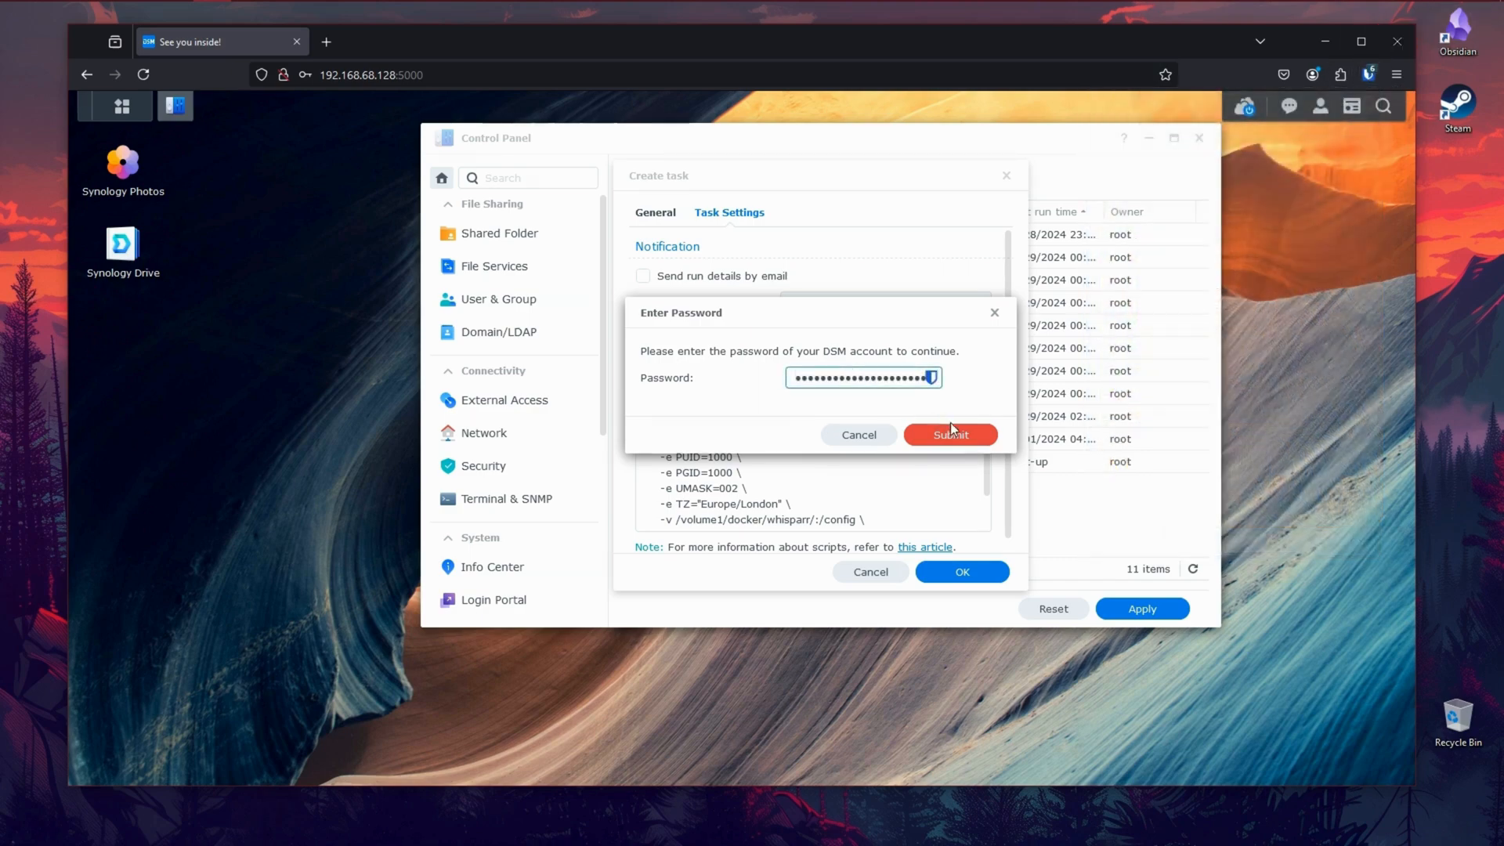
click(951, 436)
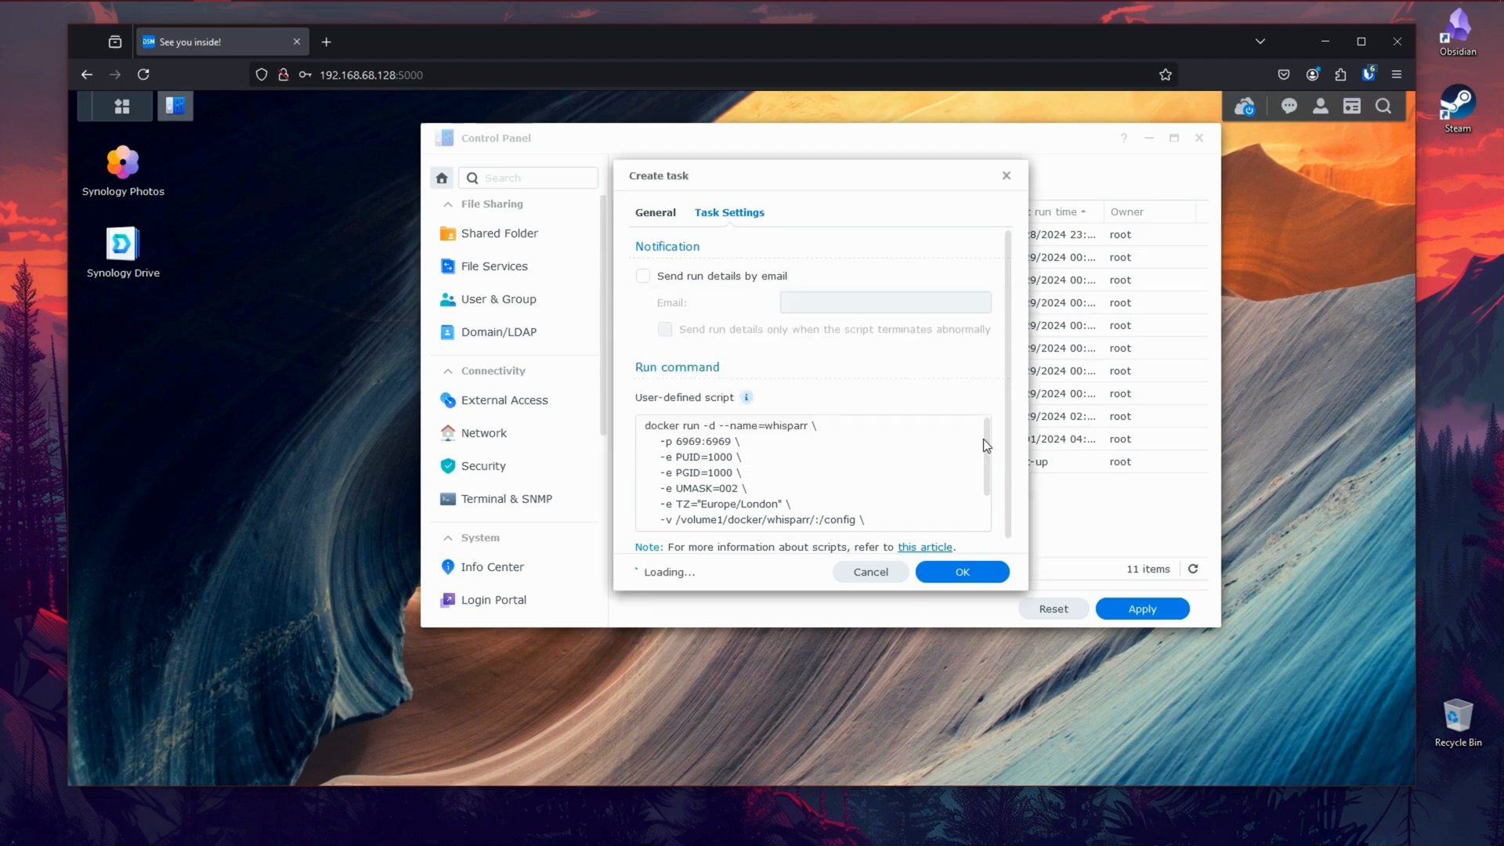
Step: Select the saved whisparr task and run it once, confirming the prompt
click(962, 570)
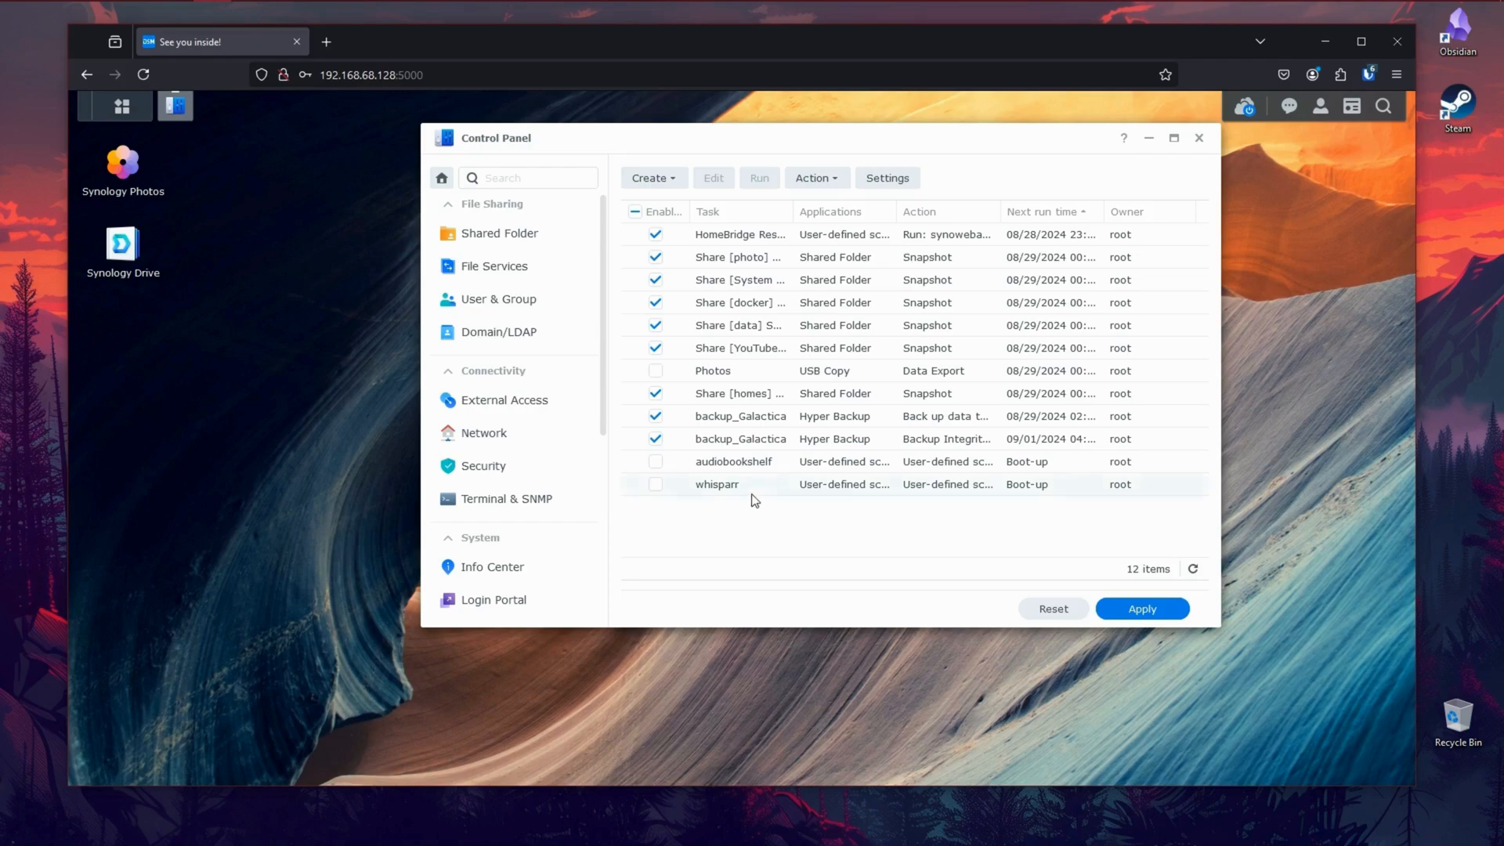
click(718, 484)
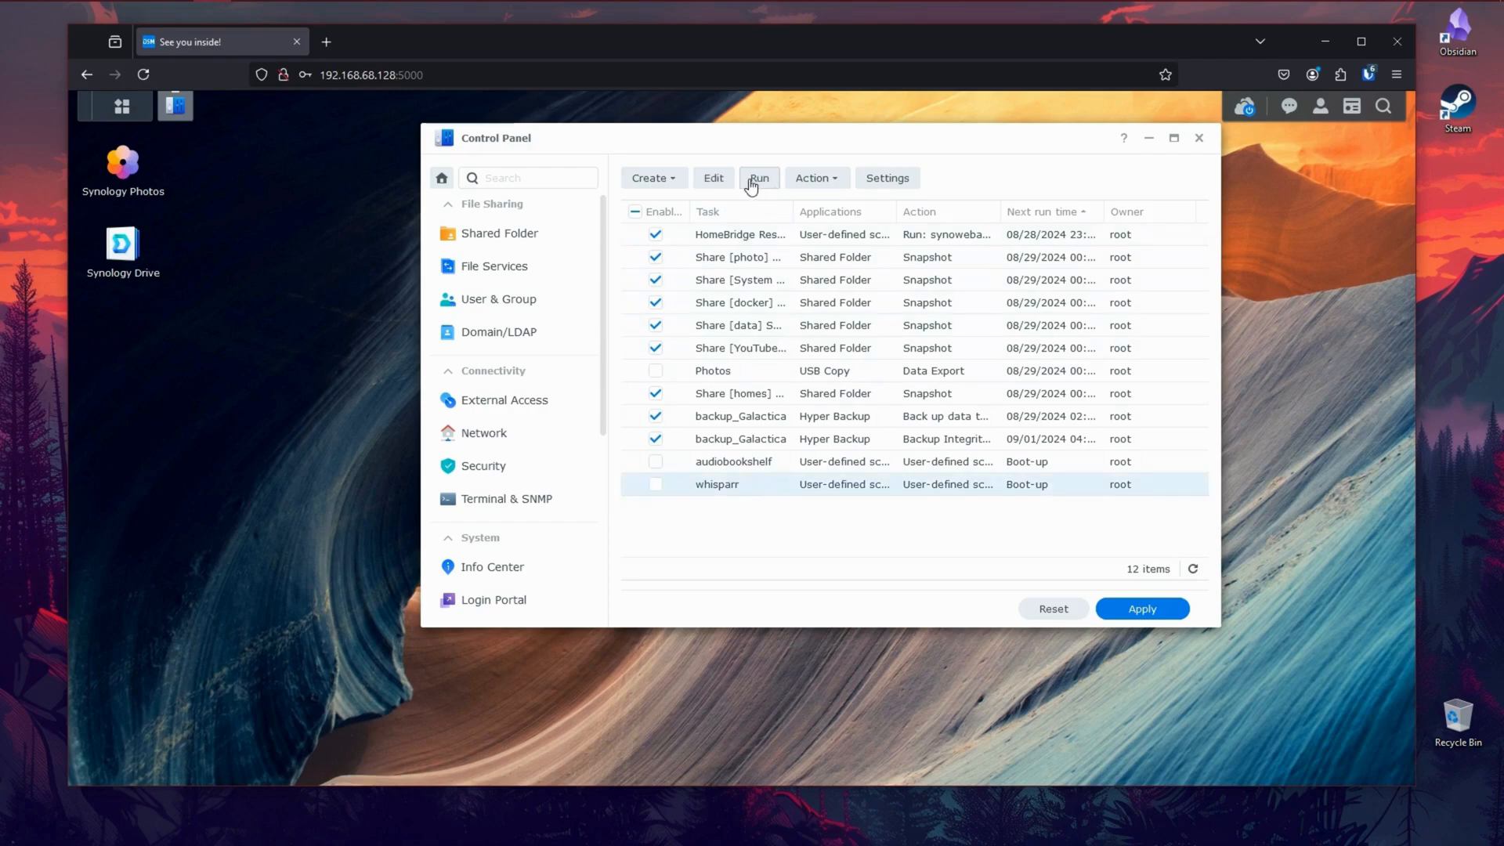
click(760, 177)
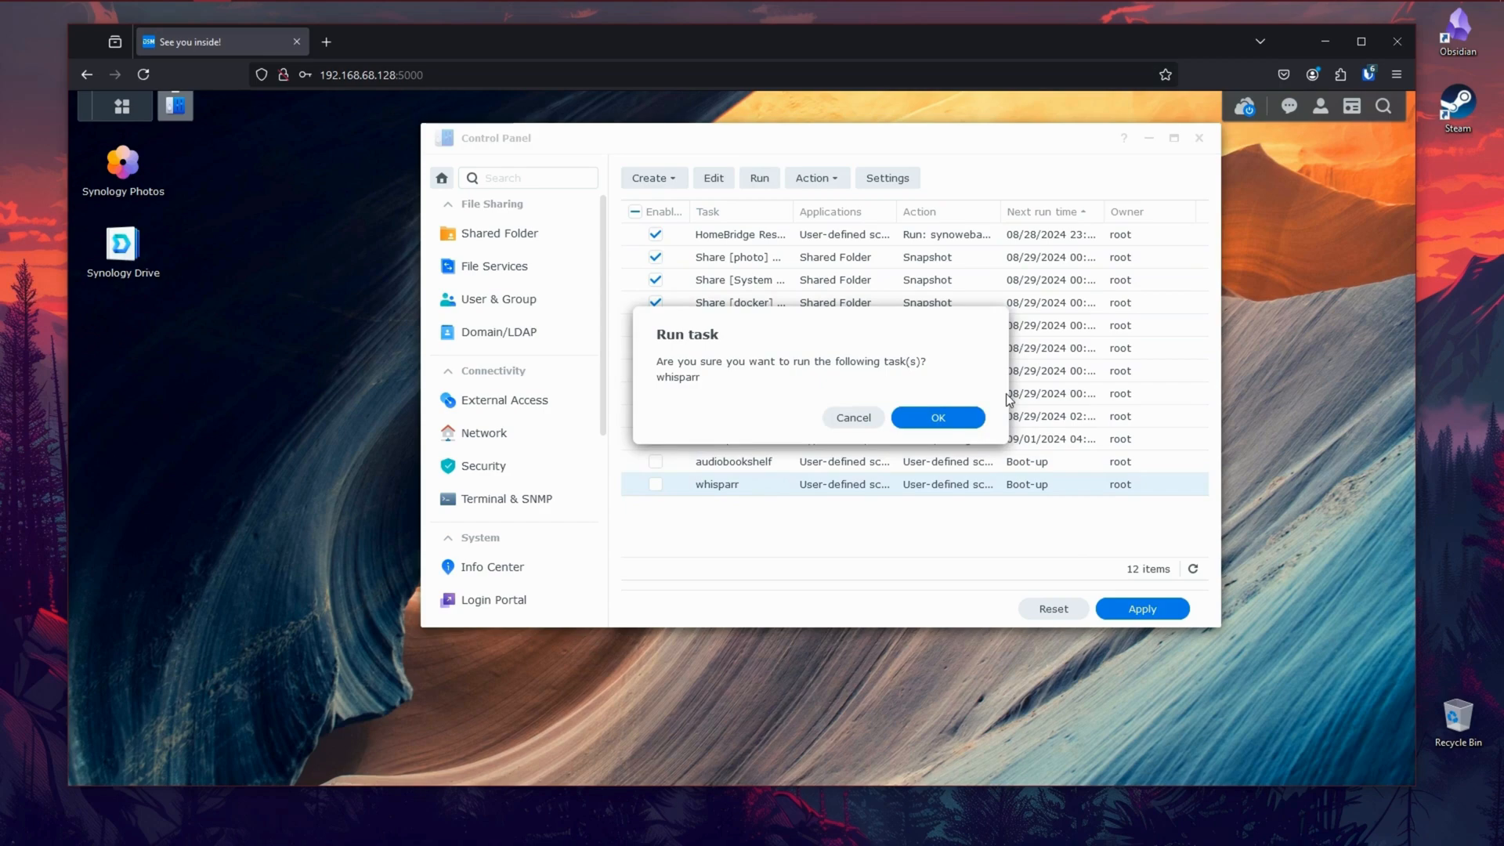
click(937, 416)
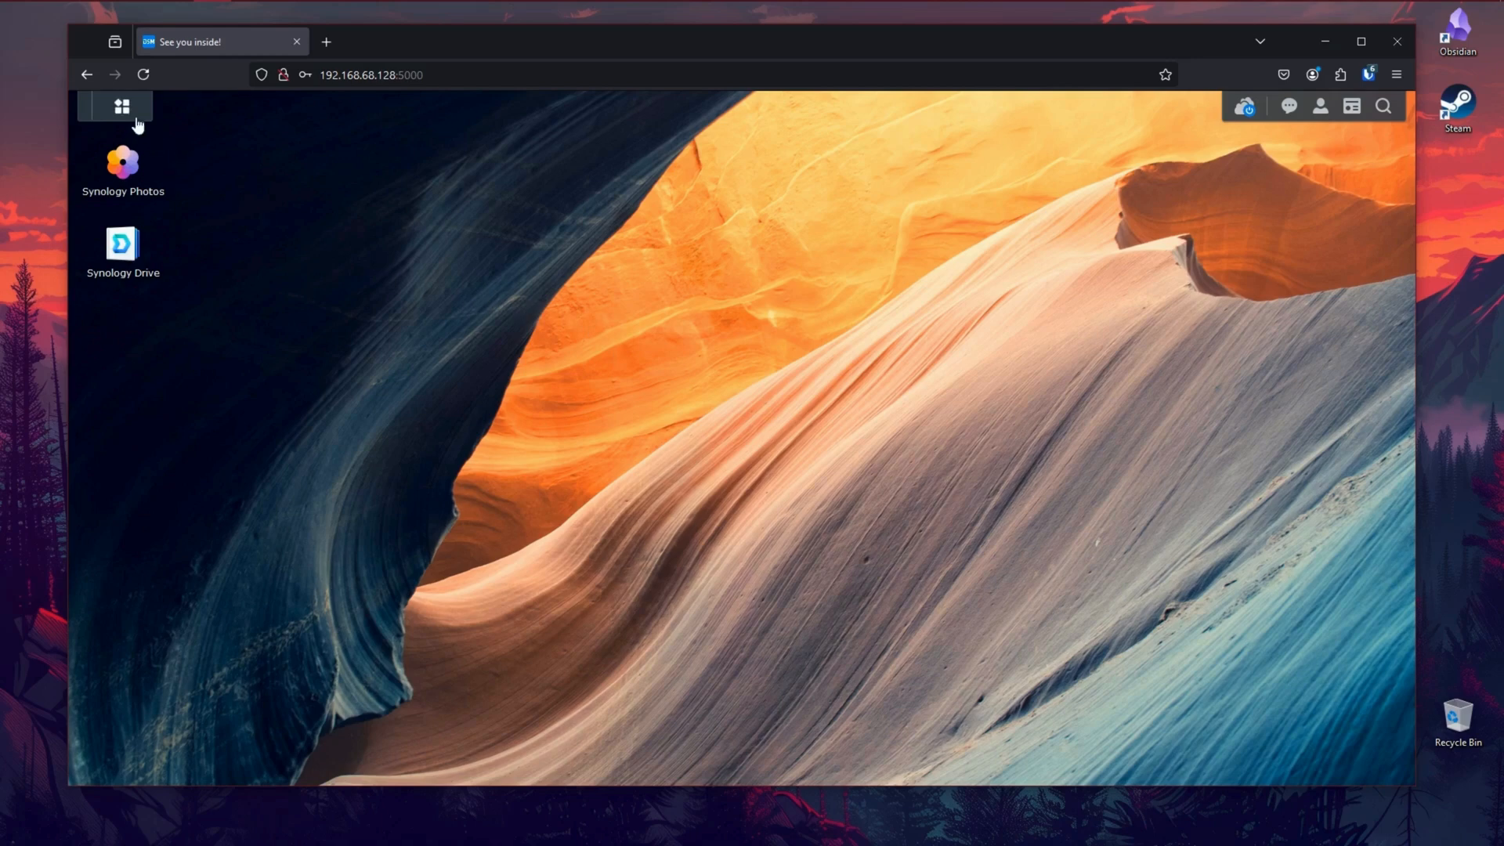
Step: Show Container Manager's container list with the running whisparr container
click(116, 107)
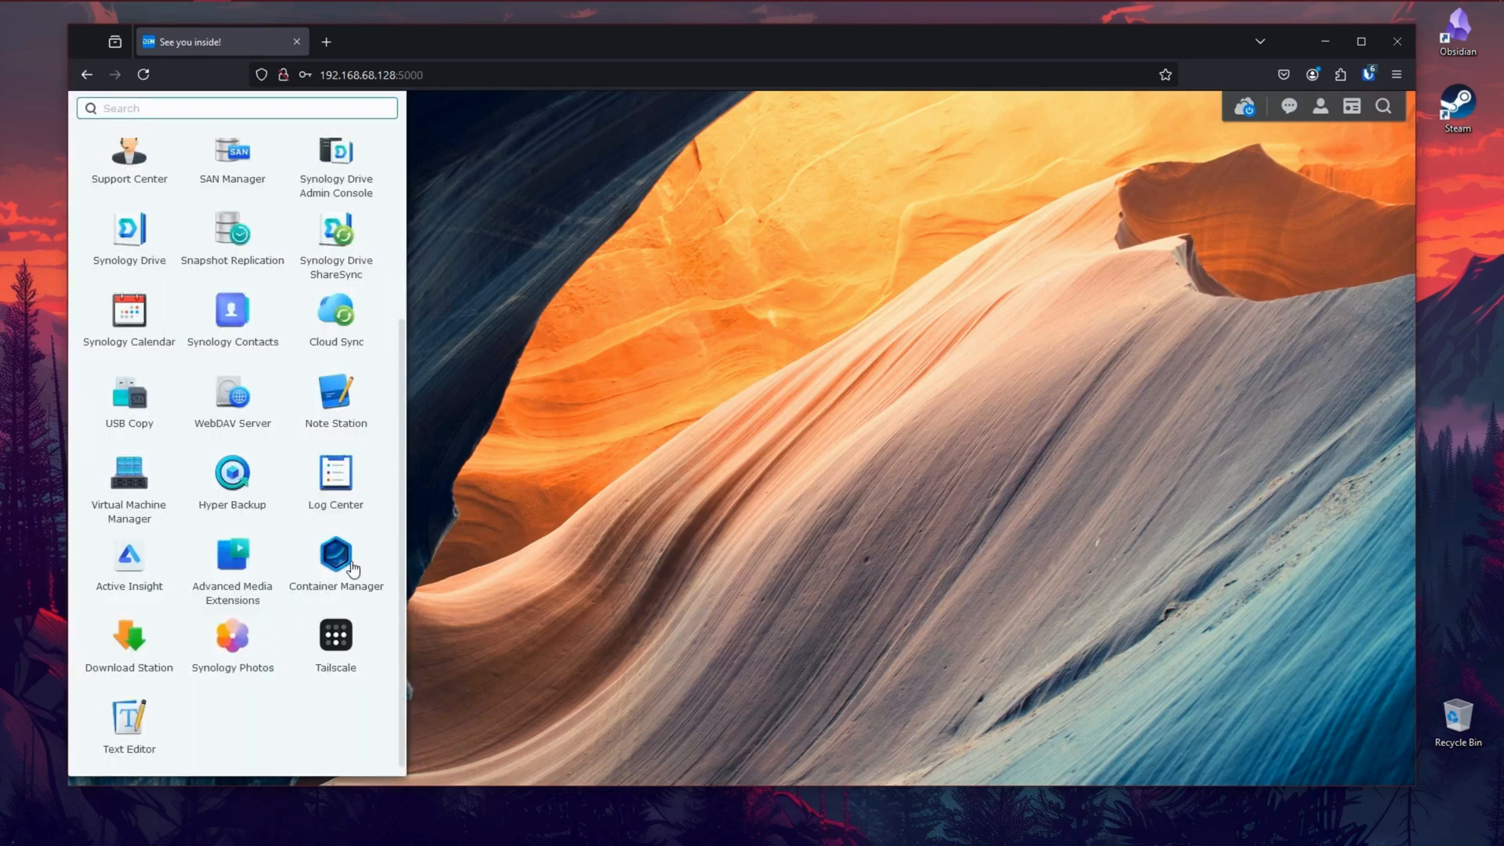
click(335, 558)
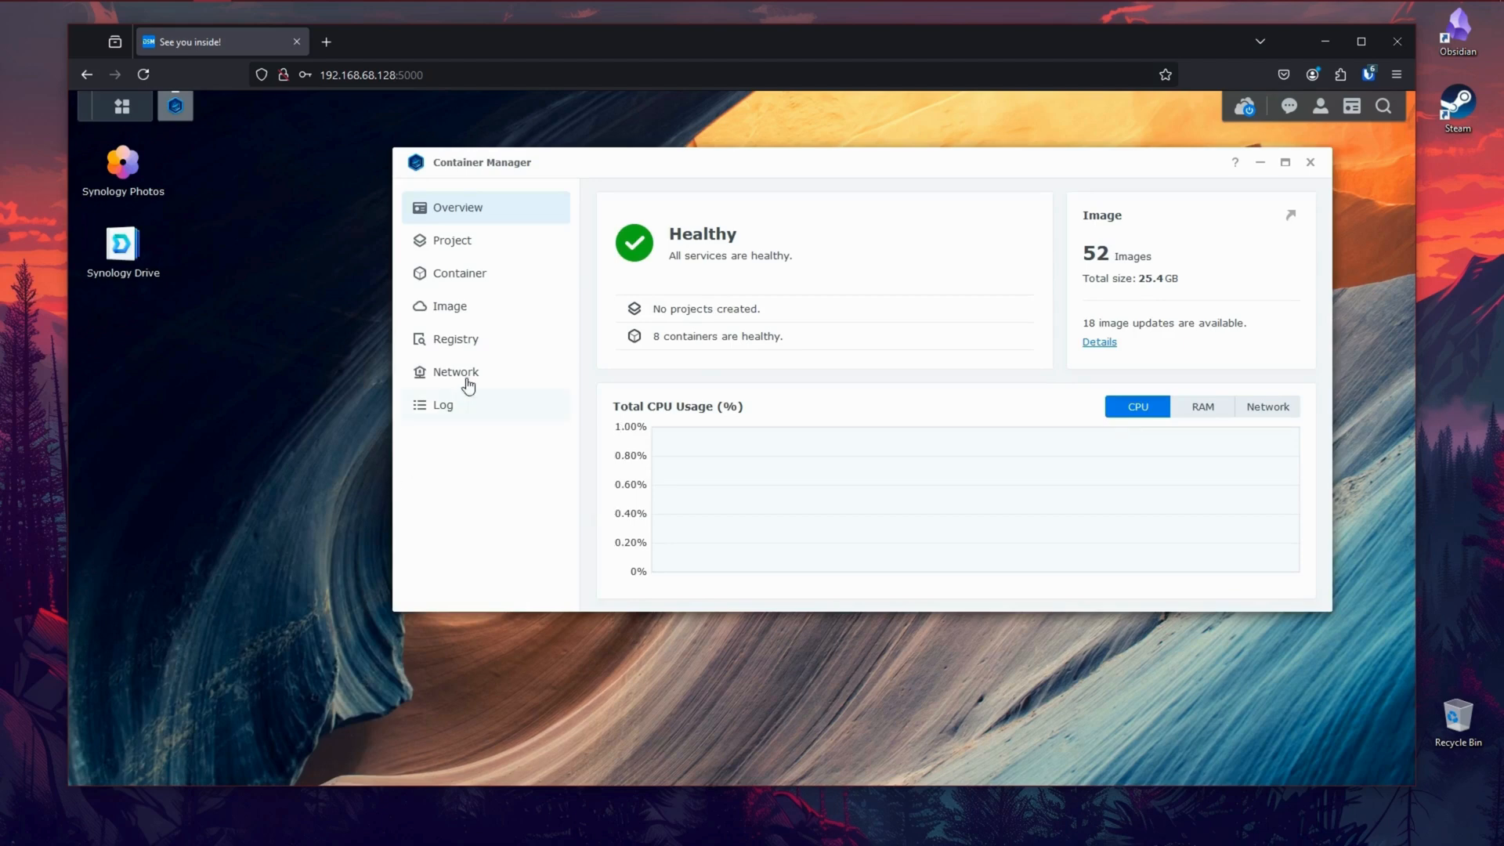
click(459, 272)
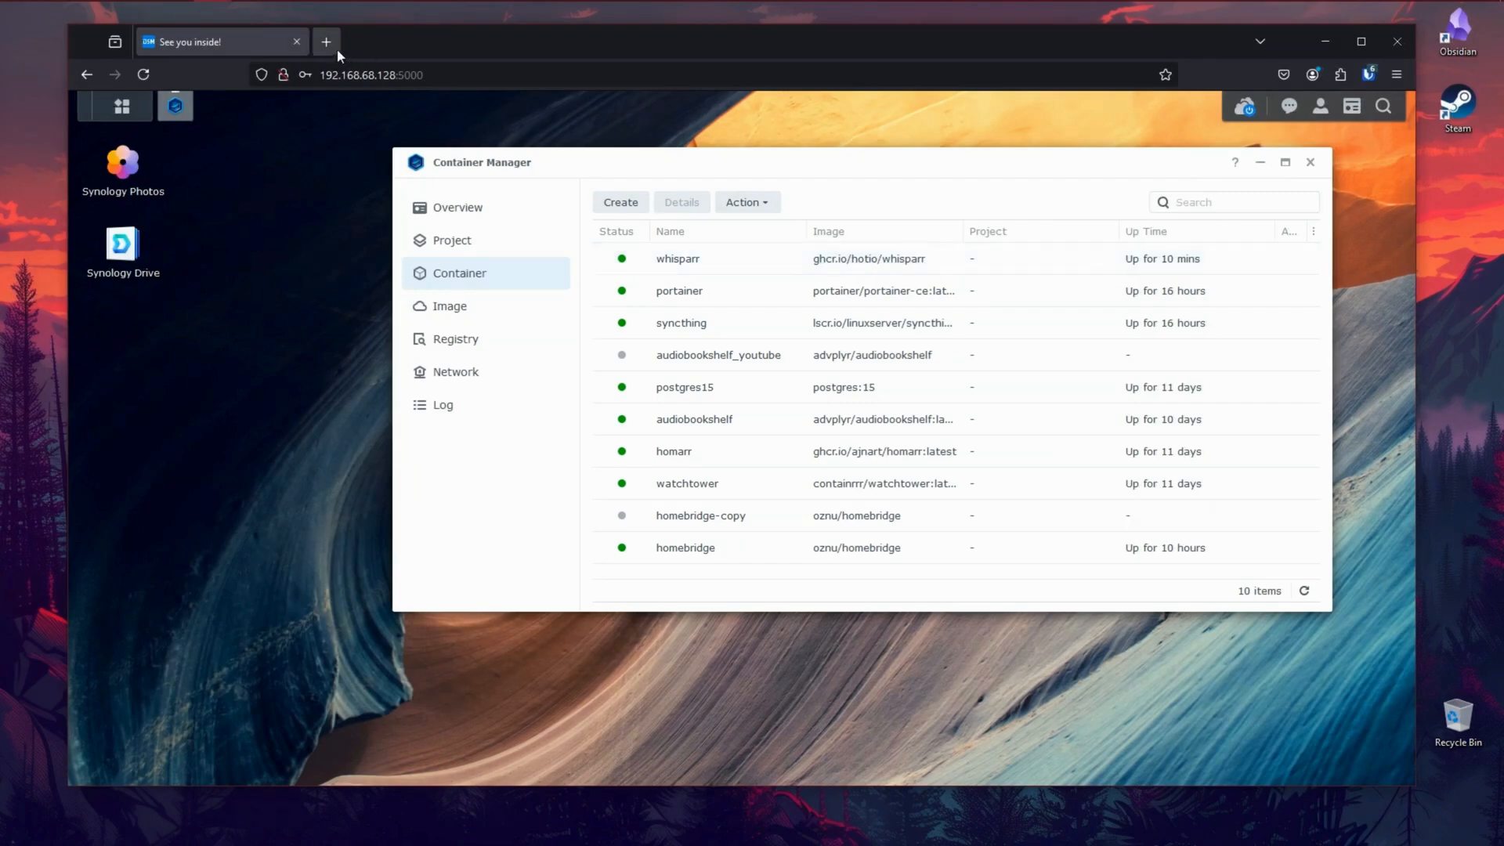
Step: Enter 192.168.68.128:6969 in a new browser tab's address bar
click(325, 41)
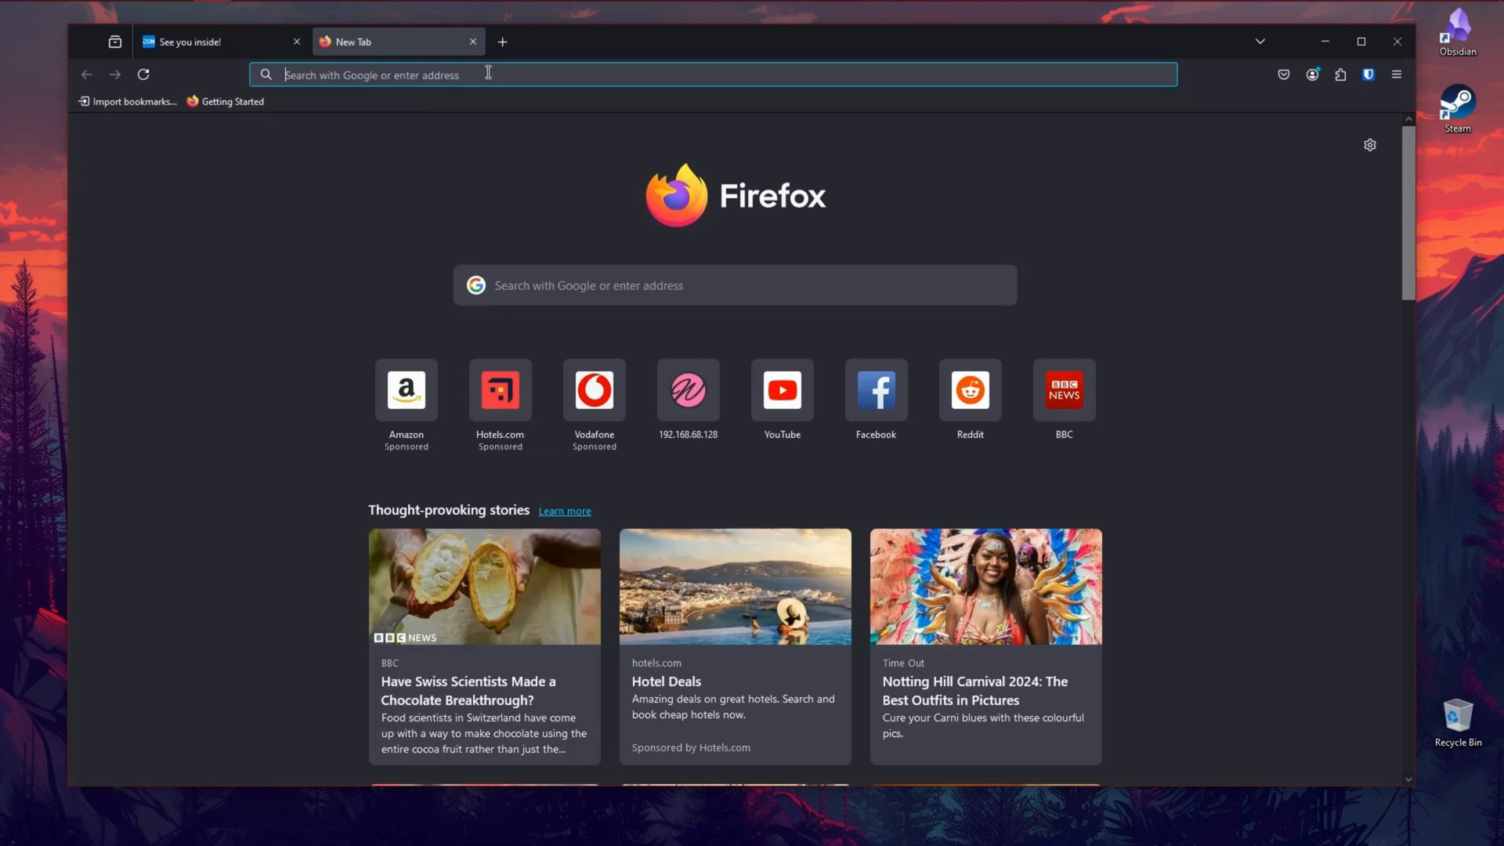
text(192.168.68.128:6969/)
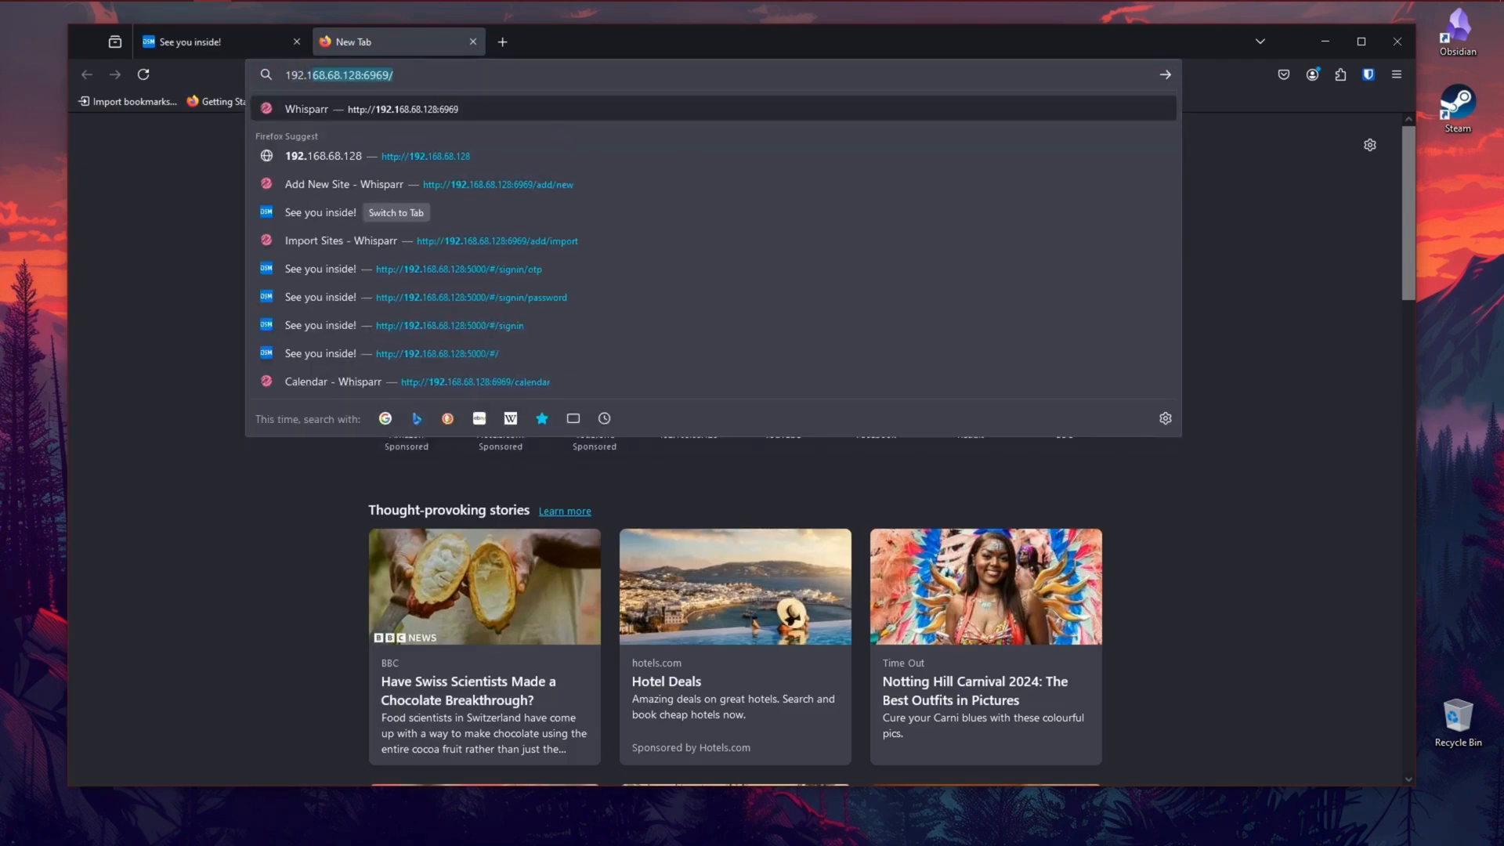